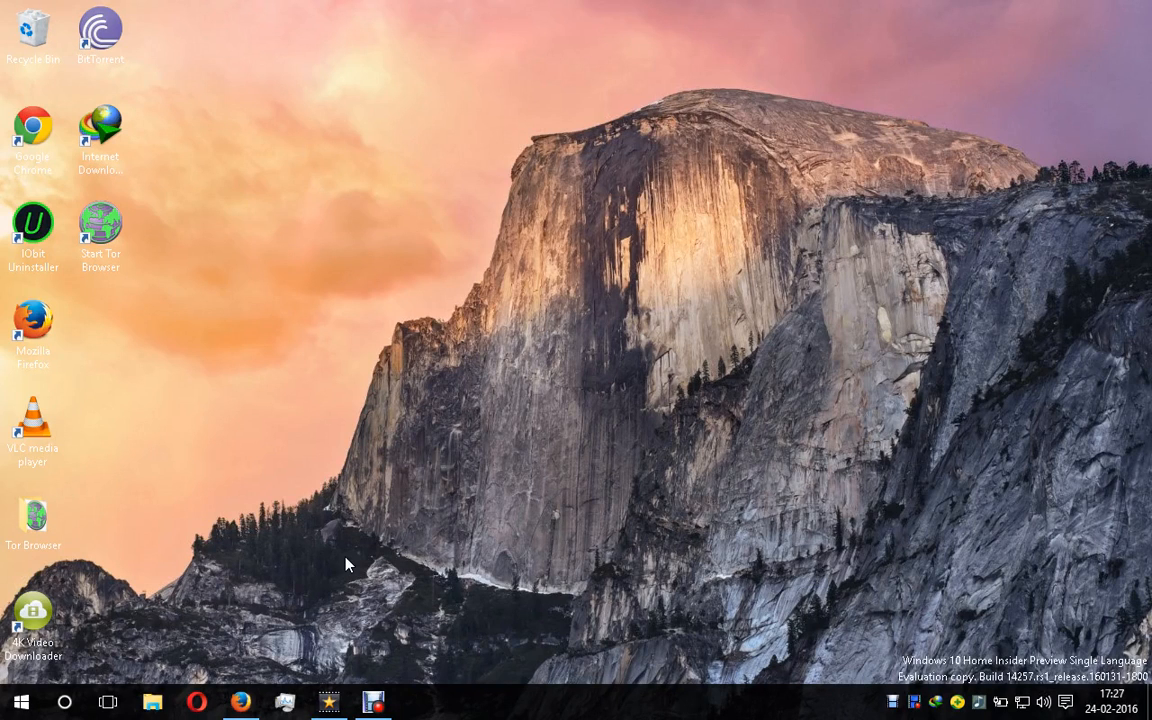
mouse_move(232, 628)
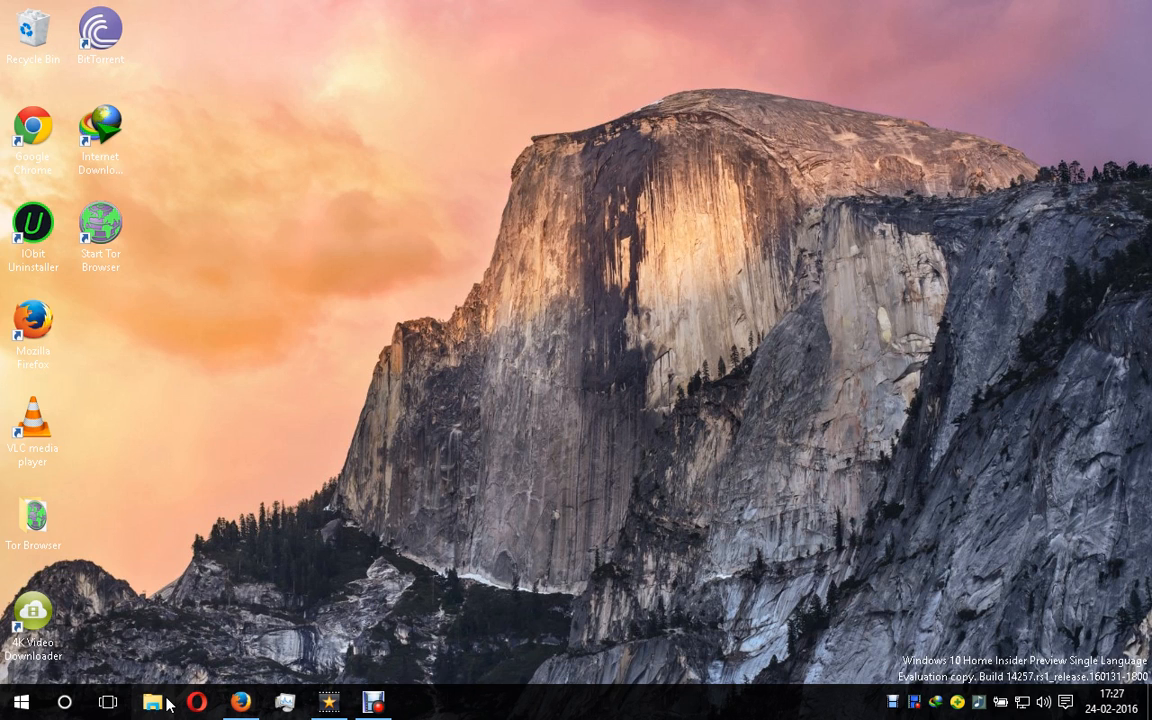
- Launch the IDA Pro Free v5.0 setup executable from the desktop
click(152, 700)
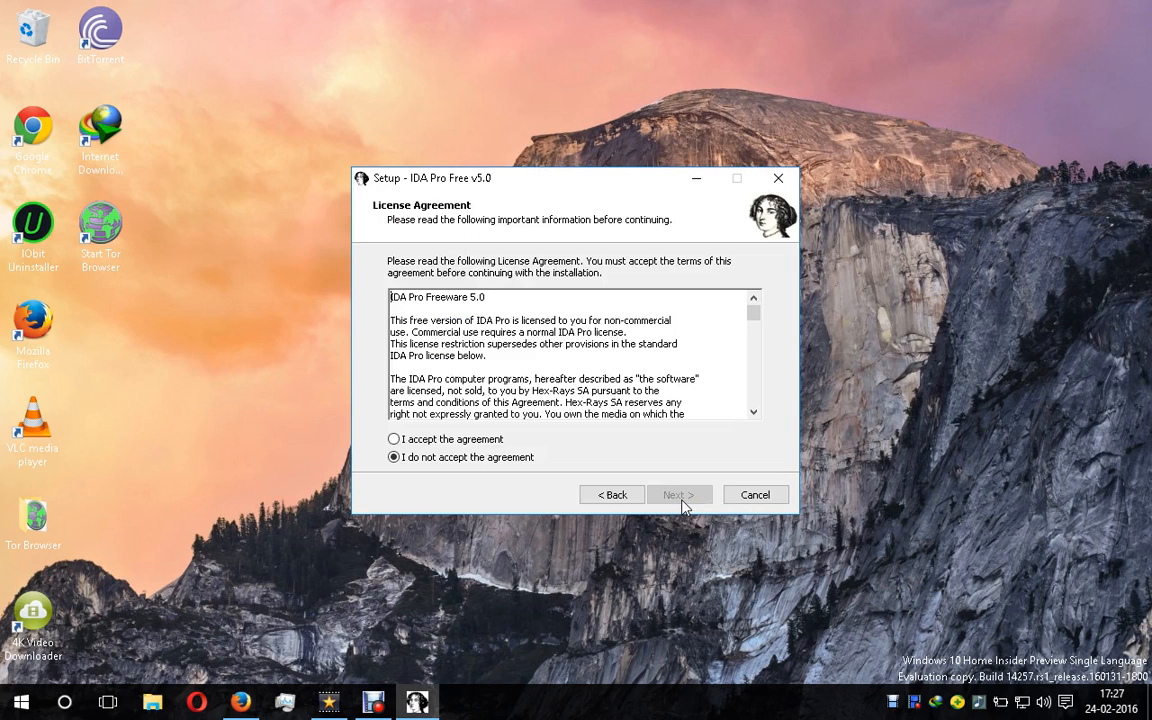
- Accept the license agreement and advance through the install folder pages
click(392, 440)
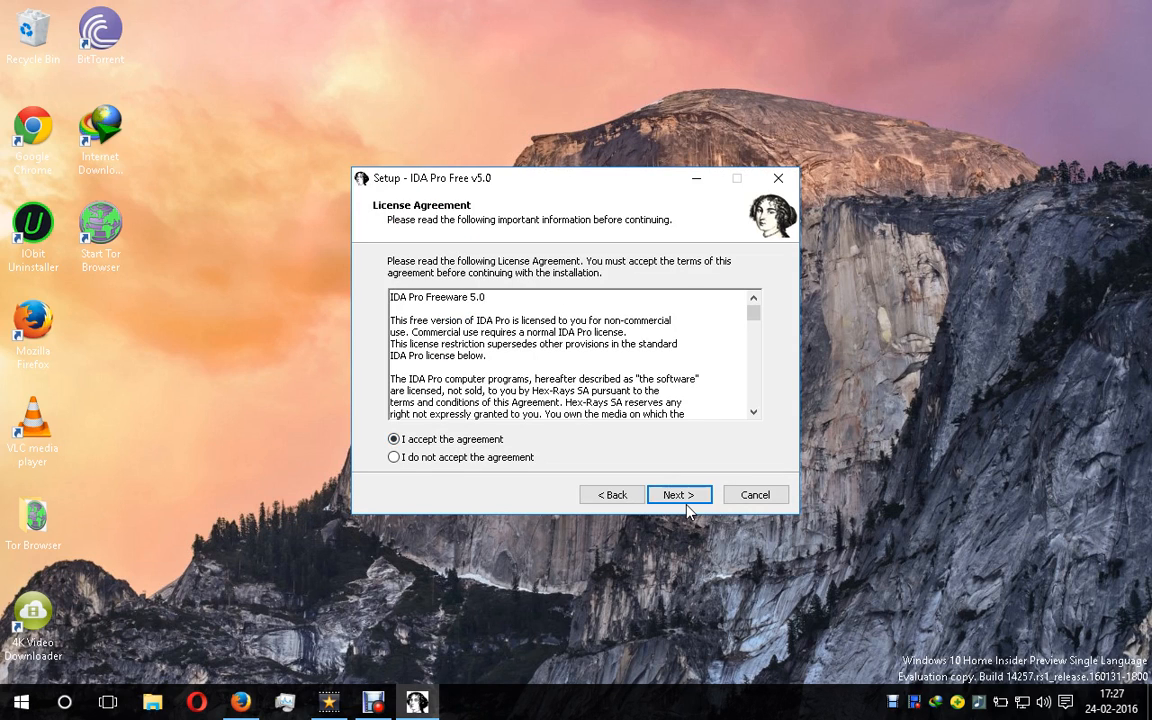
click(680, 494)
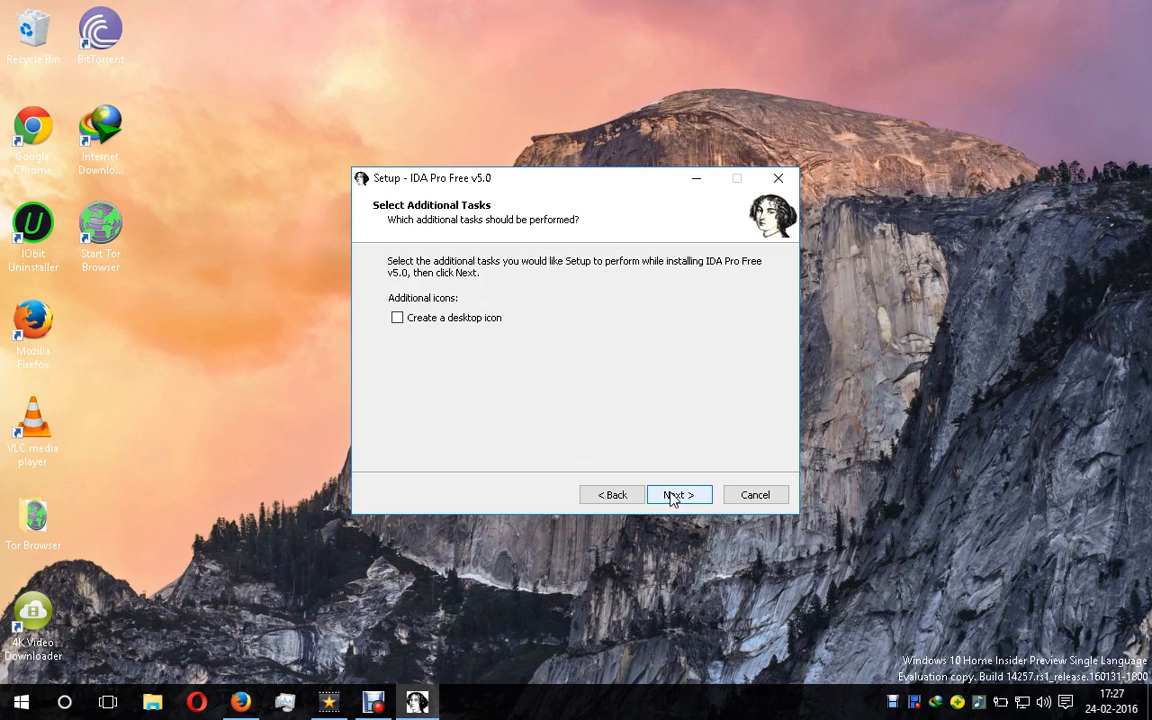
click(680, 494)
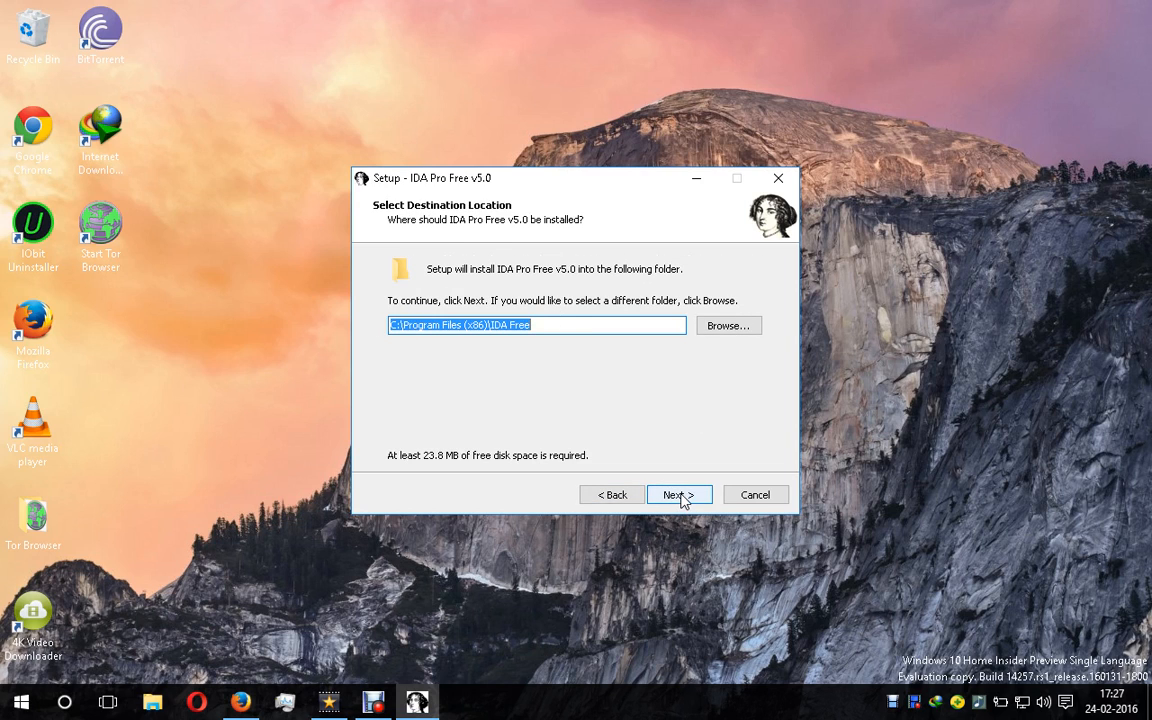
click(680, 494)
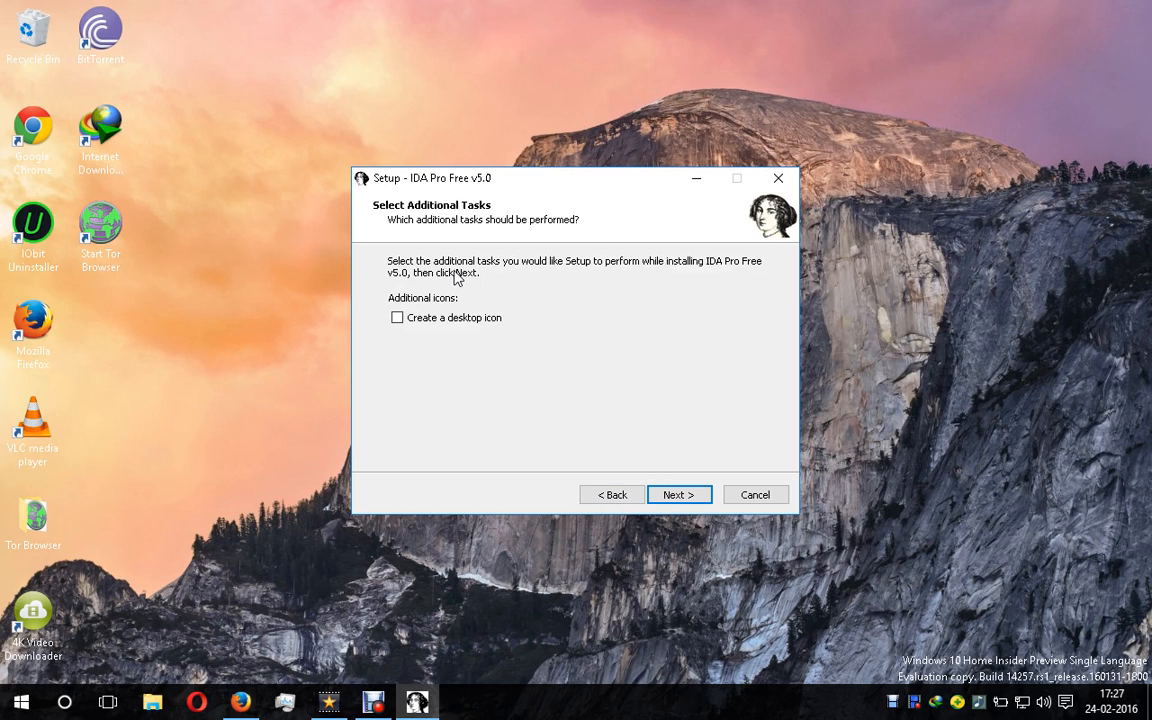
- Enable 'Create a desktop icon', install, and finish with 'Launch IDA Pro' checked
click(396, 316)
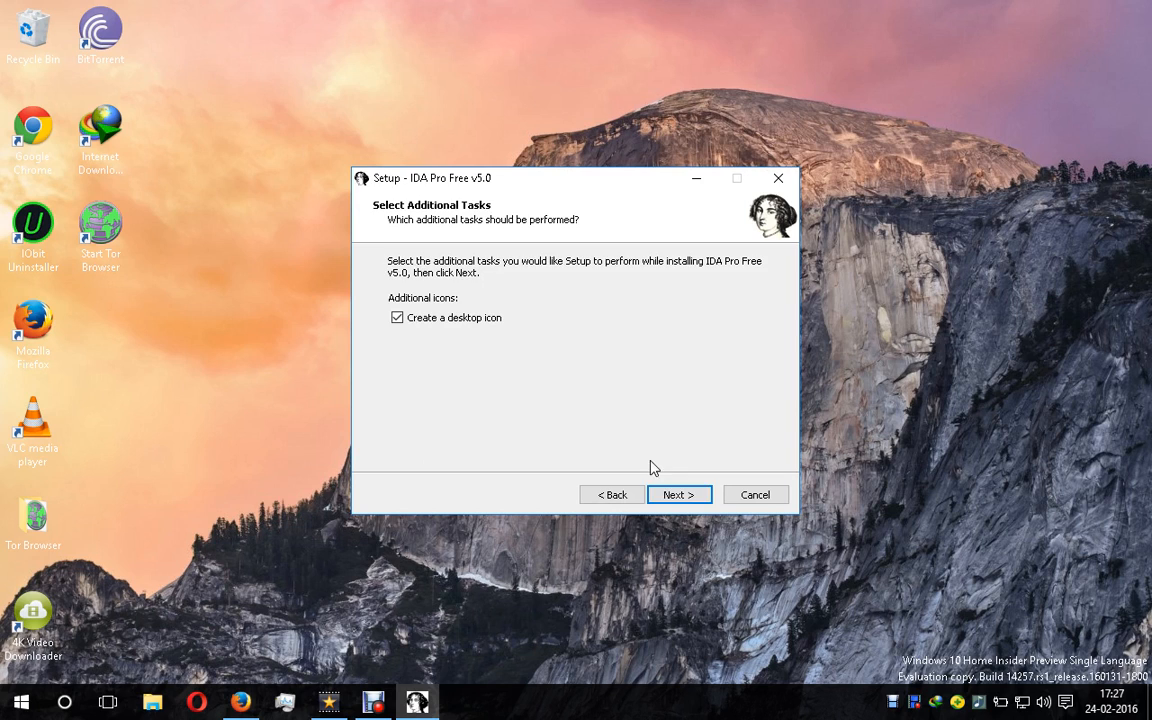
click(678, 494)
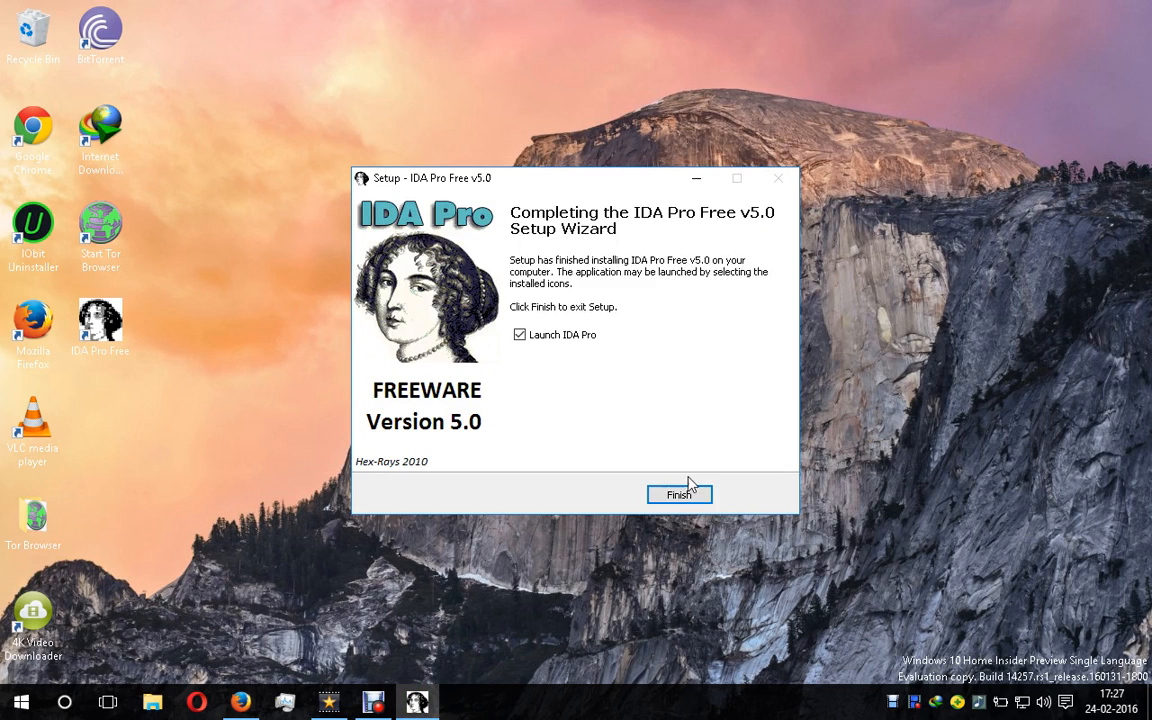
click(680, 496)
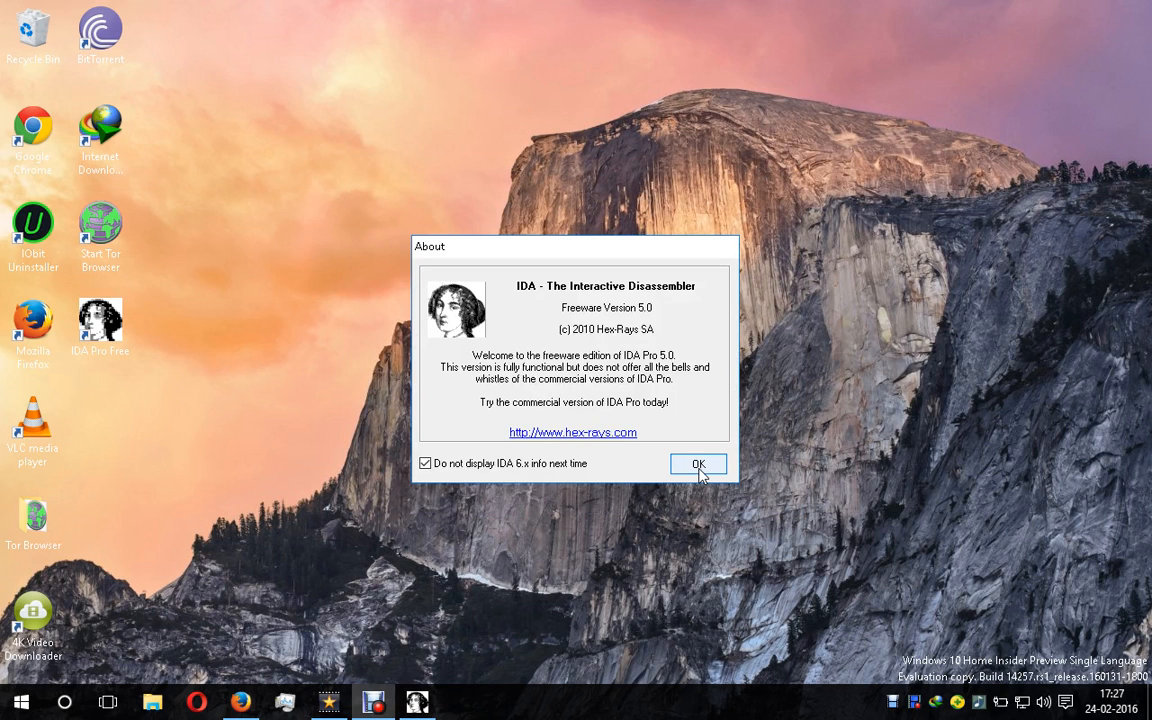
- Dismiss the About dialog and start a new disassembly of PE Executable type
click(698, 464)
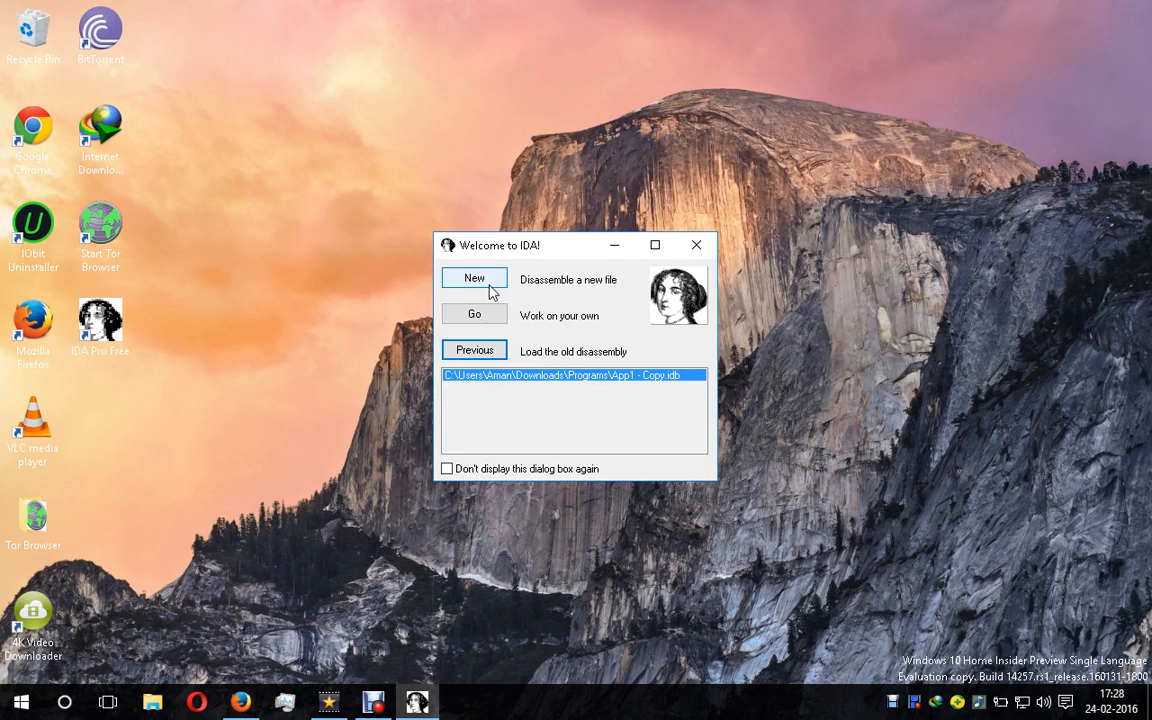
click(474, 278)
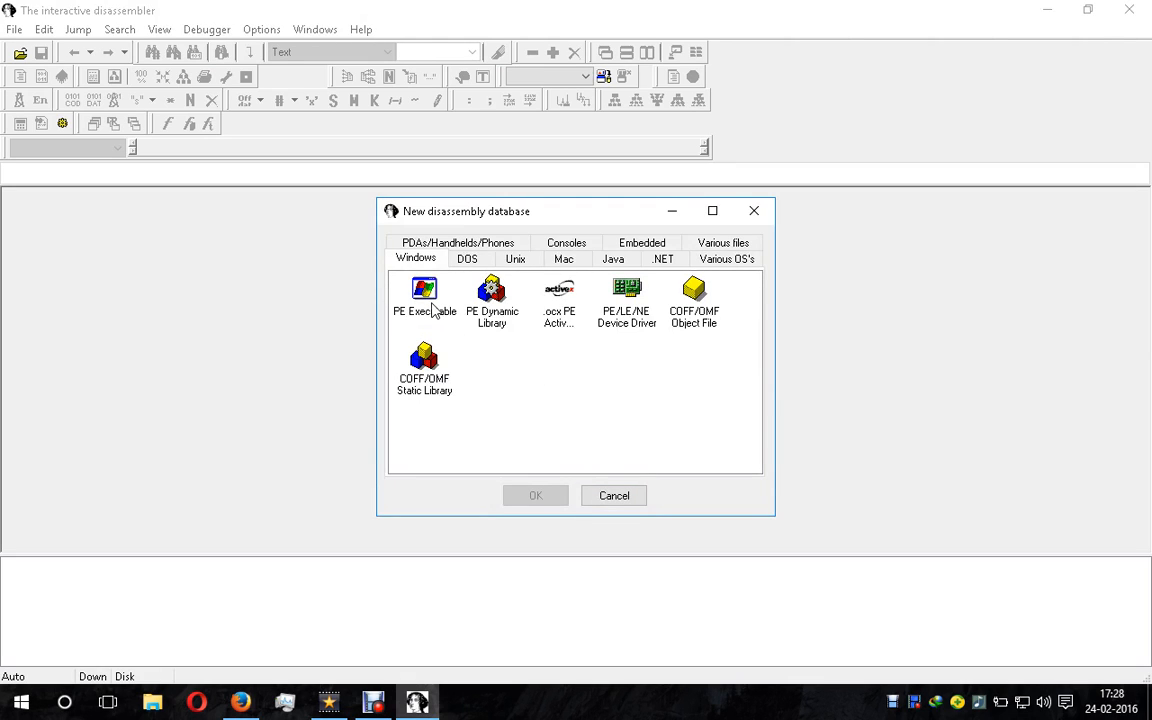
click(424, 296)
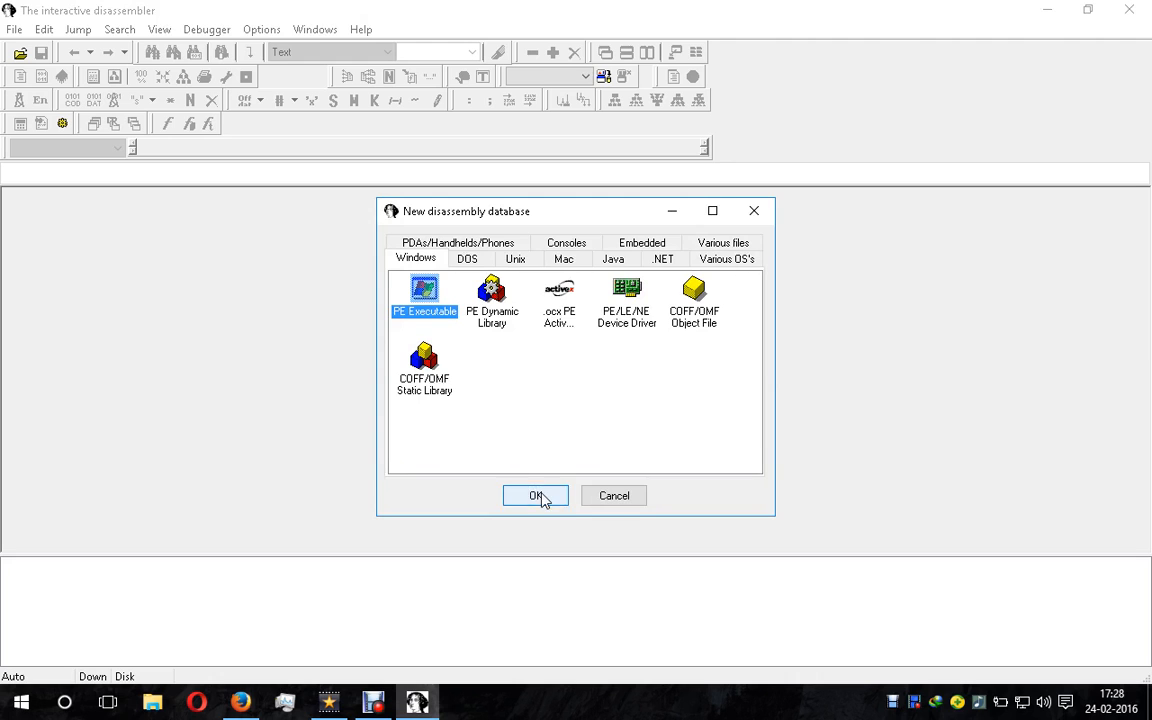
click(536, 496)
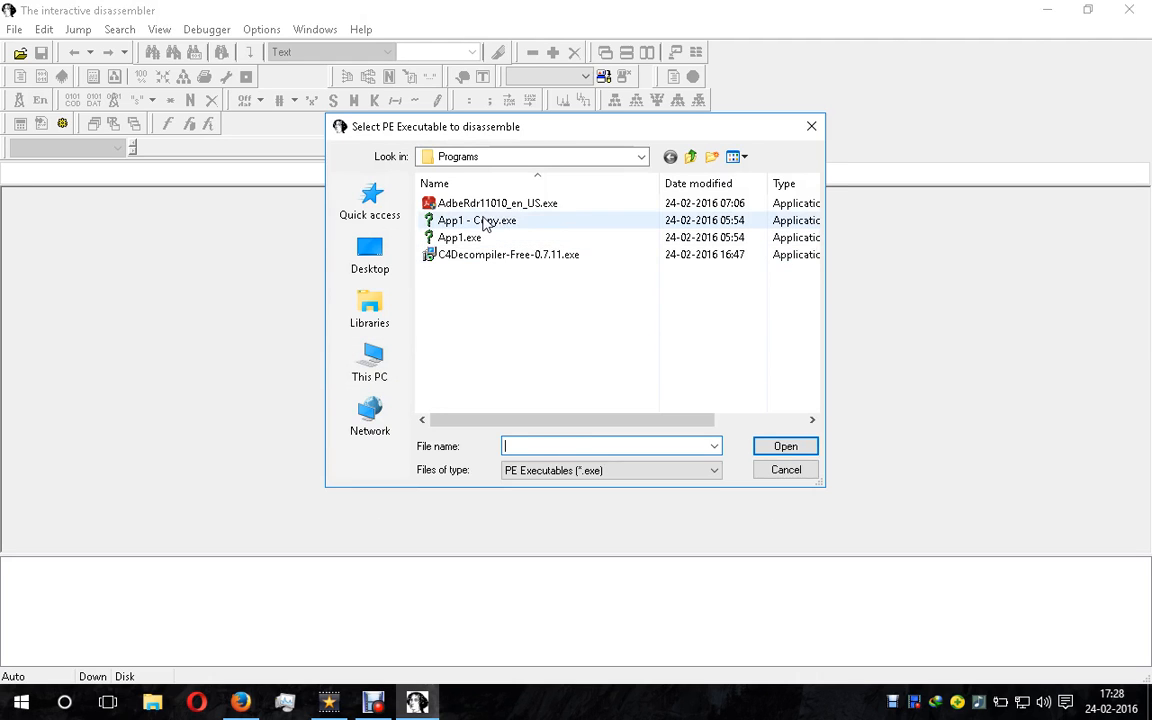
- Load App1 - Copy.exe, overwriting its existing database, and accept the loading wizard options
double_click(476, 220)
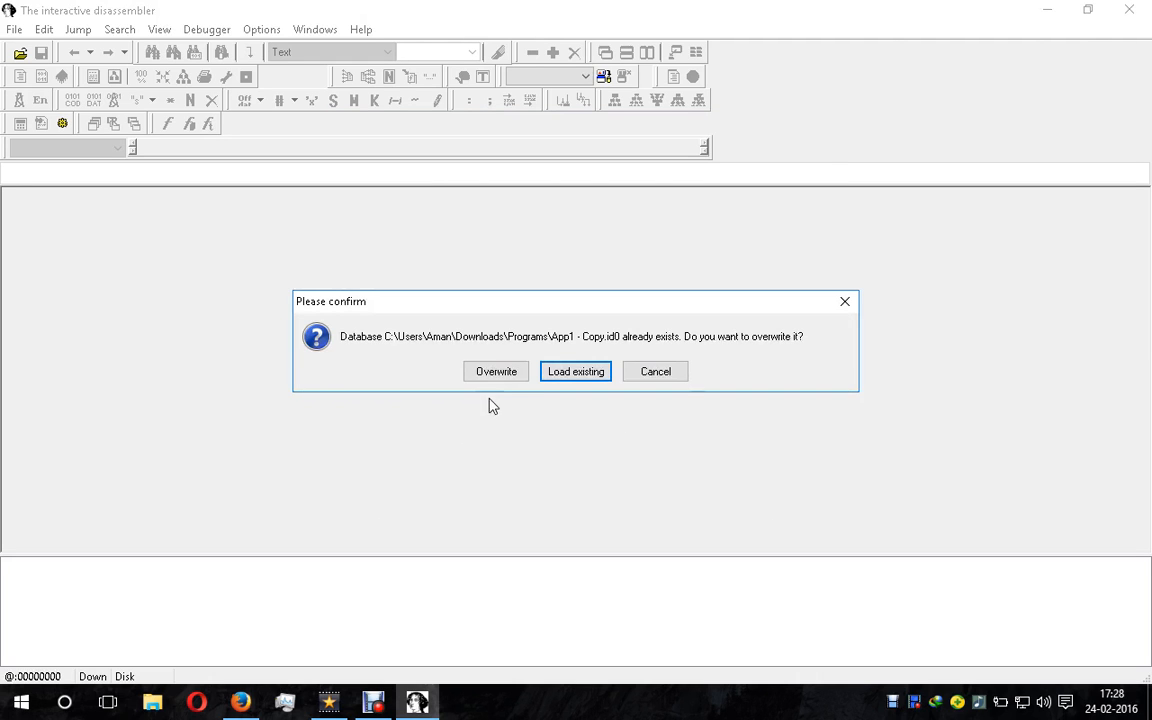
click(496, 370)
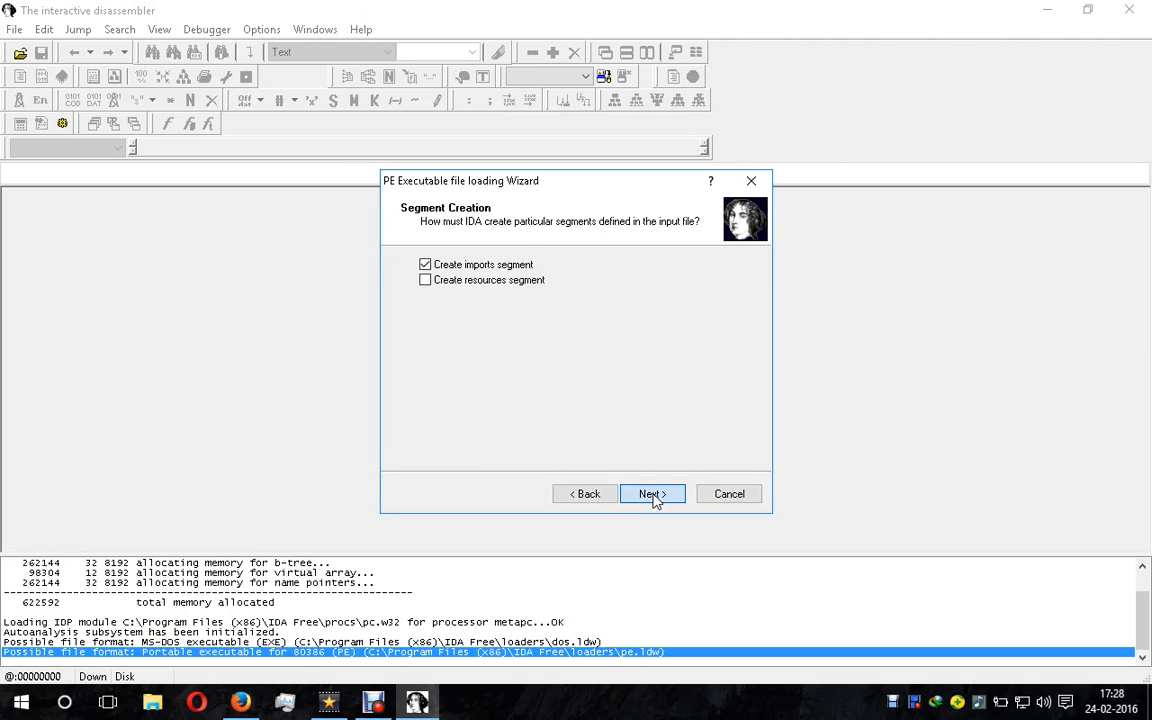
click(648, 492)
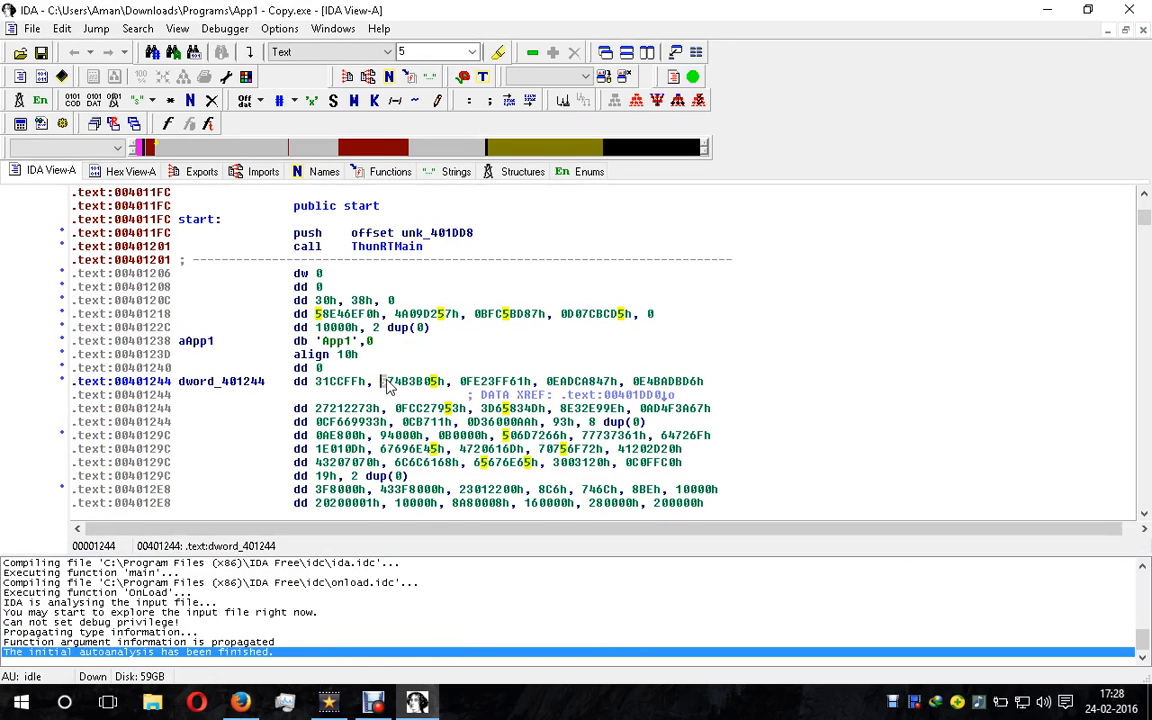
click(388, 380)
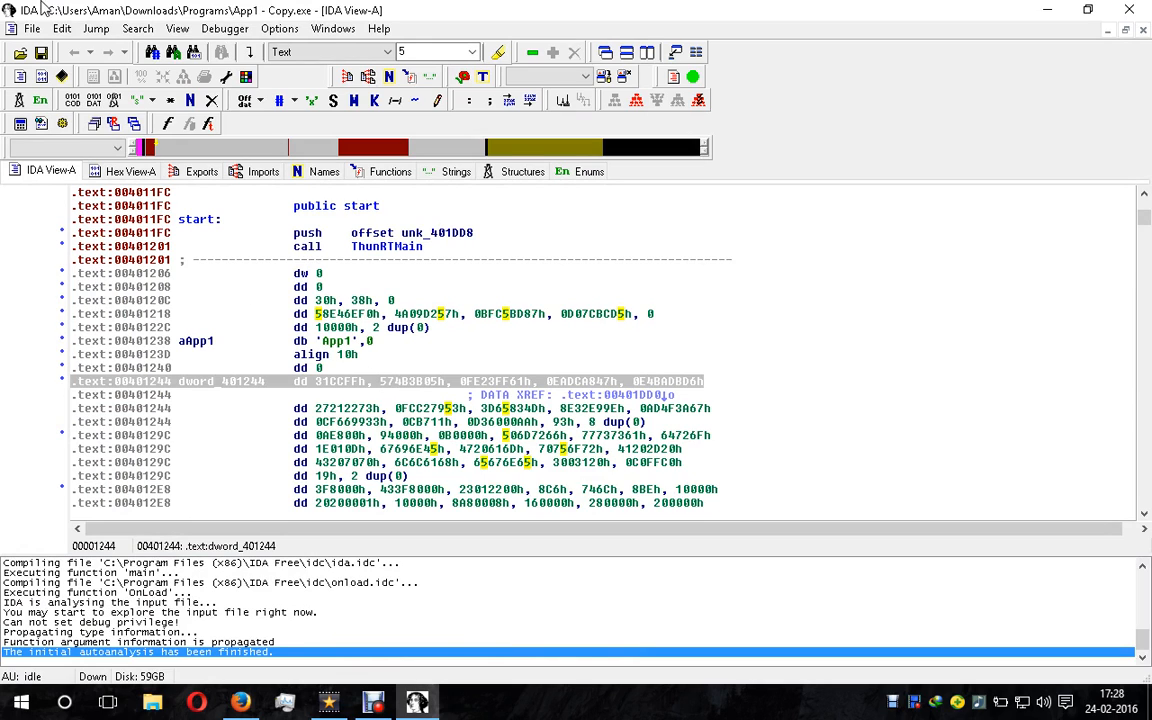
click(60, 28)
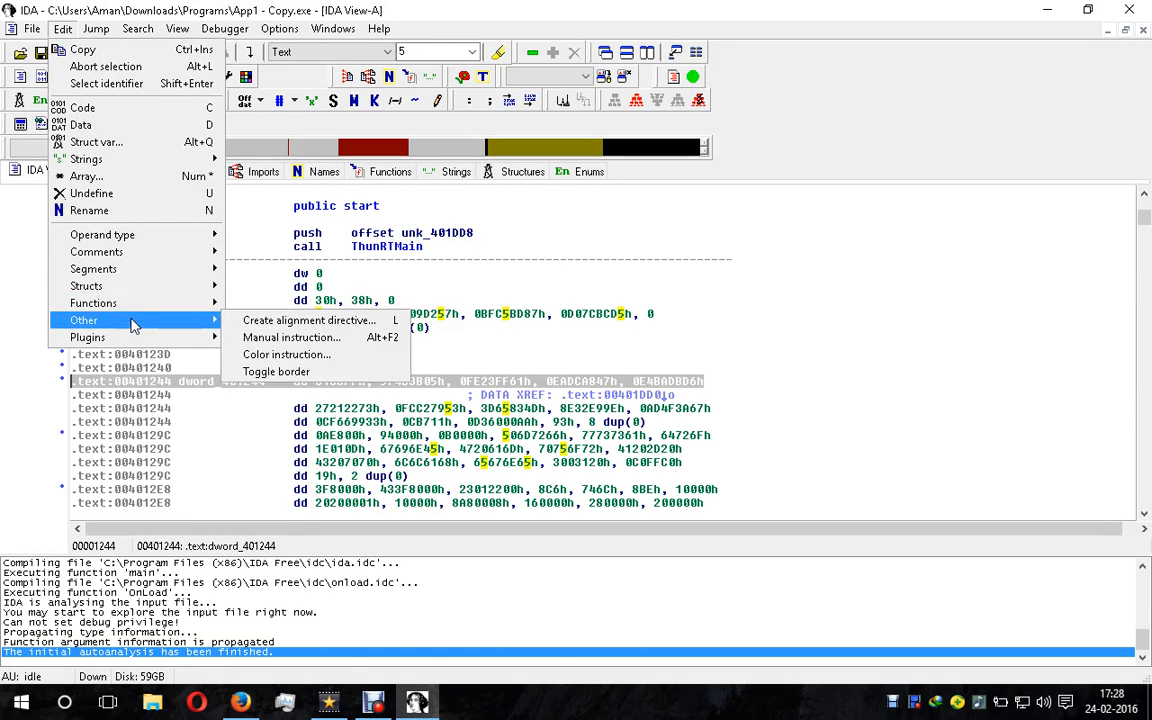
mouse_move(116, 268)
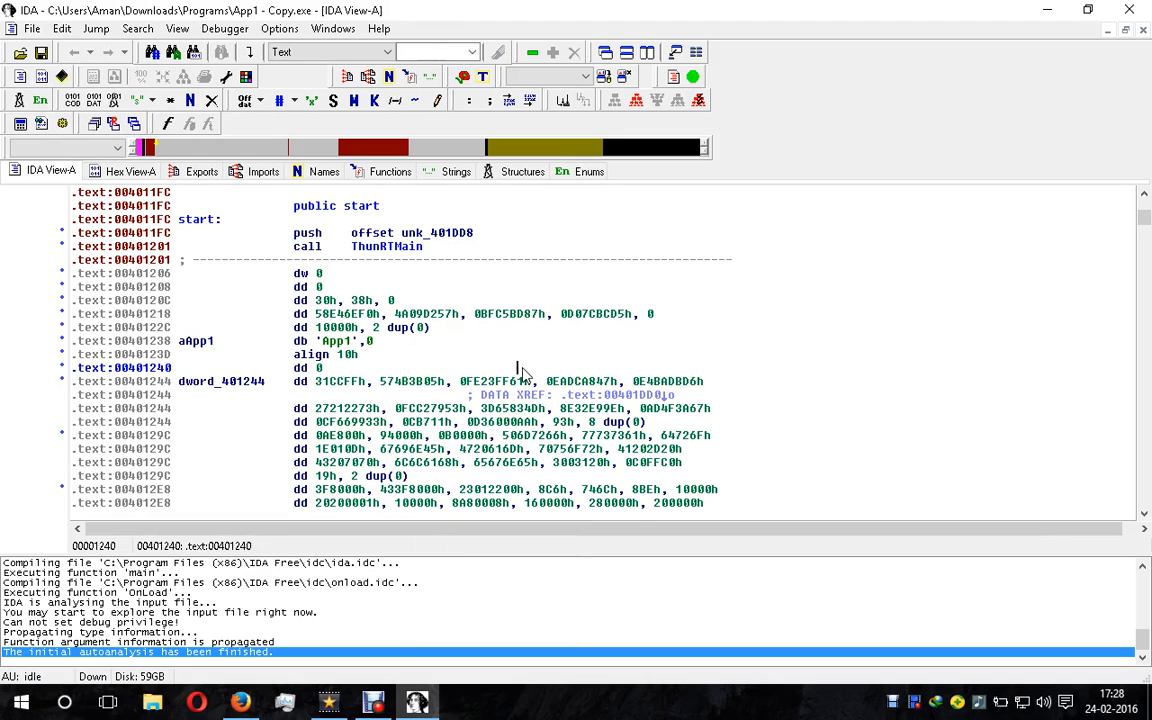
click(348, 502)
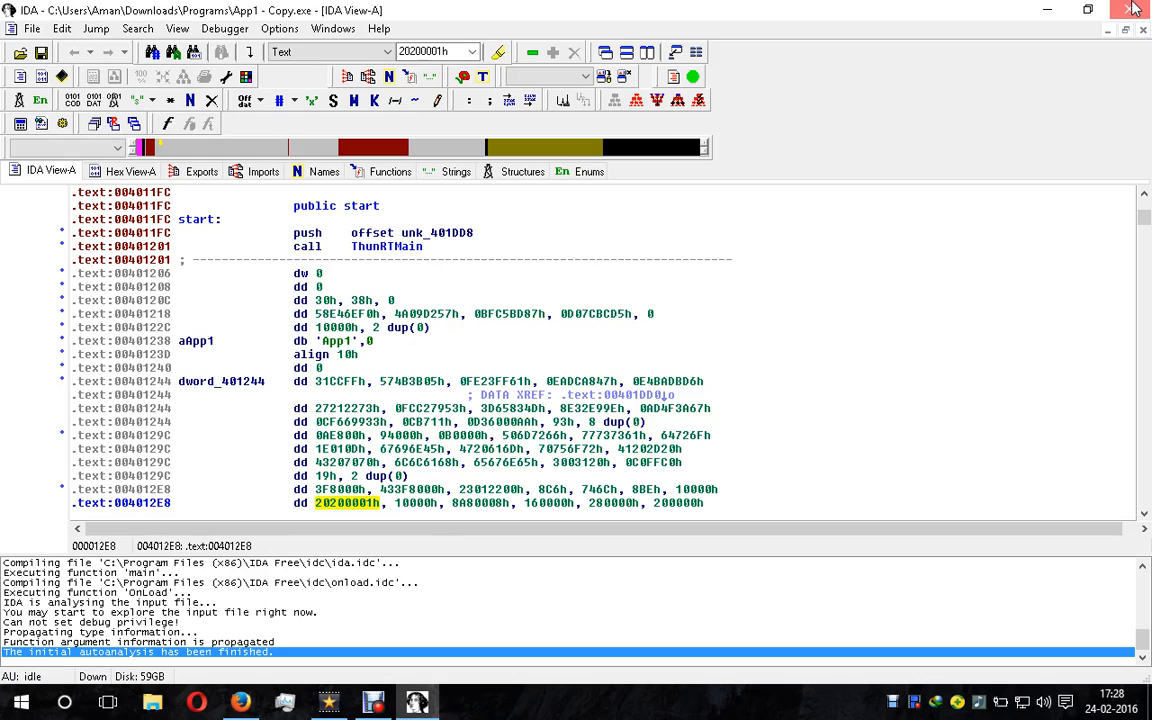
- Exit IDA, saving the App1 - Copy.exe database unpacked and confirming the warning
click(1132, 8)
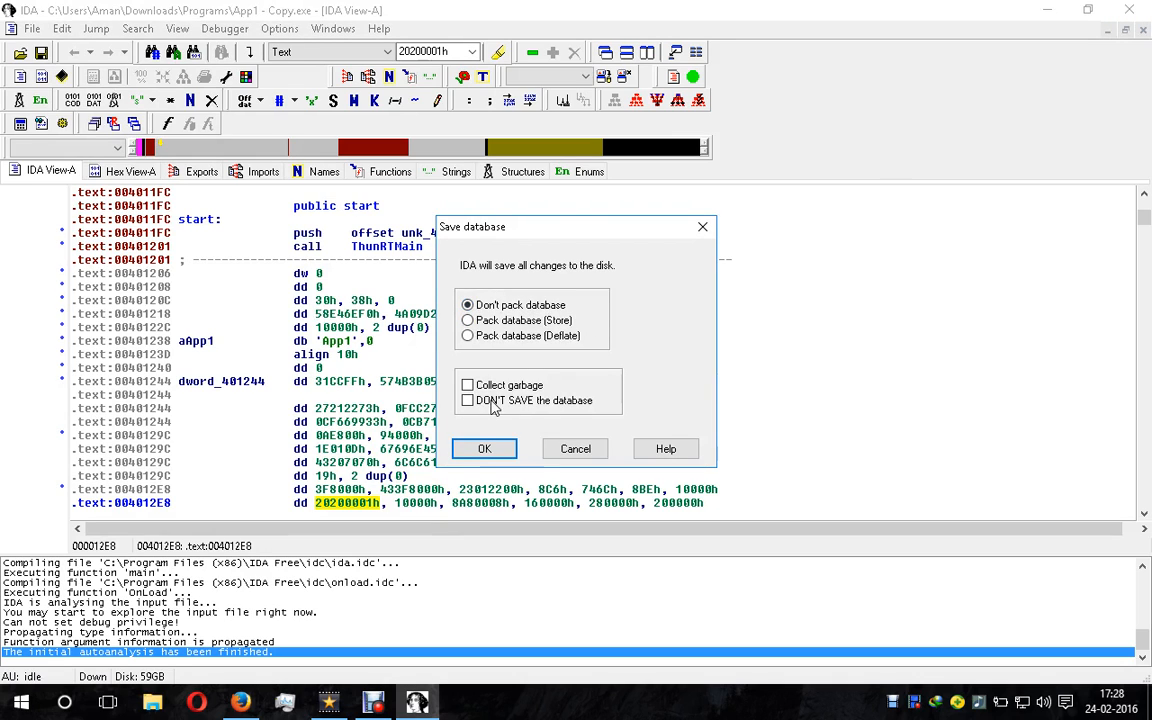
click(484, 448)
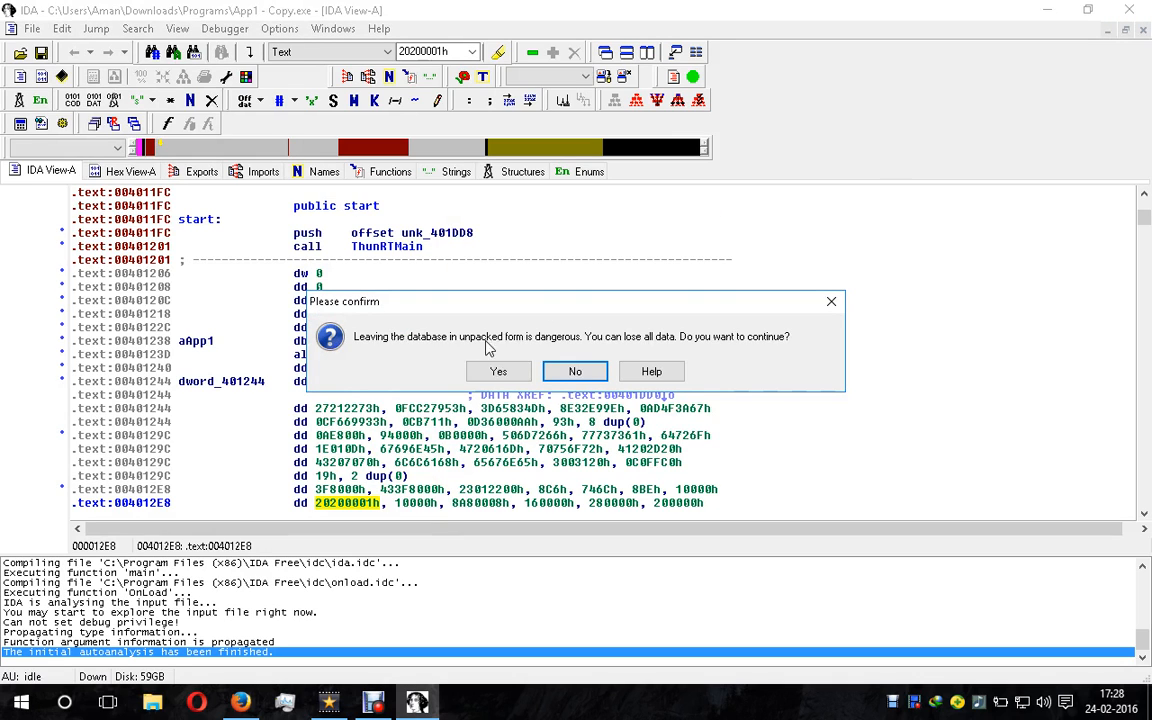
click(576, 370)
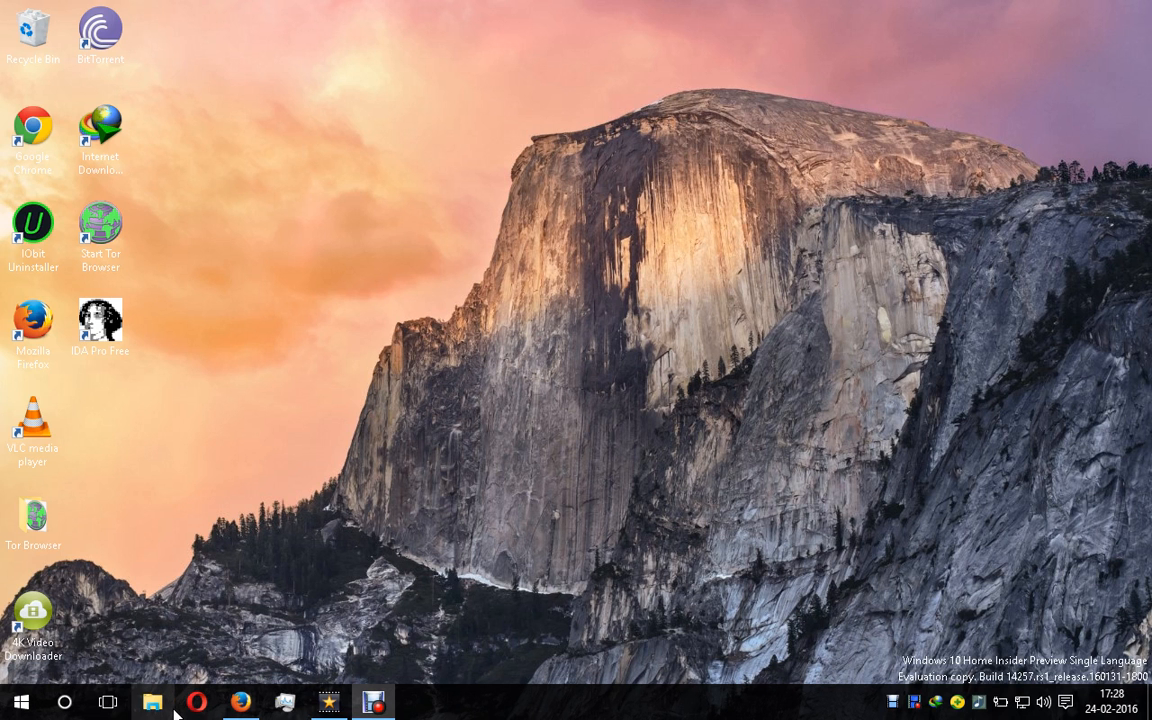
- Navigate File Explorer to C:\Program Files (x86)\IDA Free\cfg
click(152, 700)
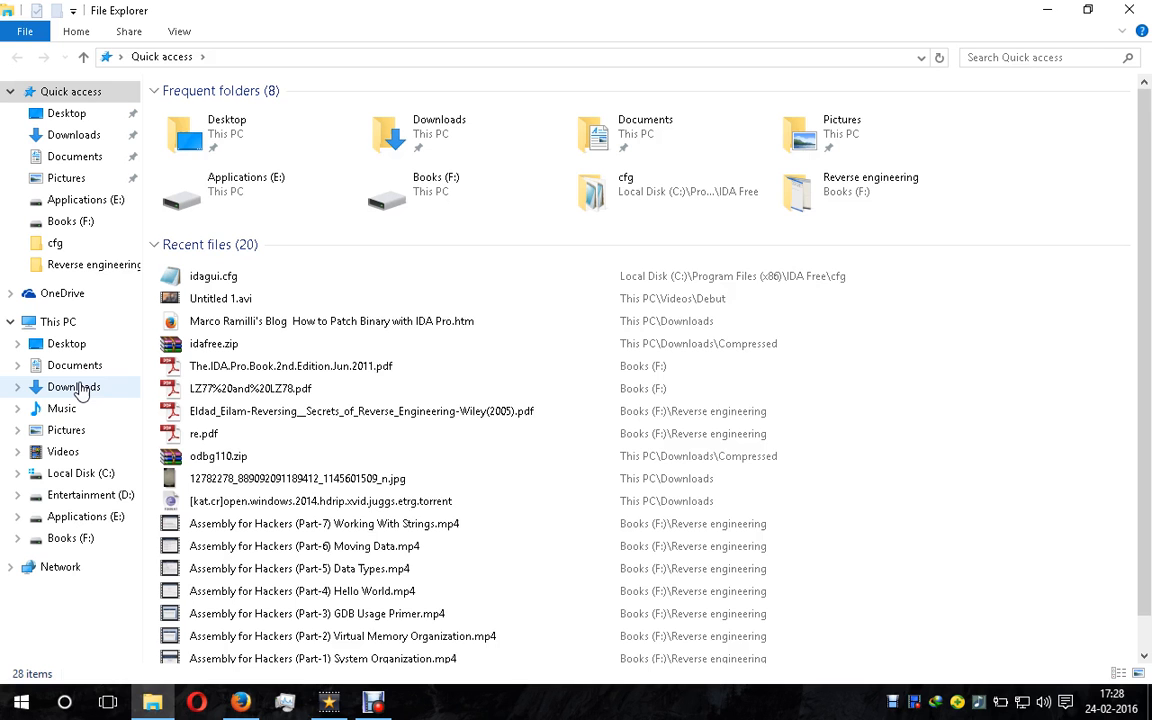
click(80, 472)
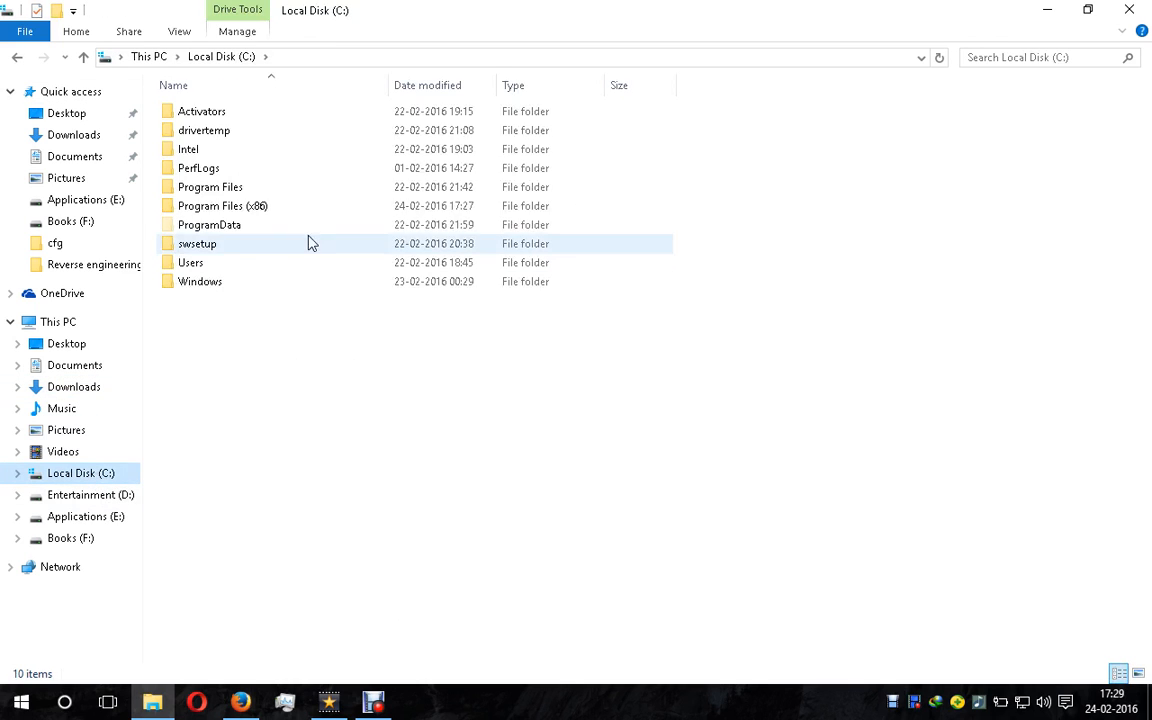
double_click(222, 204)
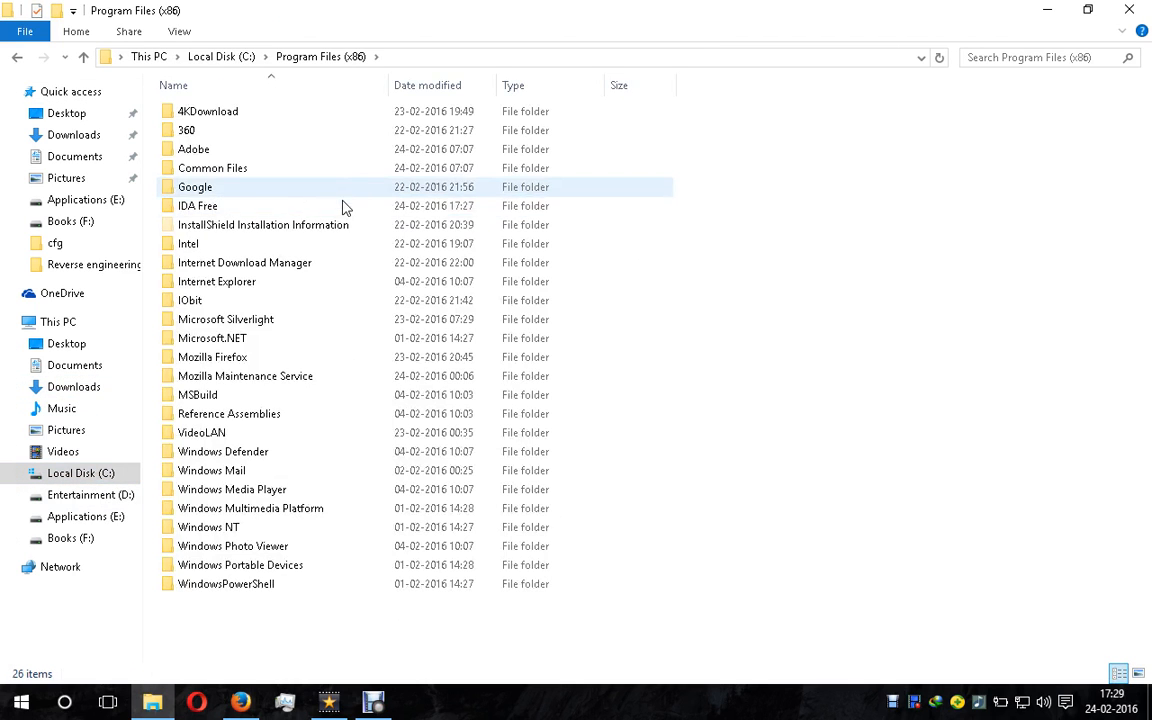
double_click(196, 204)
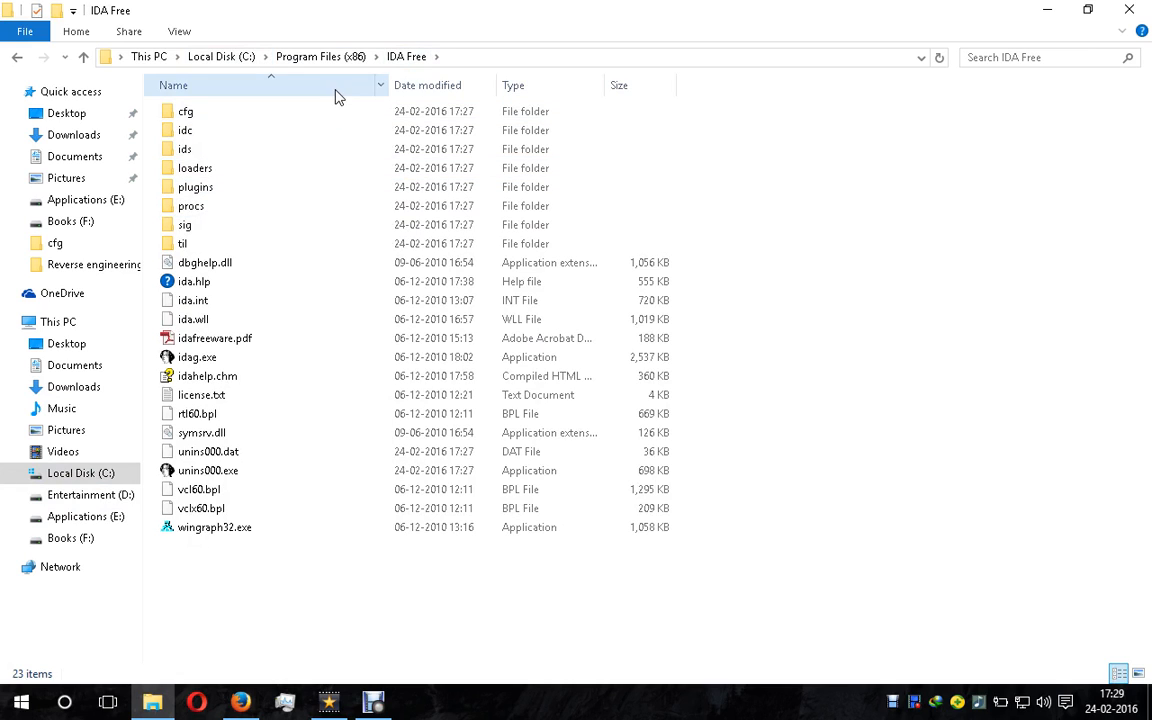
double_click(184, 112)
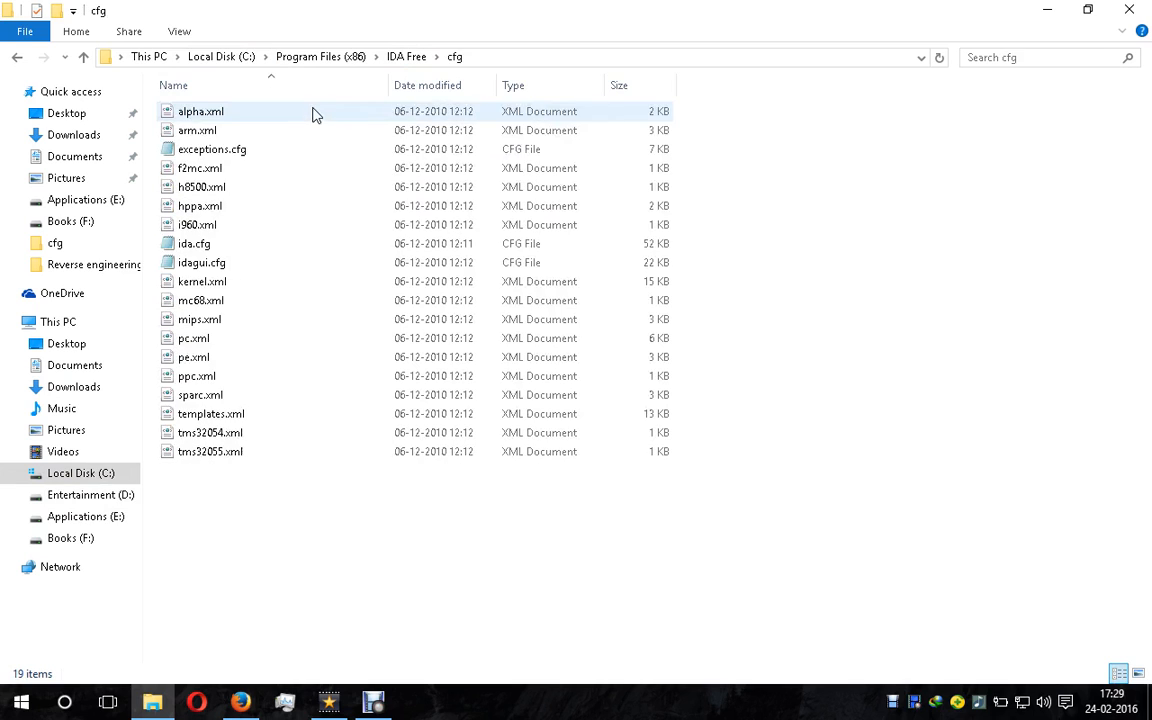
- Select idagui.cfg and dismiss its context menu without choosing an action
click(202, 262)
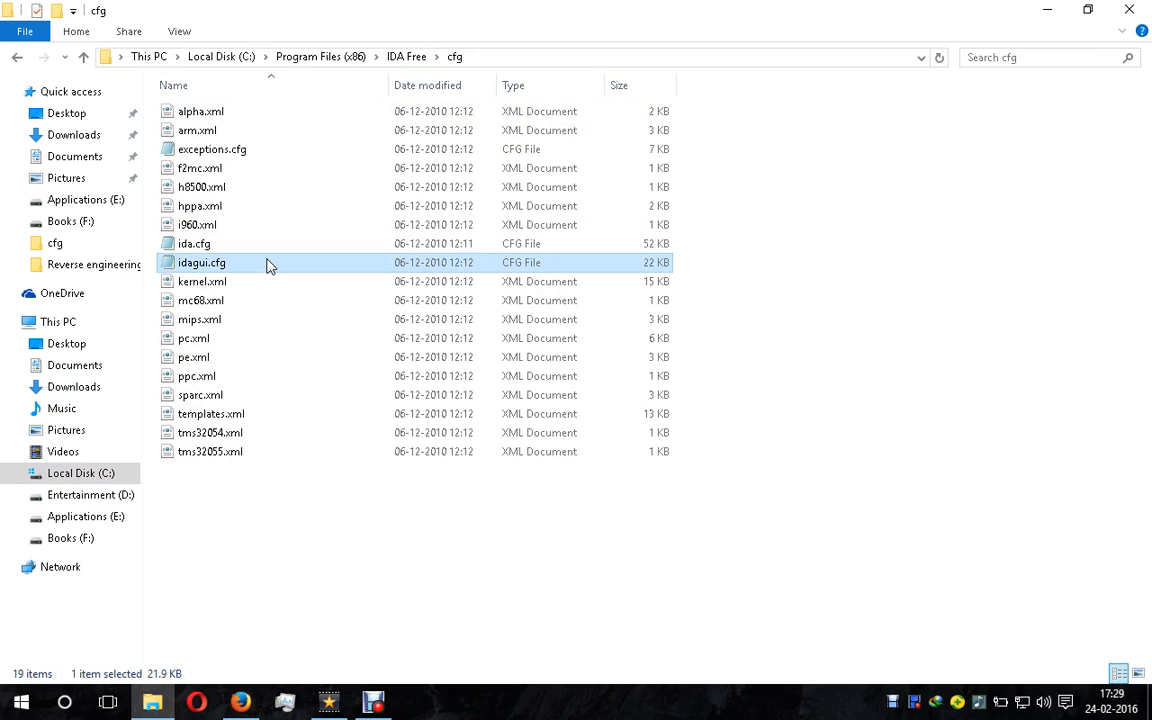
right_click(202, 262)
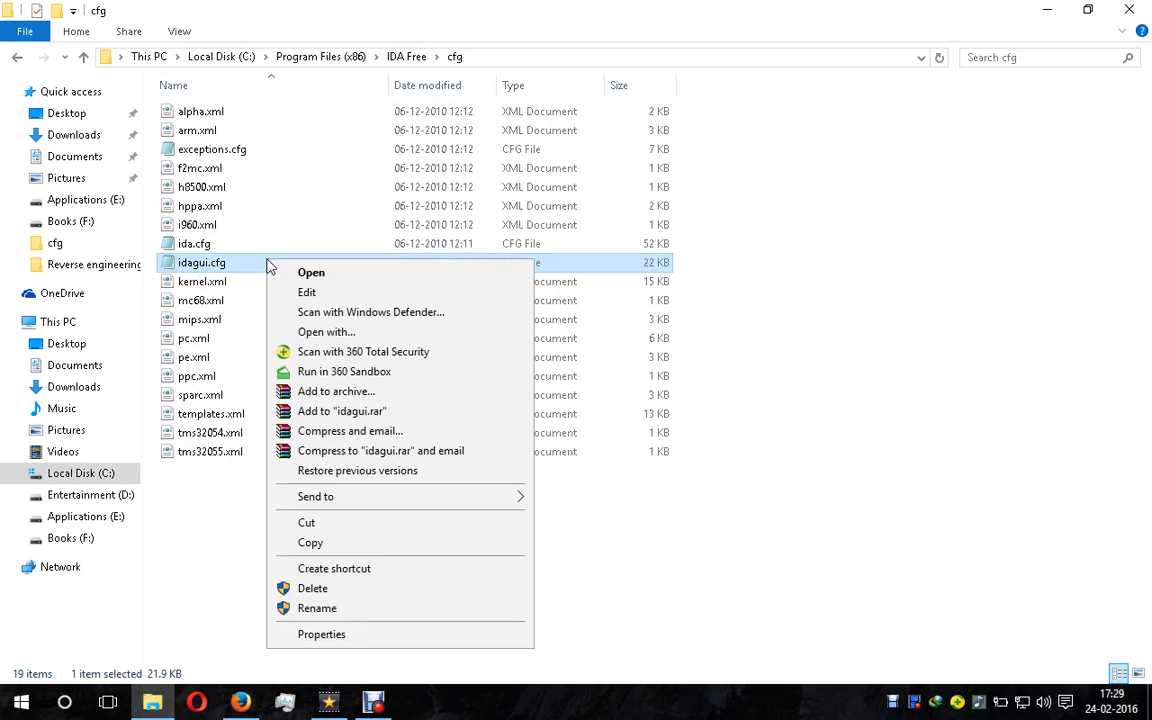
click(296, 294)
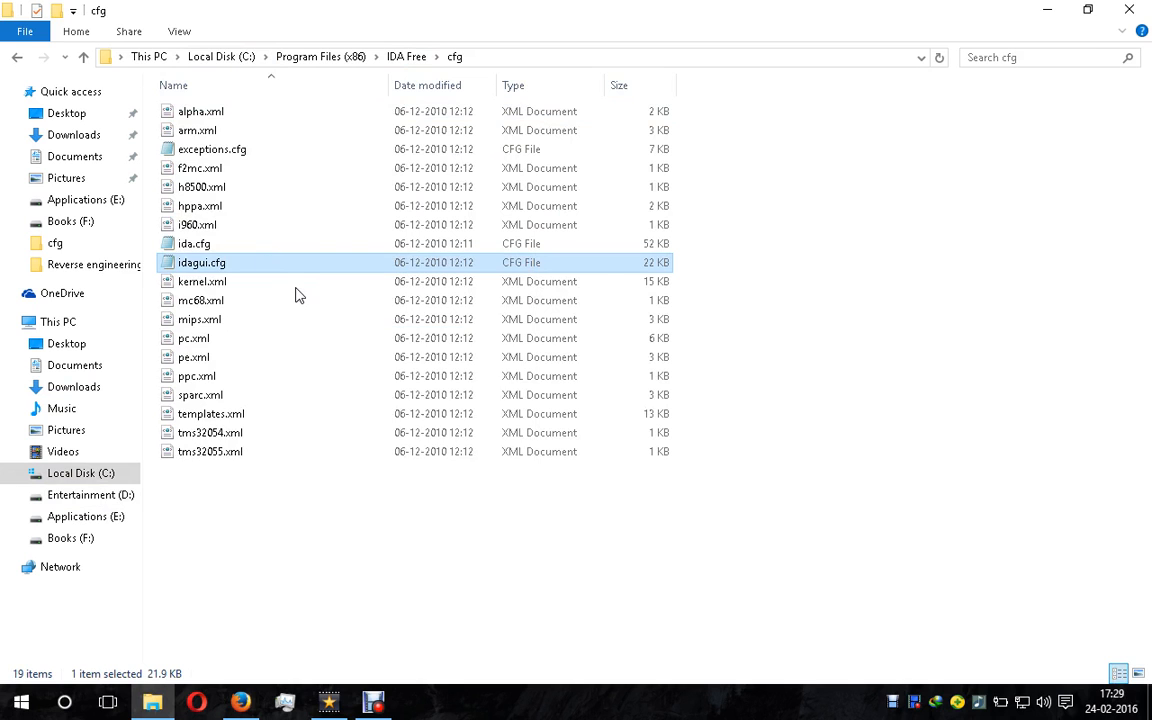
- Open idagui.cfg in Notepad and select the DISPLAY_PATCH_SUBMENU value
double_click(200, 262)
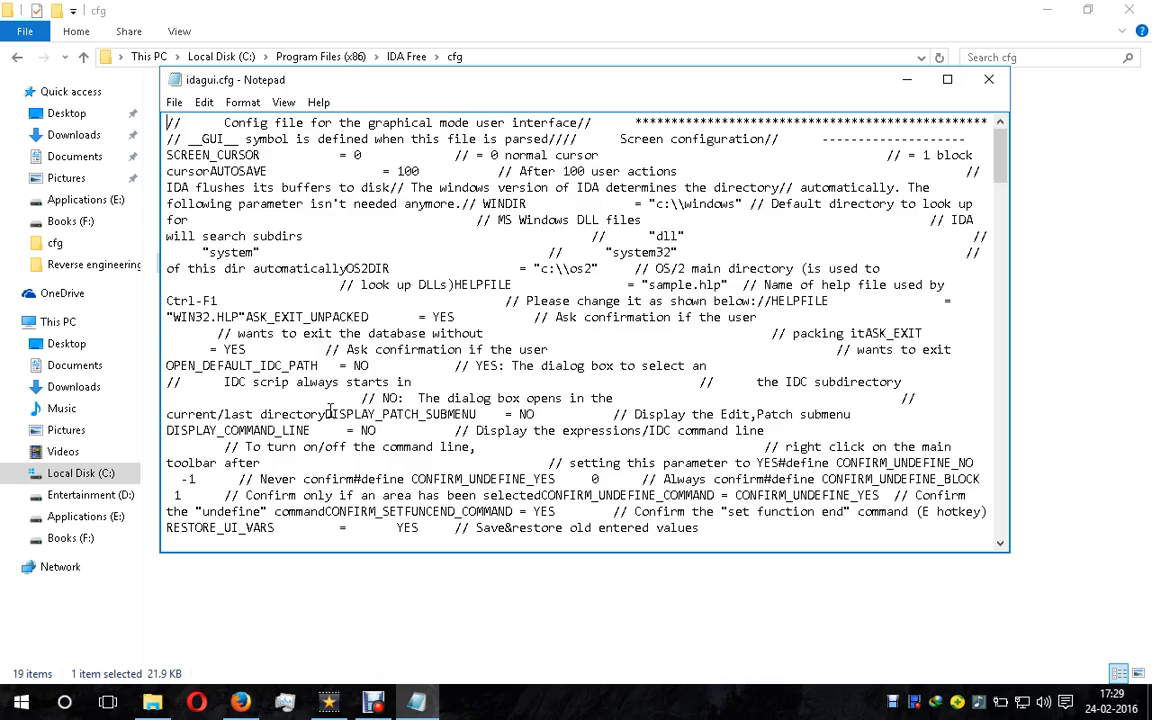
drag(328, 414, 540, 414)
text(YES)
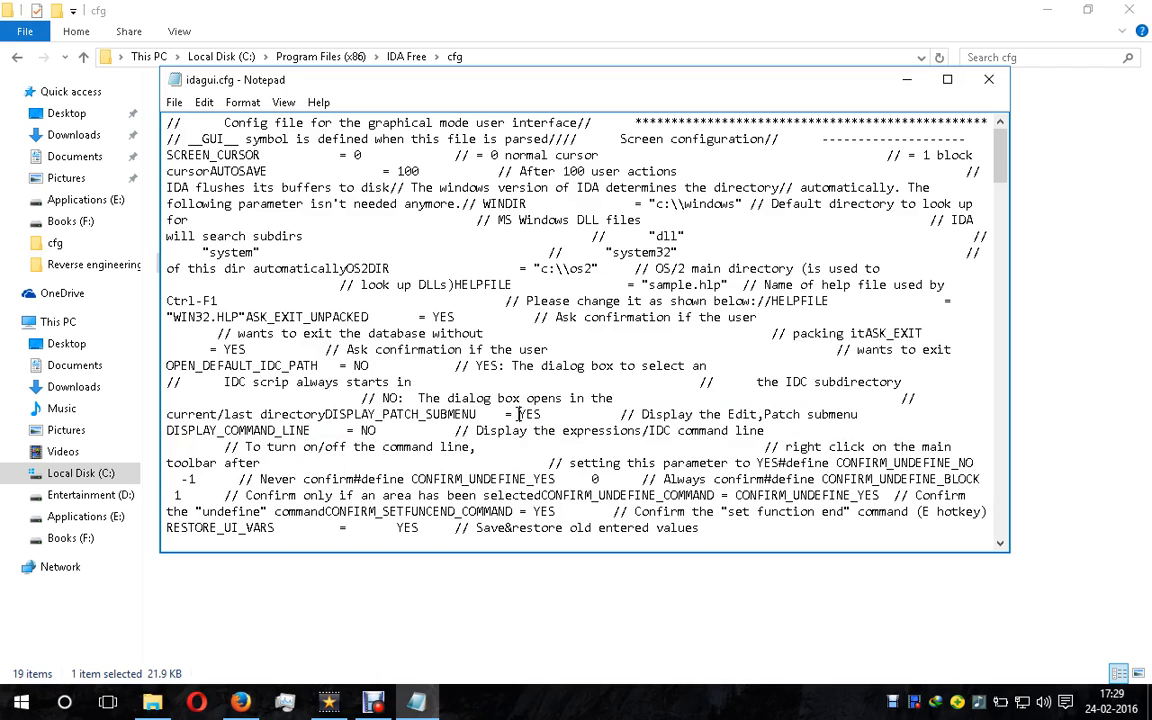
double_click(528, 414)
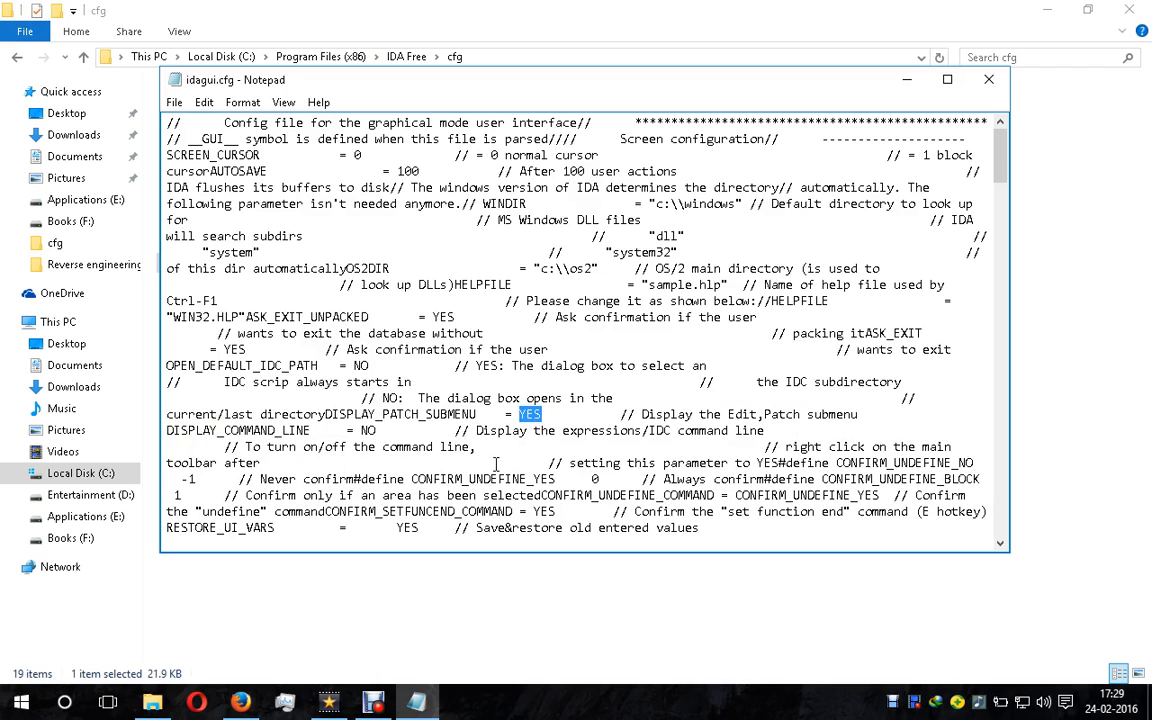
- Change DISPLAY_PATCH_SUBMENU and DISPLAY_COMMAND_LINE from NO to YES
click(616, 452)
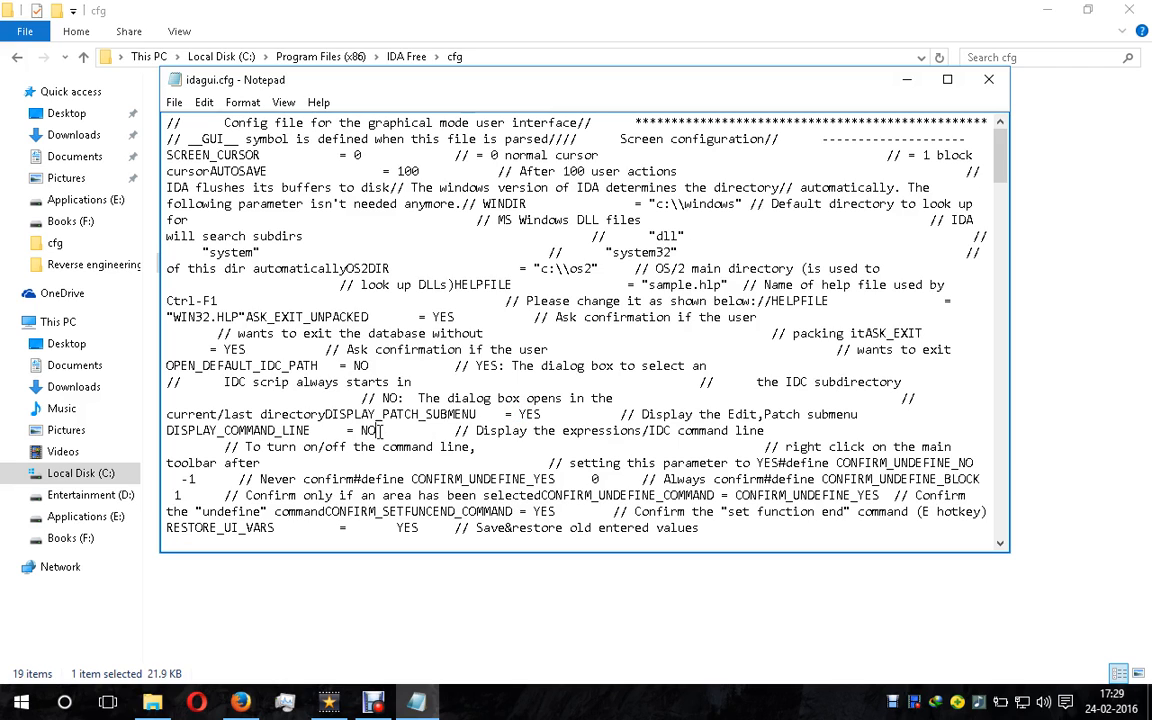
text(Y)
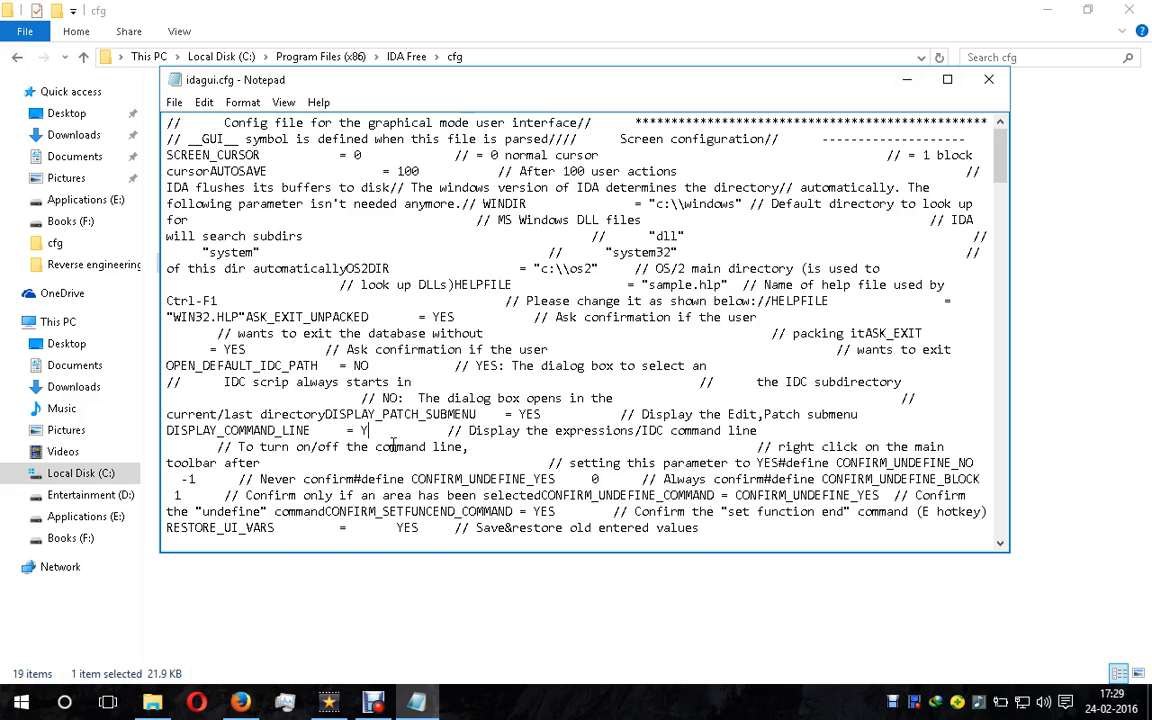
text(ES)
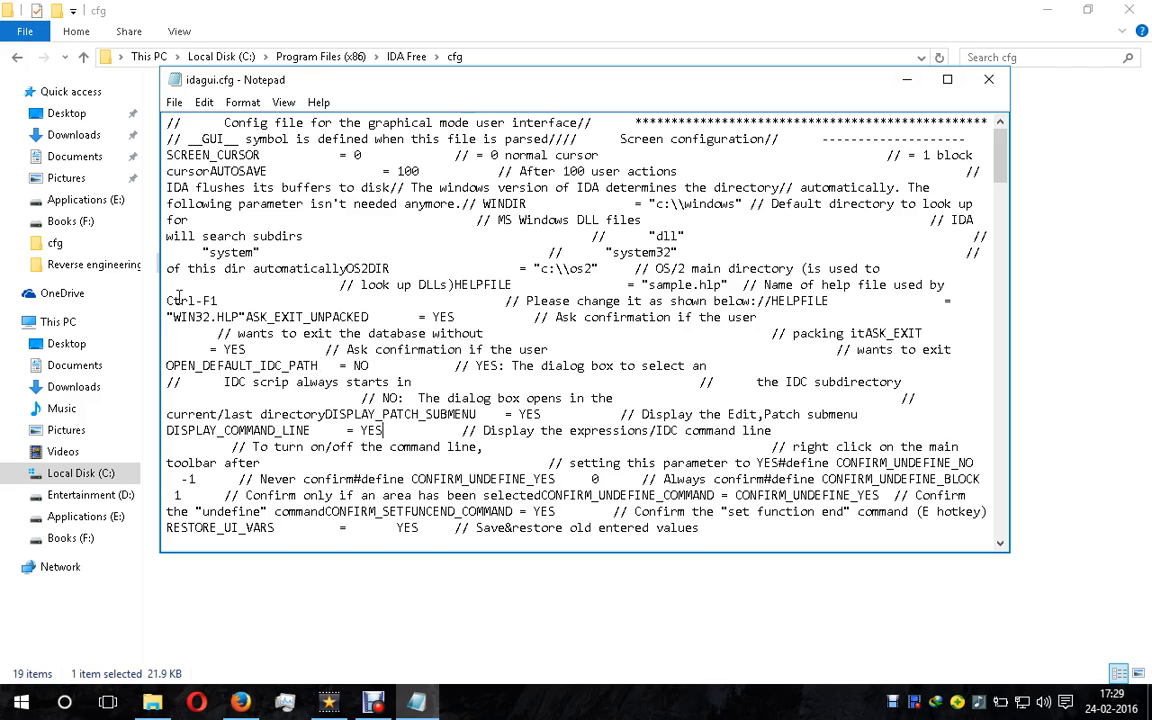
click(174, 102)
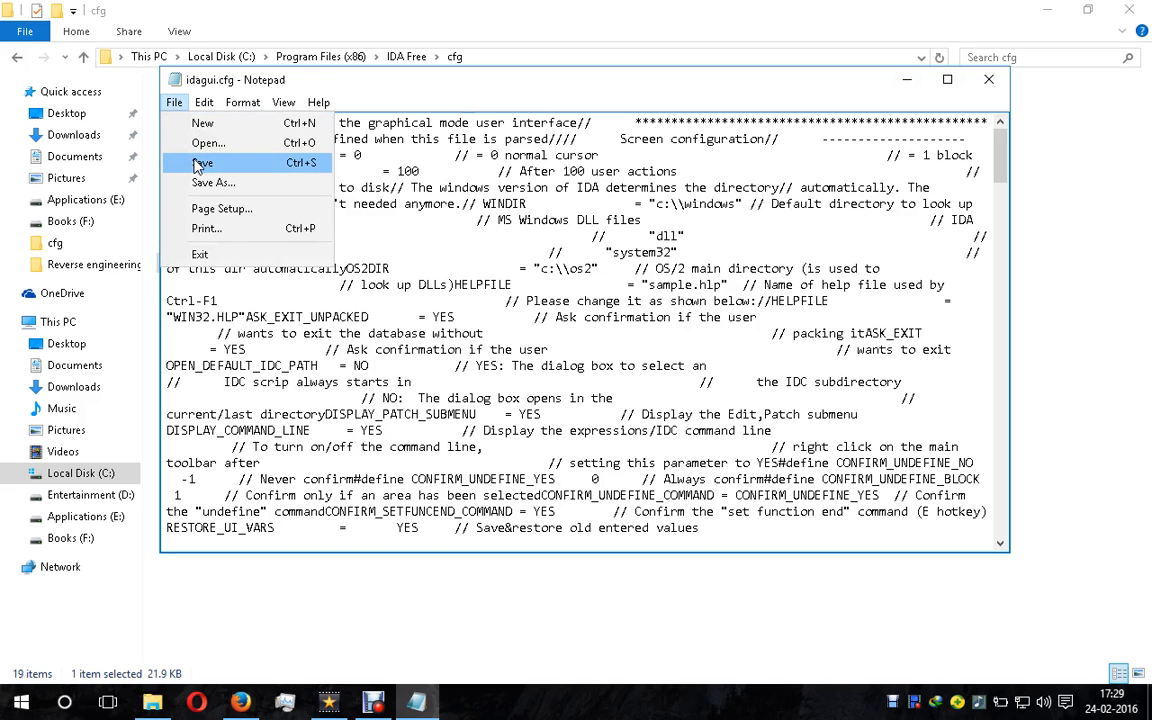
- Save as idagui.cfg with All Files (*.*) type over the original, agreeing to replace it
click(212, 182)
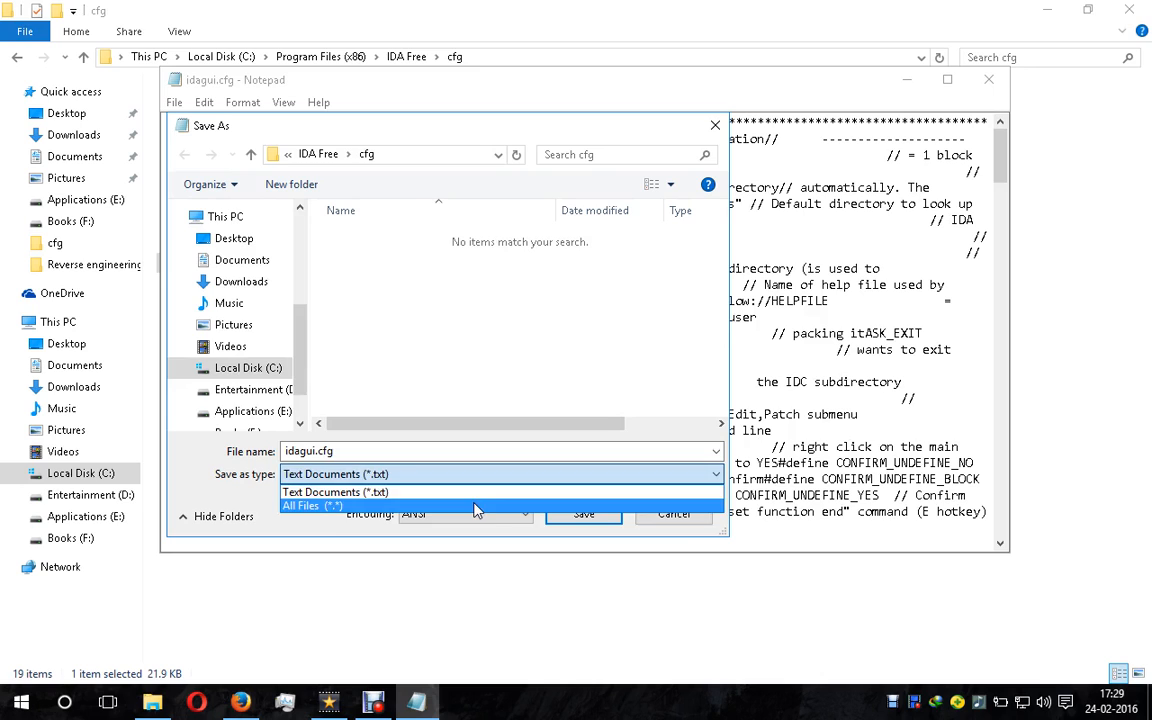
click(312, 504)
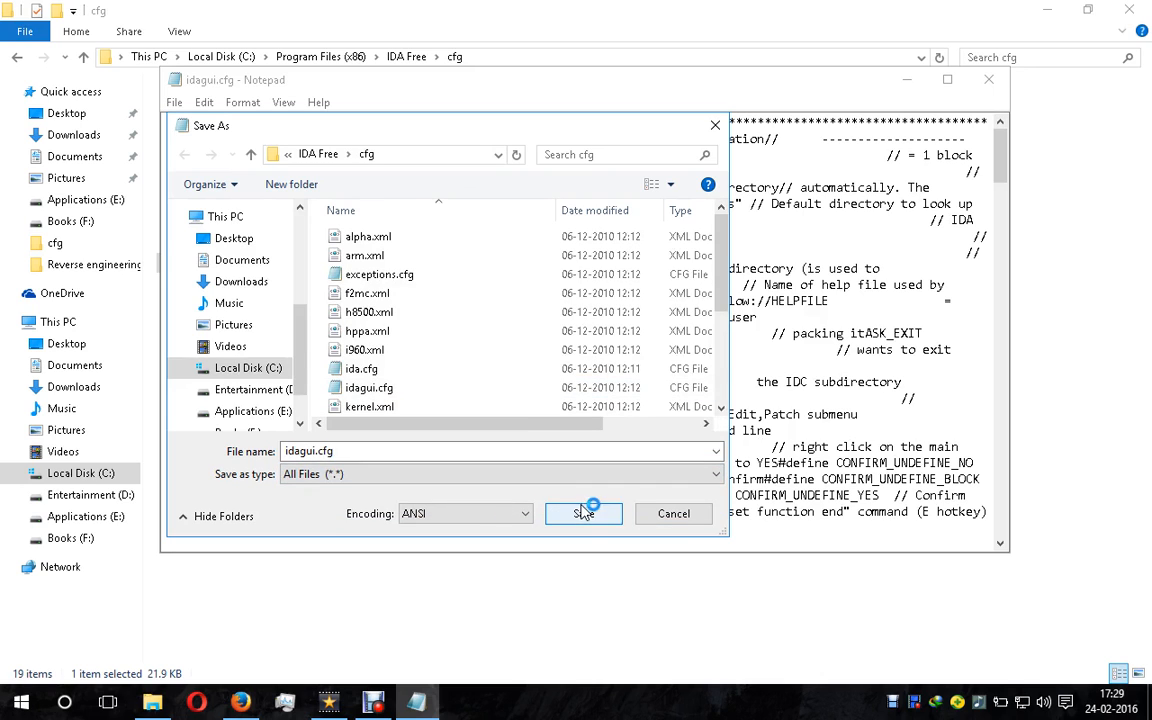
click(584, 512)
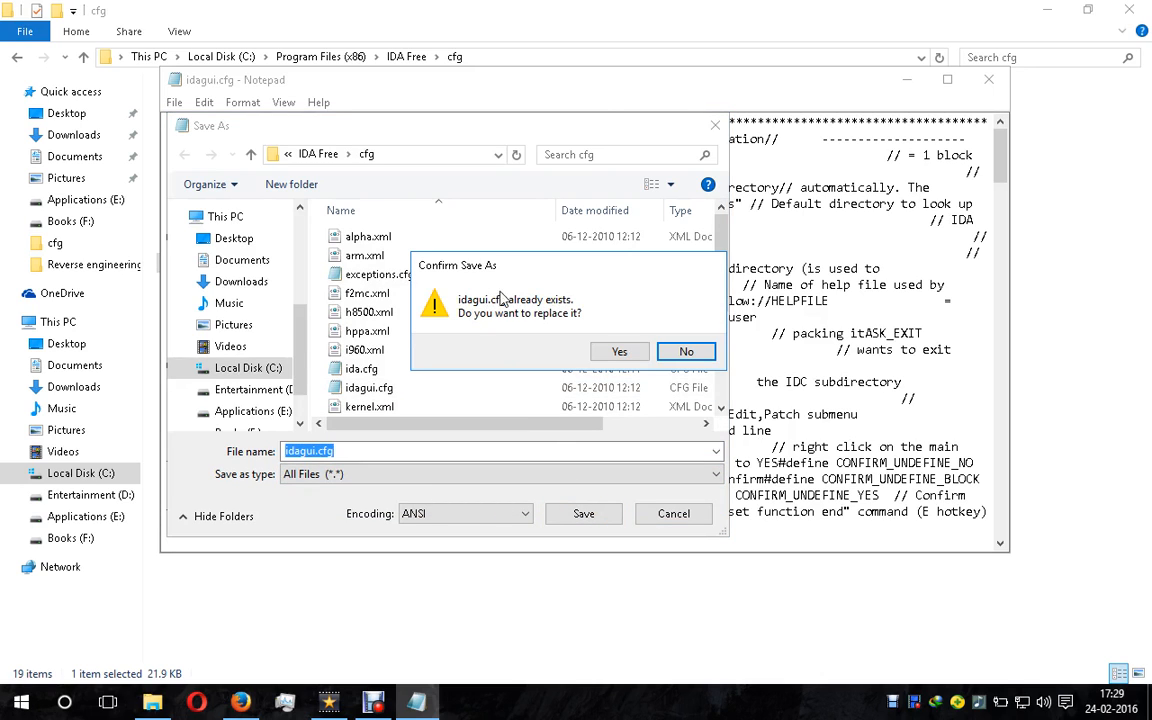
mouse_move(564, 292)
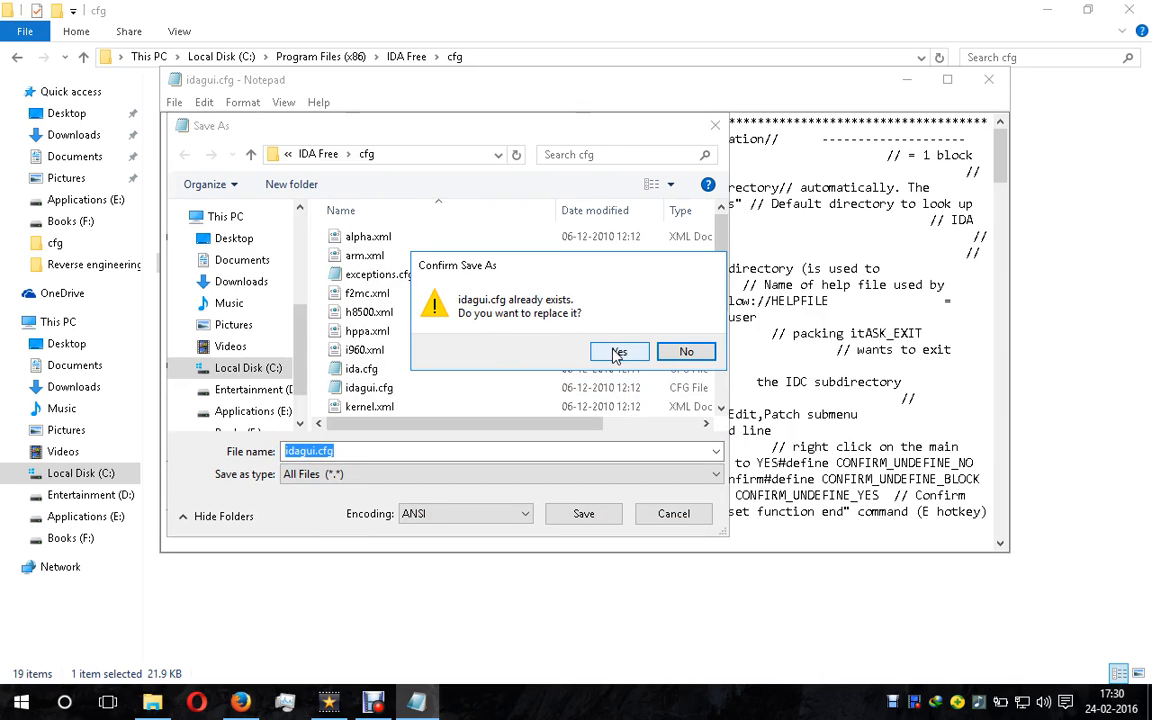
click(620, 352)
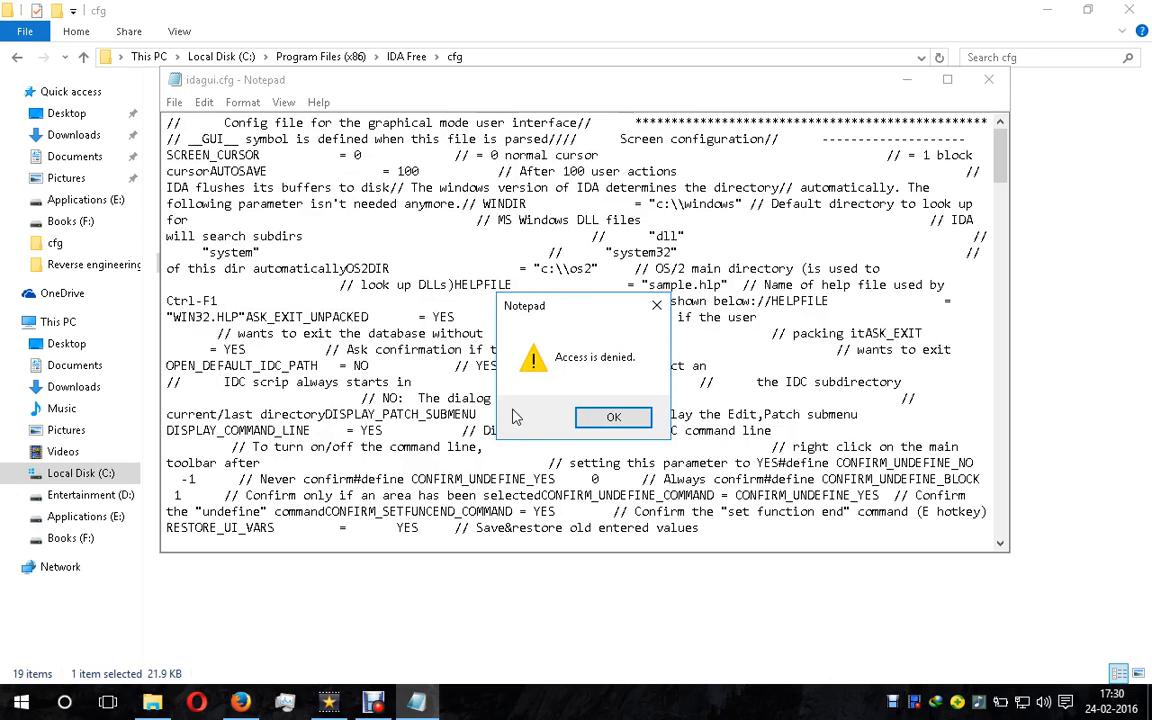
- Dismiss the access denied error and save the edited idagui.cfg to the Desktop instead
click(614, 418)
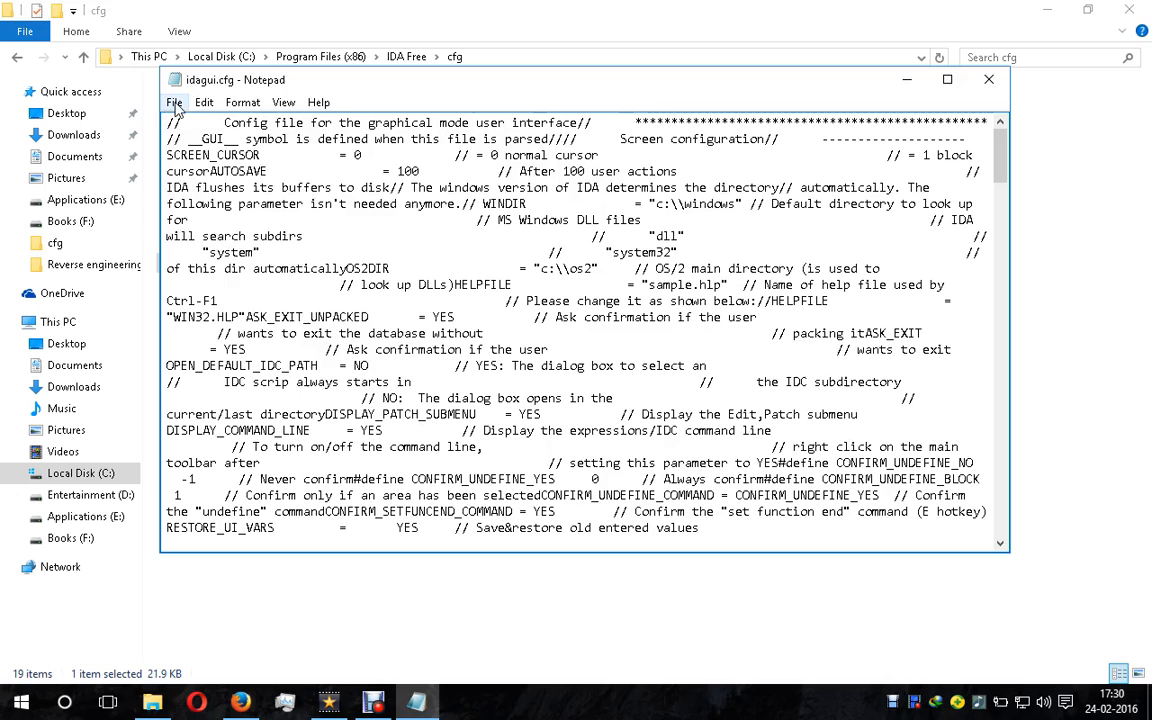
click(174, 102)
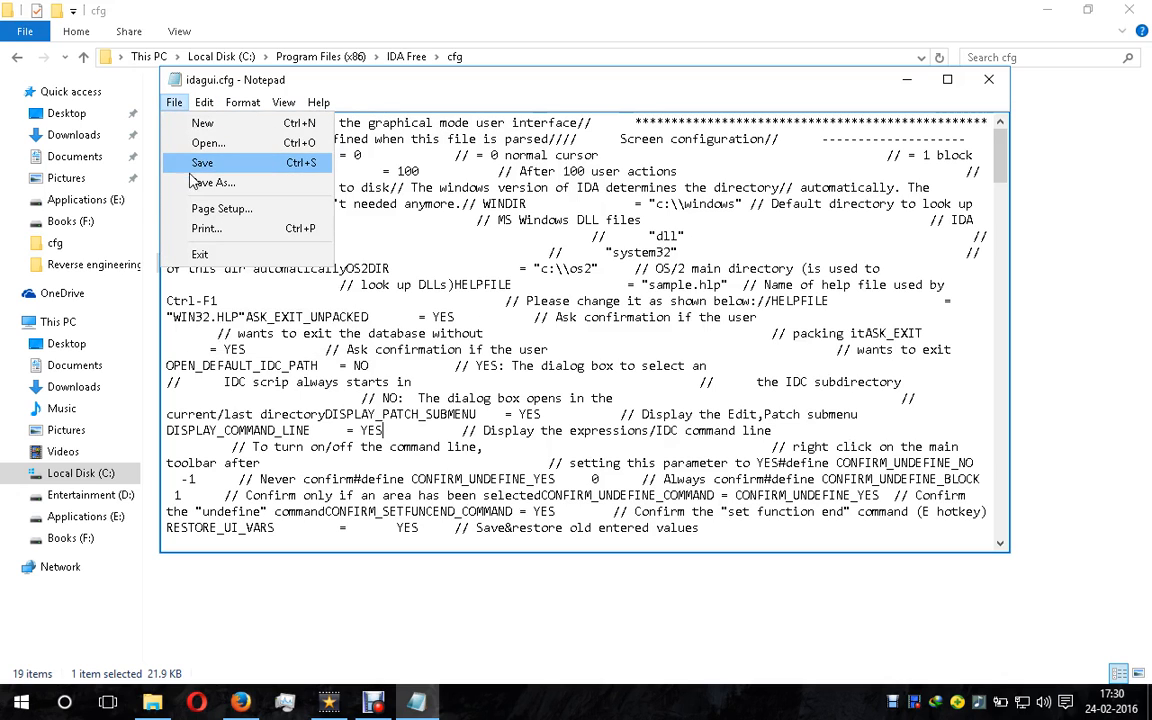
click(212, 182)
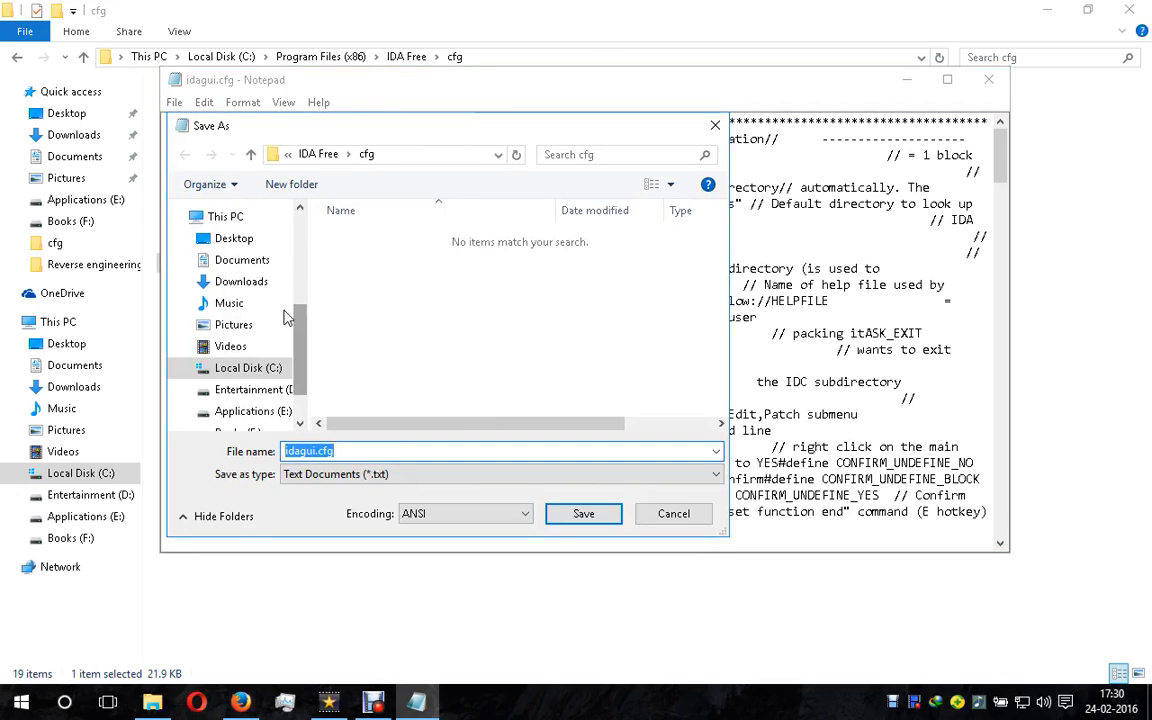
click(234, 238)
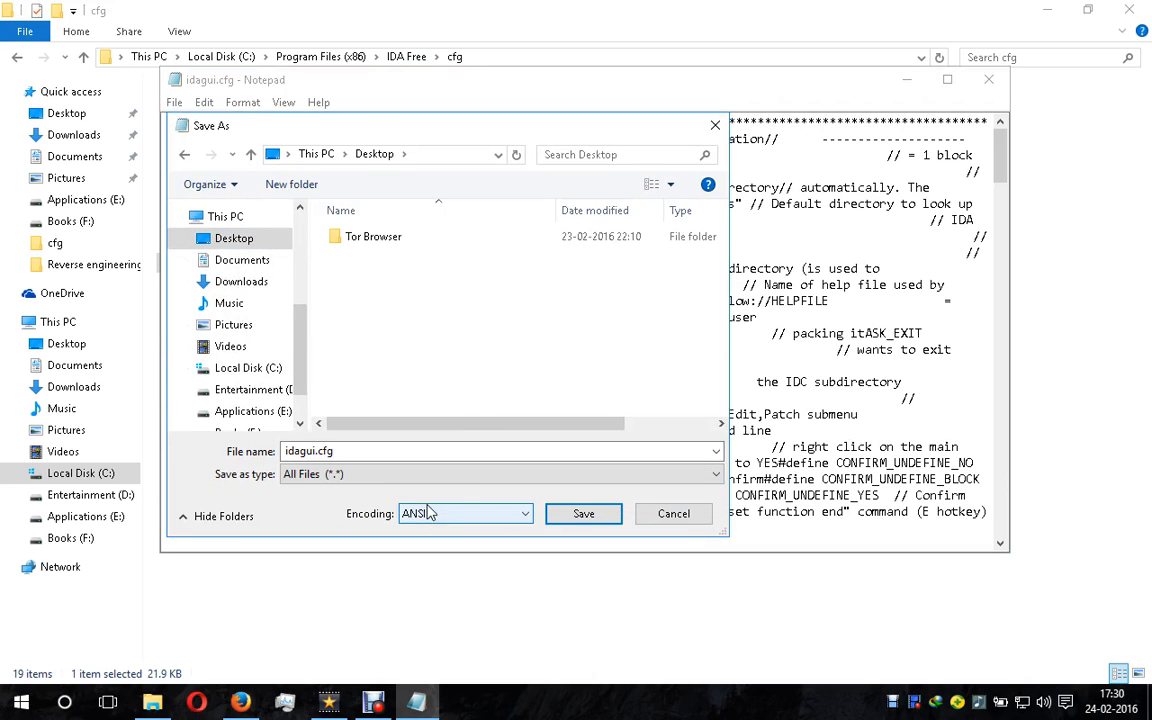
click(584, 512)
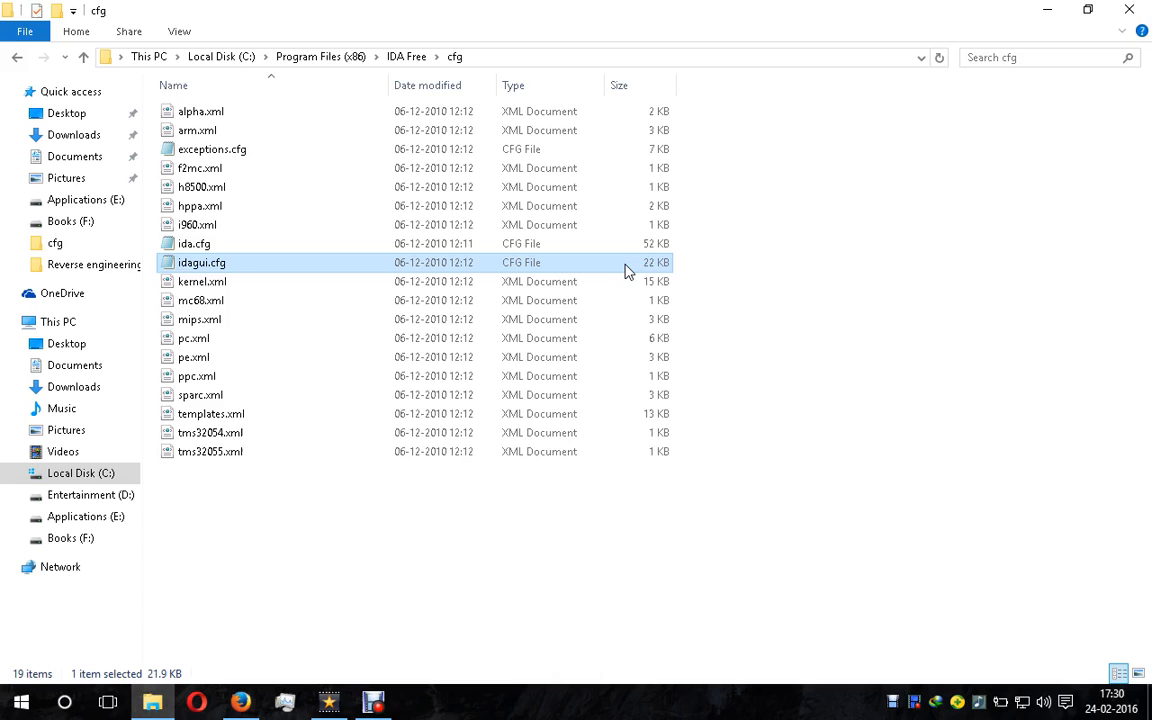
- Reopen the original idagui.cfg in cfg to check its DISPLAY_PATCH_SUBMENU value
double_click(200, 262)
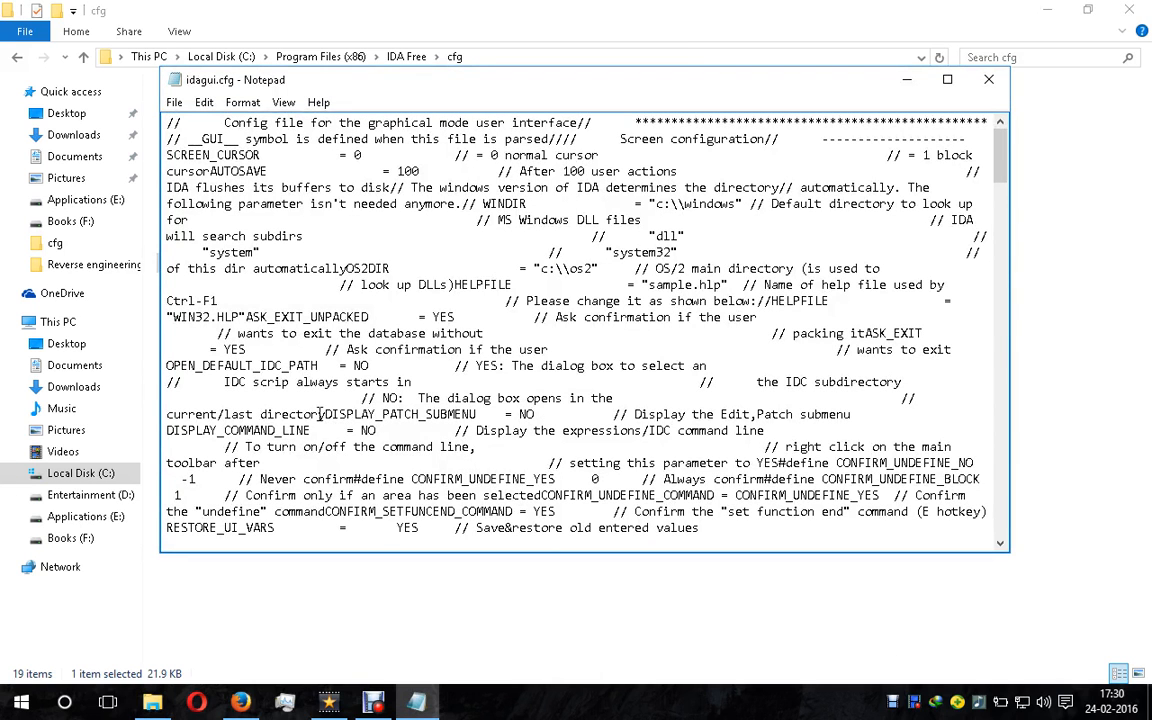
double_click(400, 414)
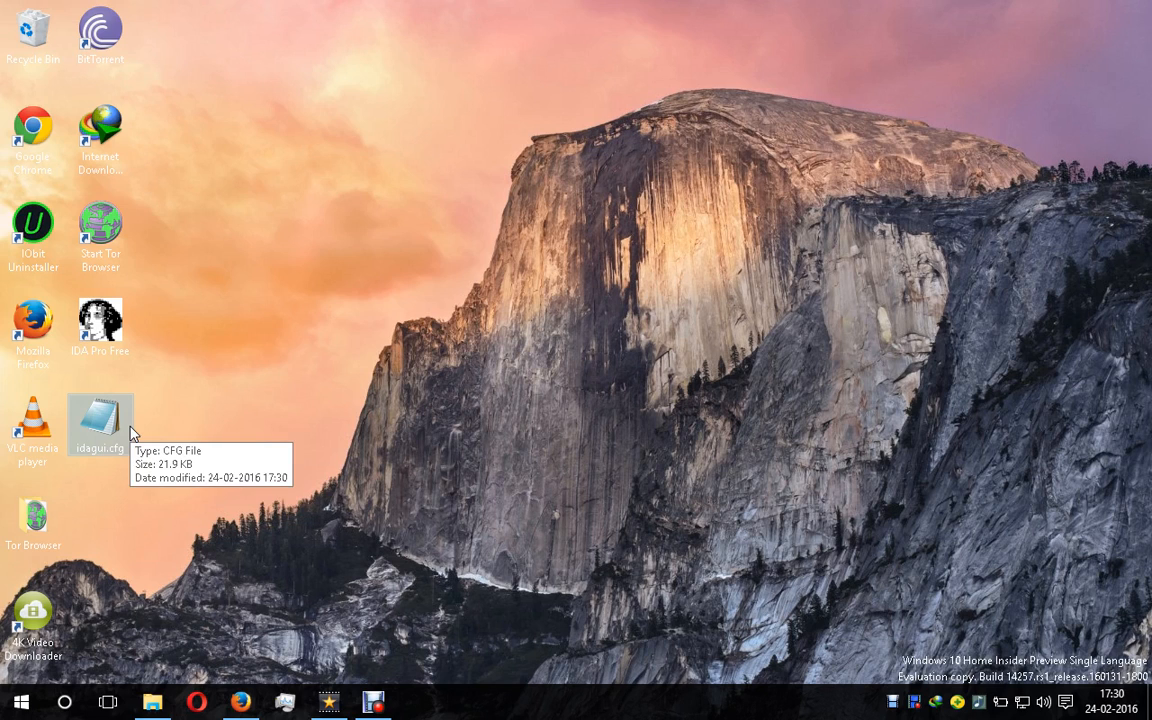
- Copy the edited idagui.cfg from the Desktop
right_click(100, 420)
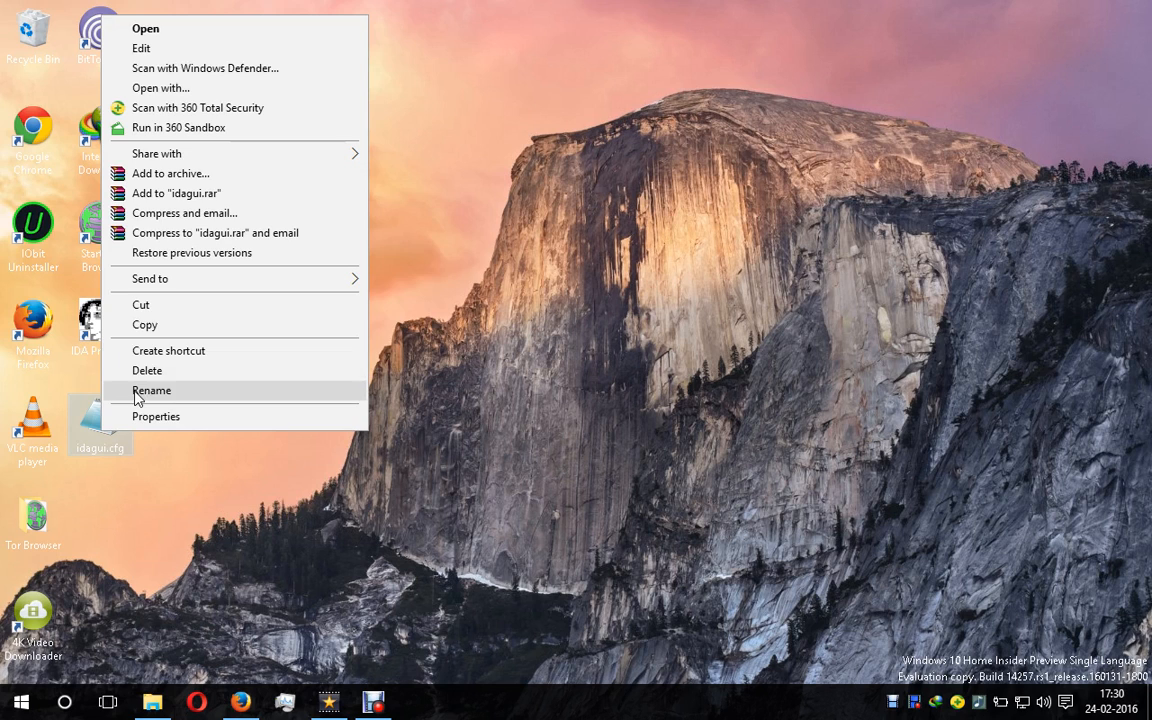
click(364, 656)
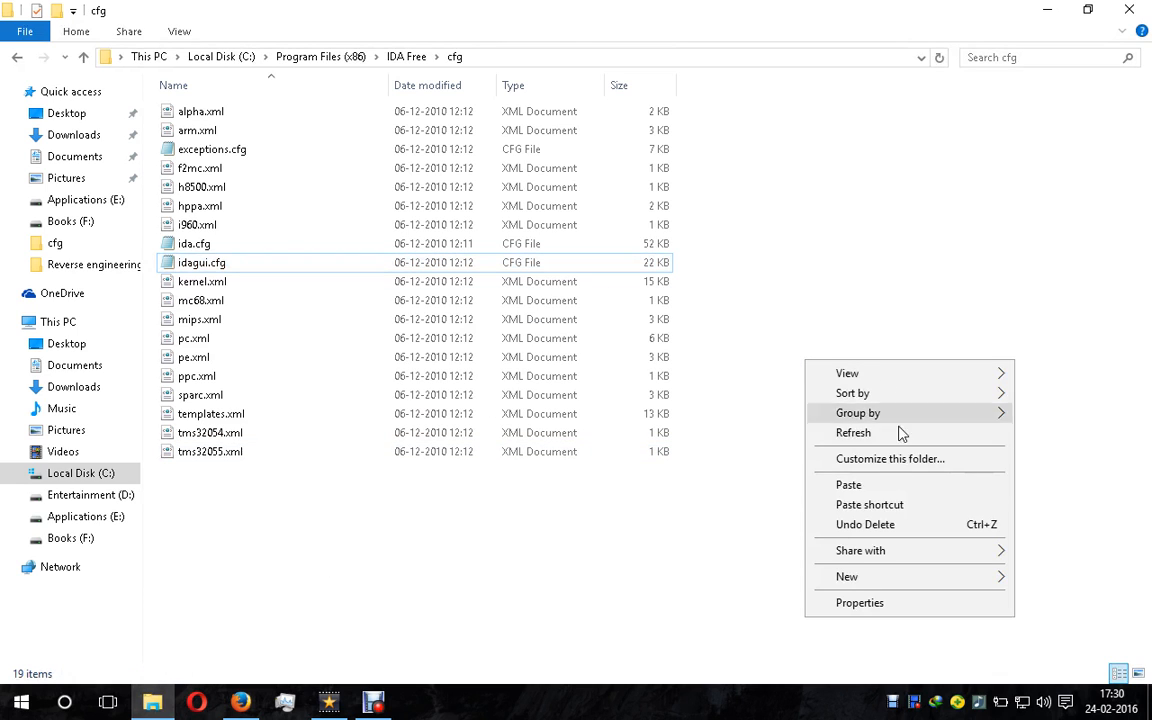
- Paste into the cfg folder, replacing idagui.cfg with administrator permission
click(848, 484)
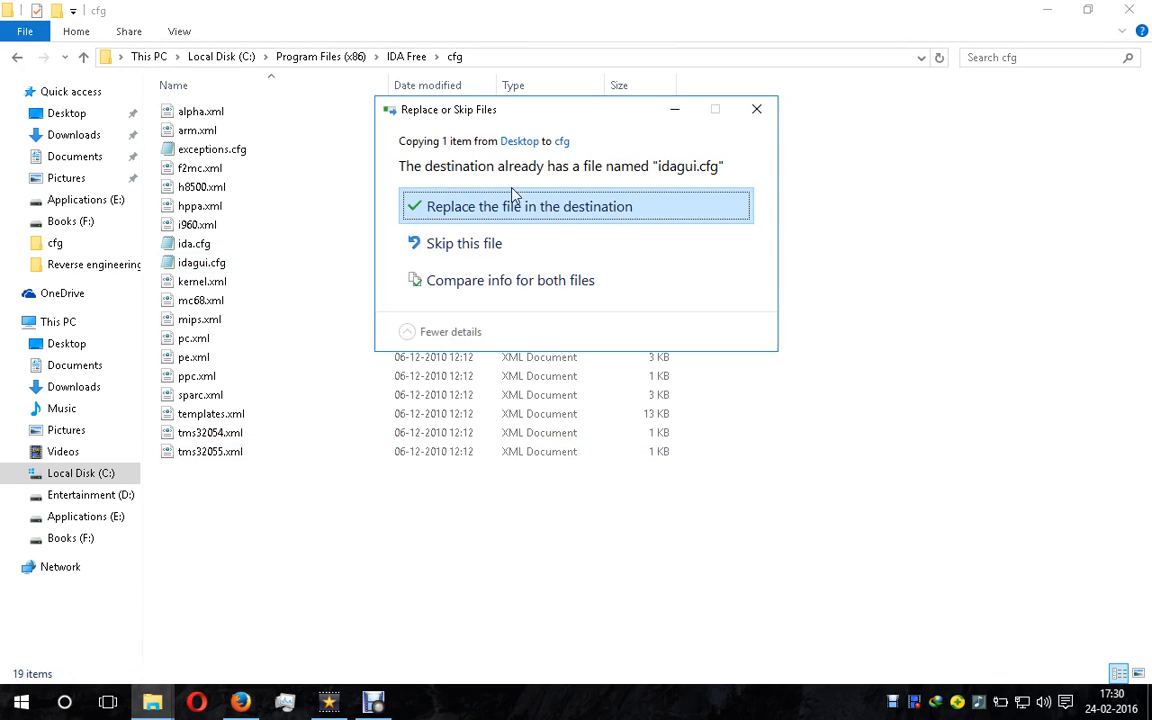
mouse_move(538, 214)
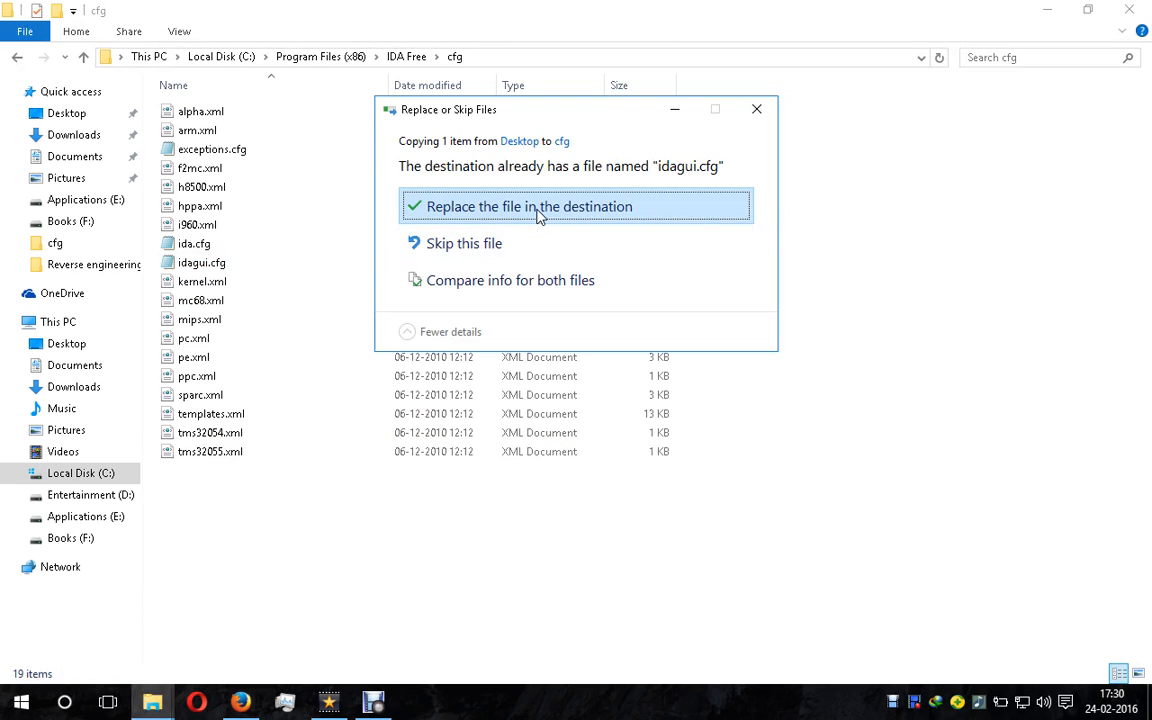
click(528, 206)
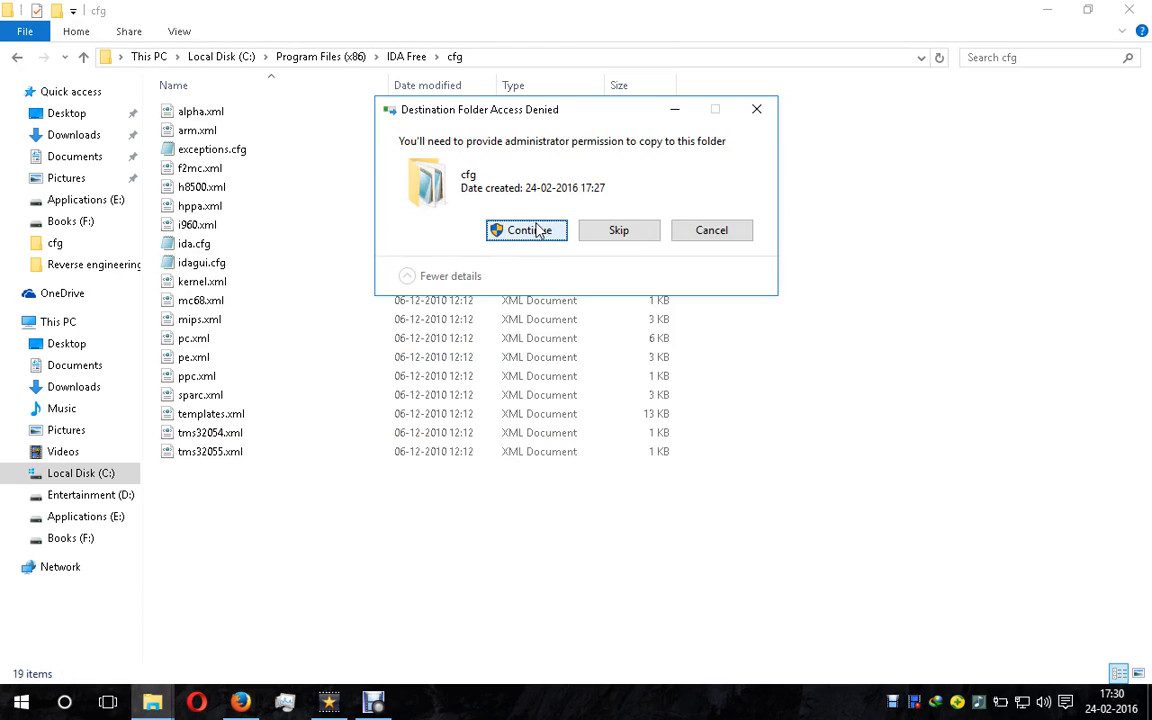
click(526, 230)
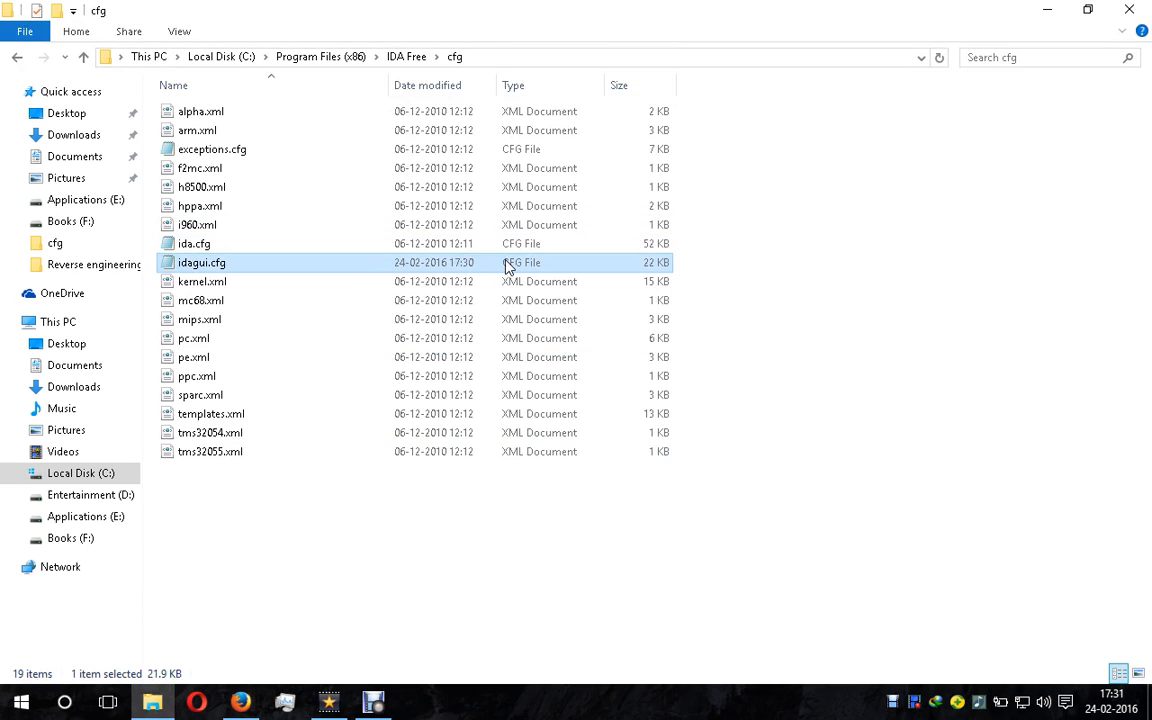
mouse_move(790, 238)
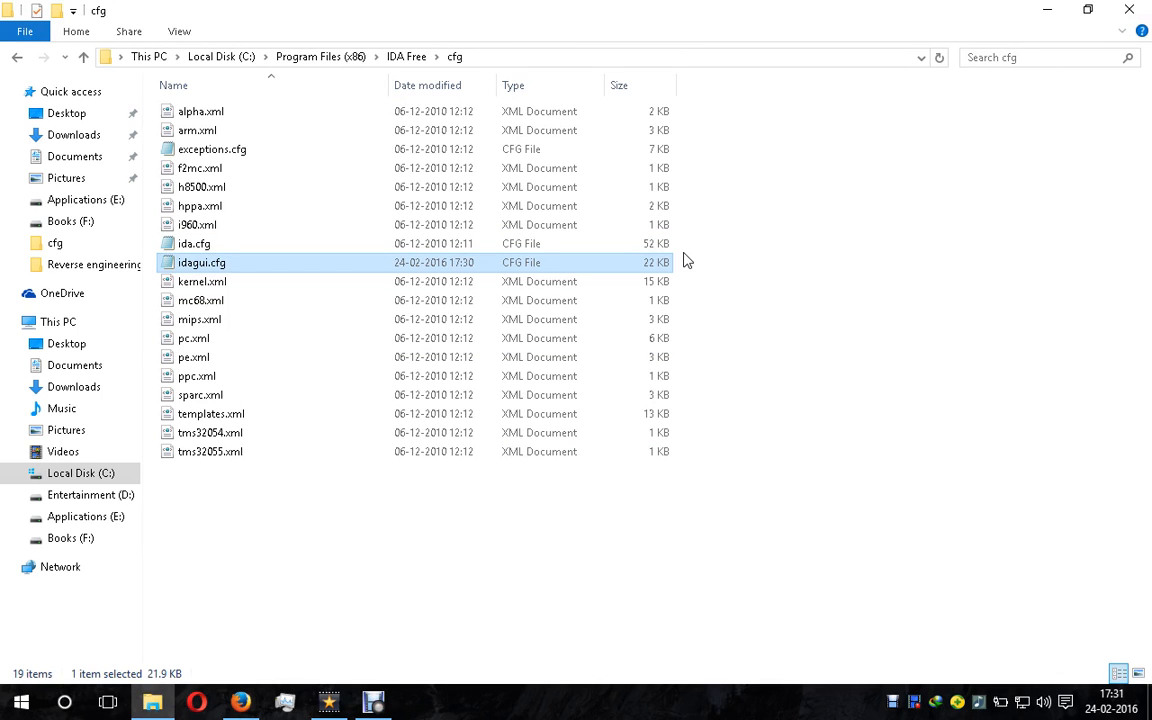
- Open the replaced idagui.cfg via Edit and check DISPLAY_PATCH_SUBMENU reads YES
right_click(200, 262)
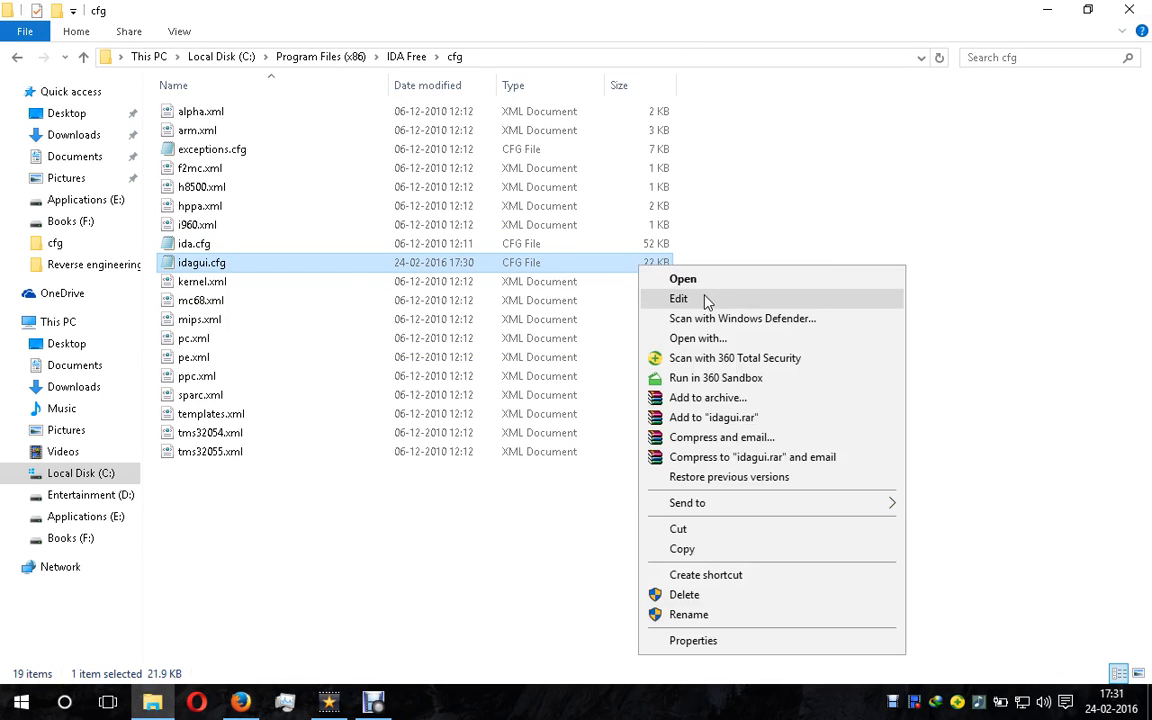
click(678, 298)
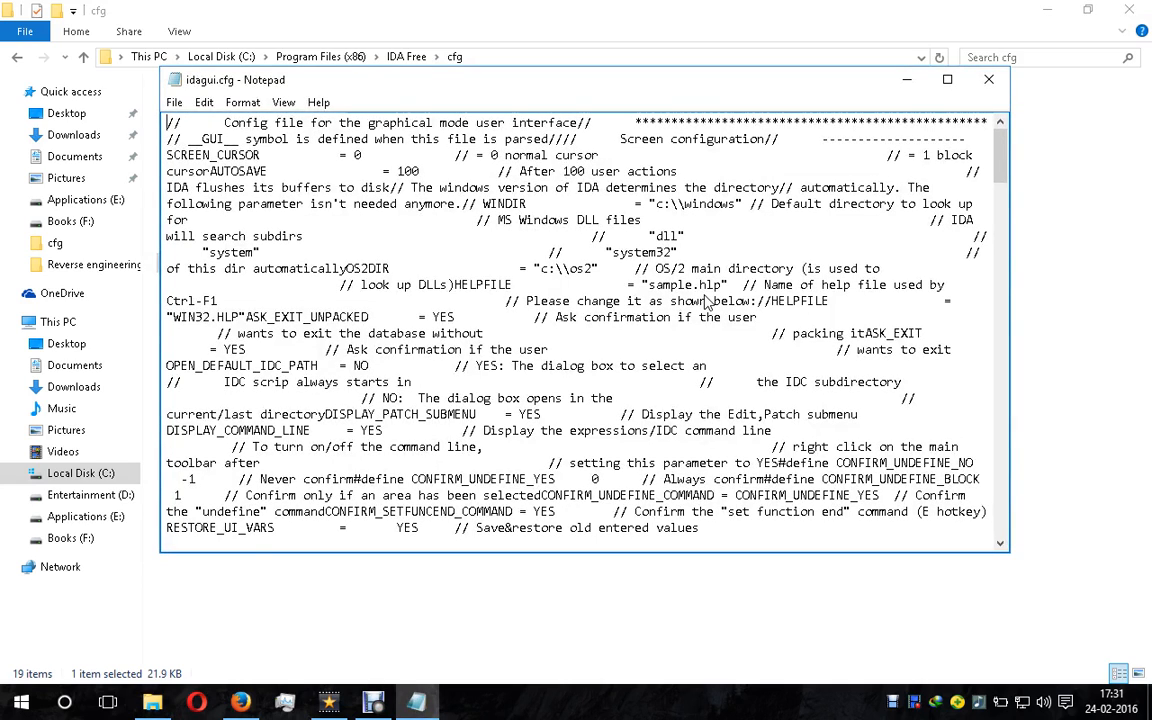
double_click(530, 414)
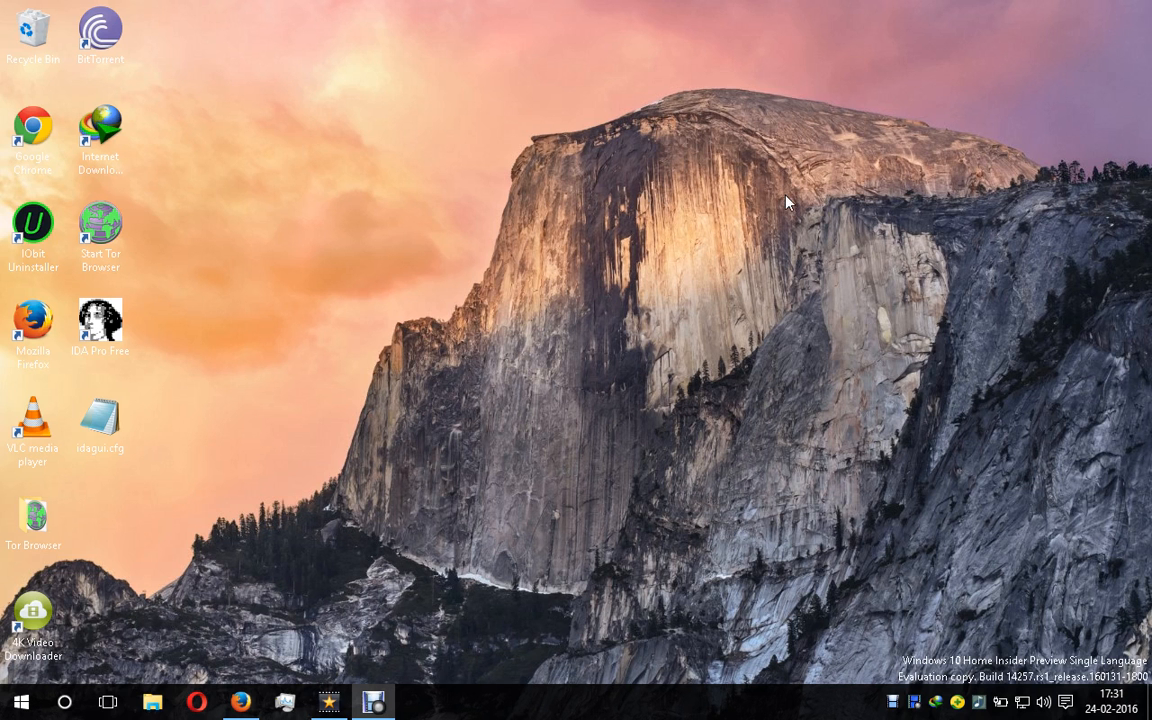
mouse_move(248, 368)
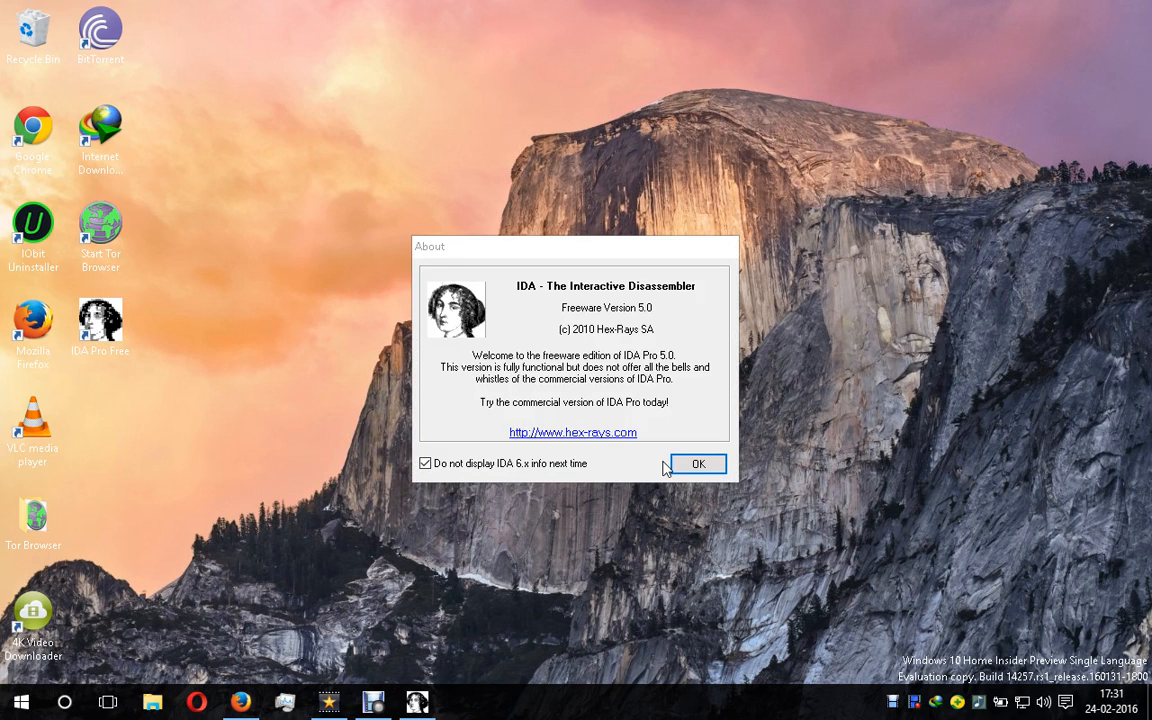
- Dismiss the About box and load App1 - Copy.exe as a PE Executable through the wizard
click(698, 464)
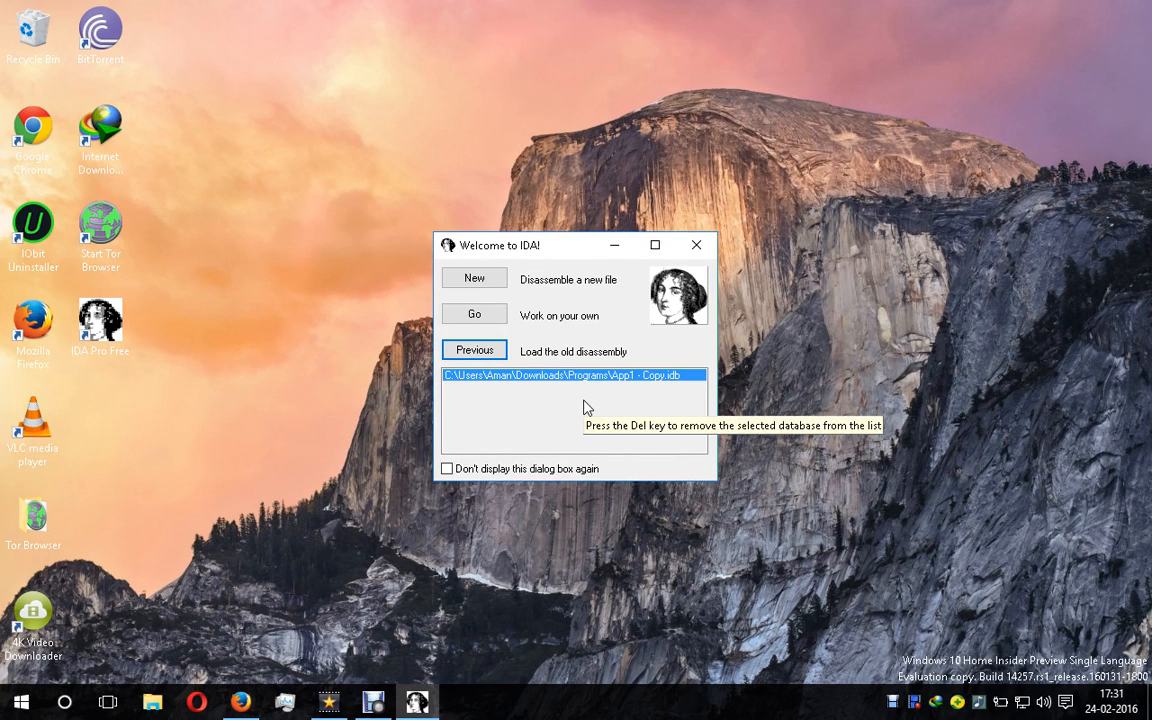
click(696, 244)
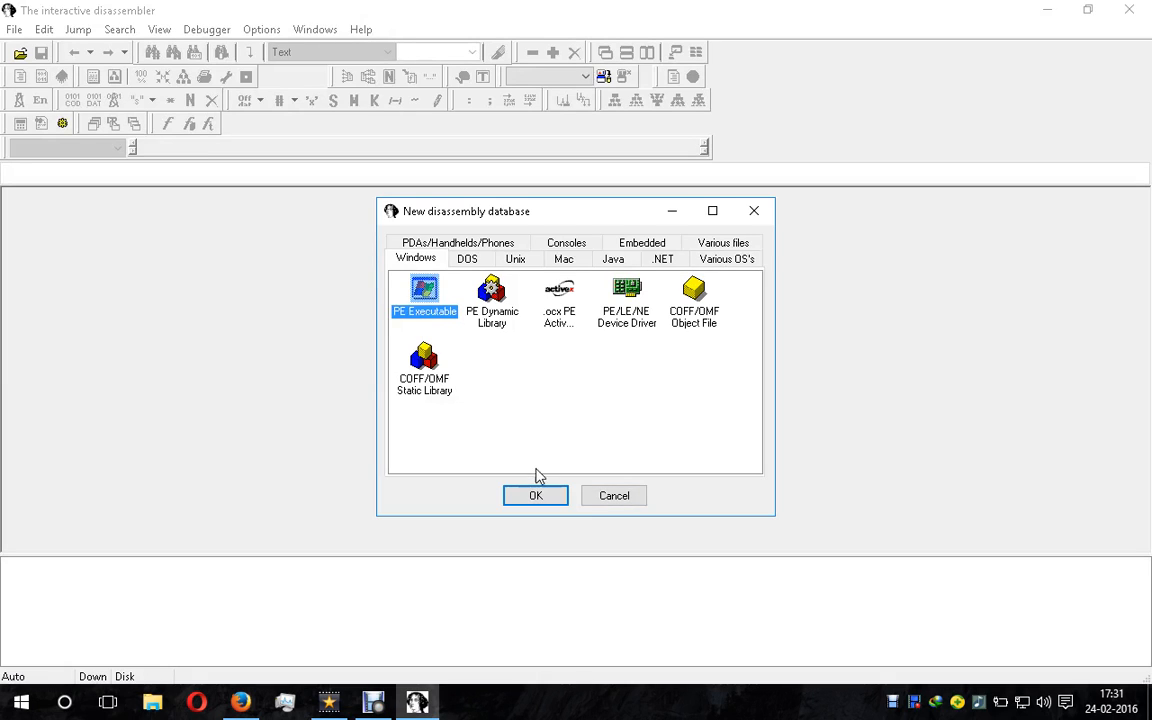
click(536, 496)
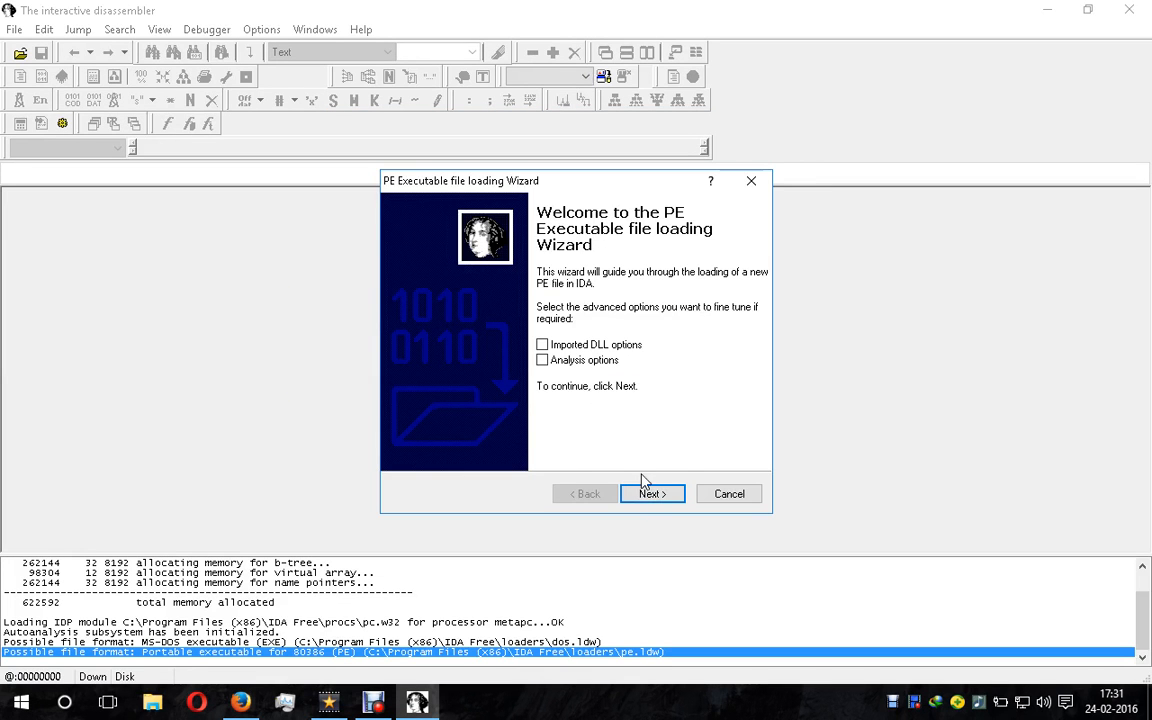
click(652, 492)
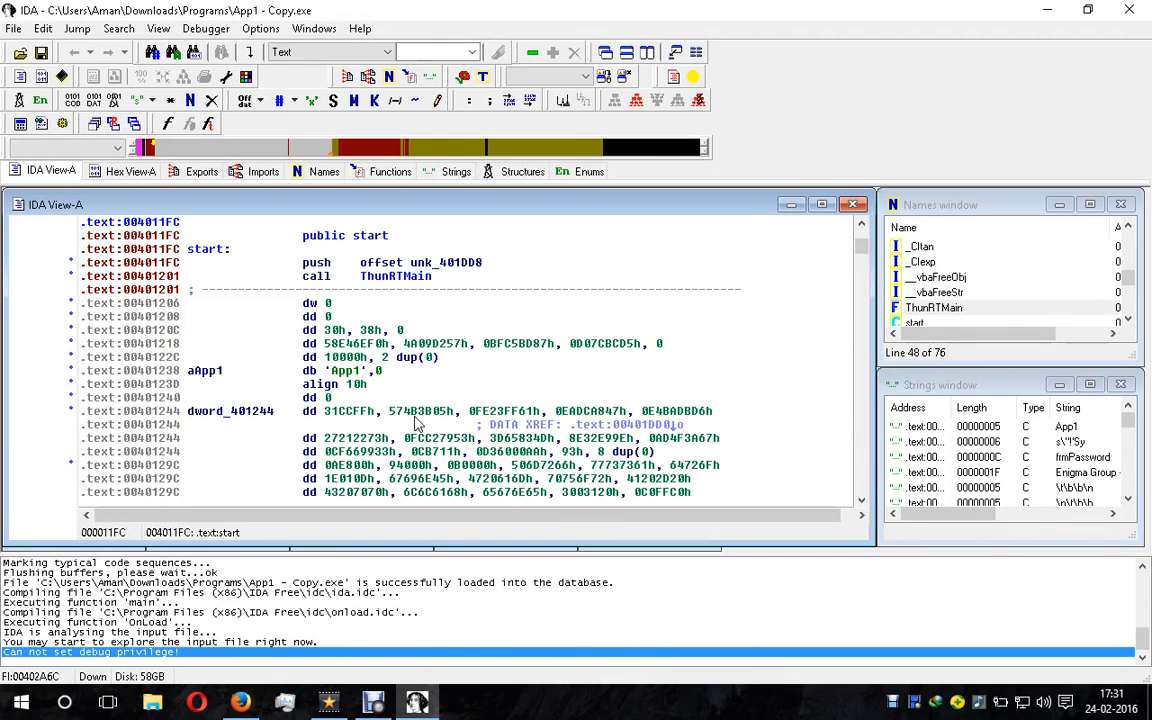
click(420, 410)
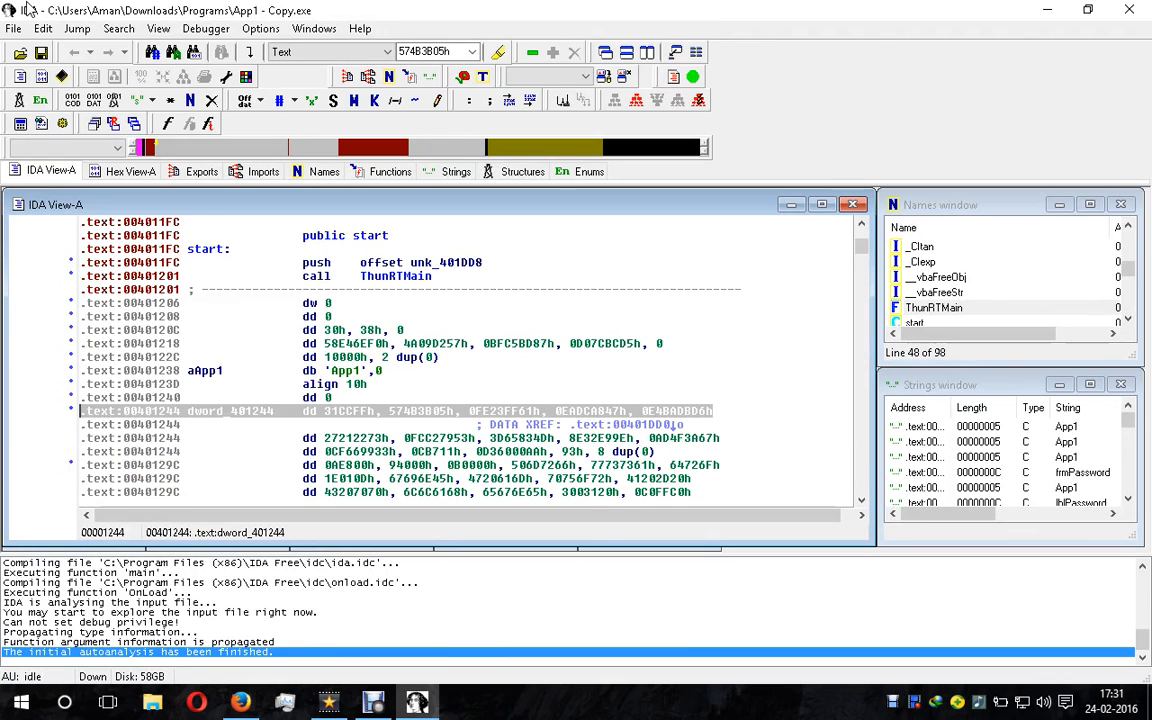
click(44, 28)
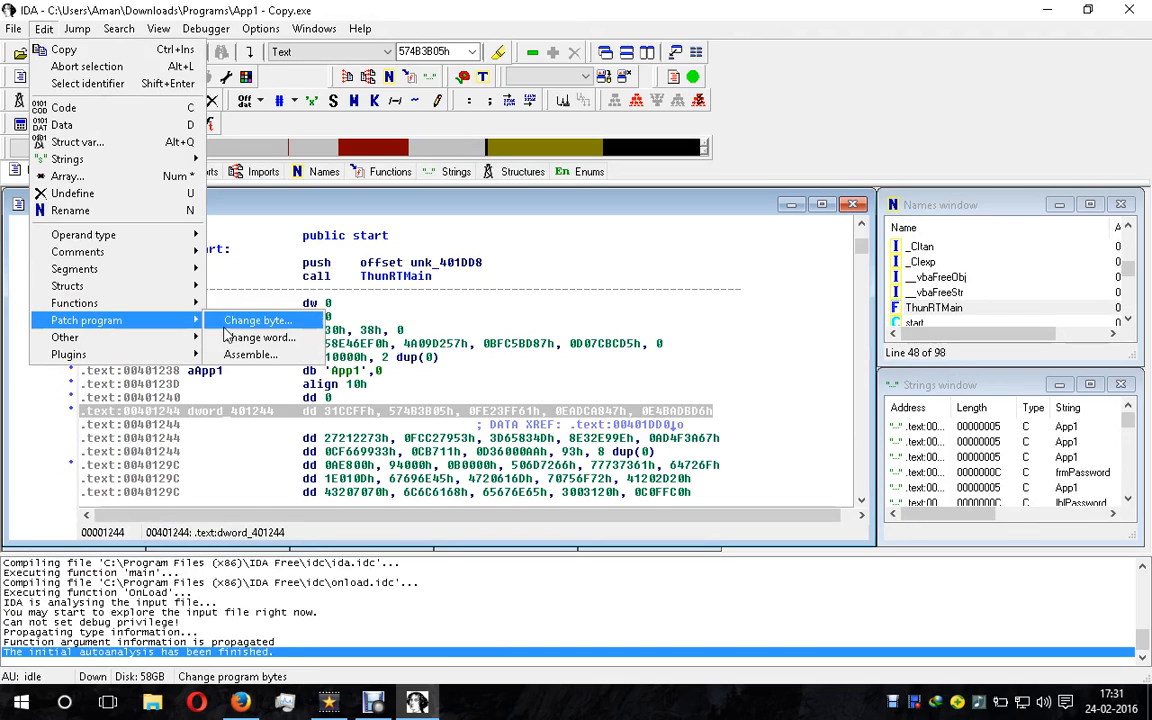
mouse_move(250, 356)
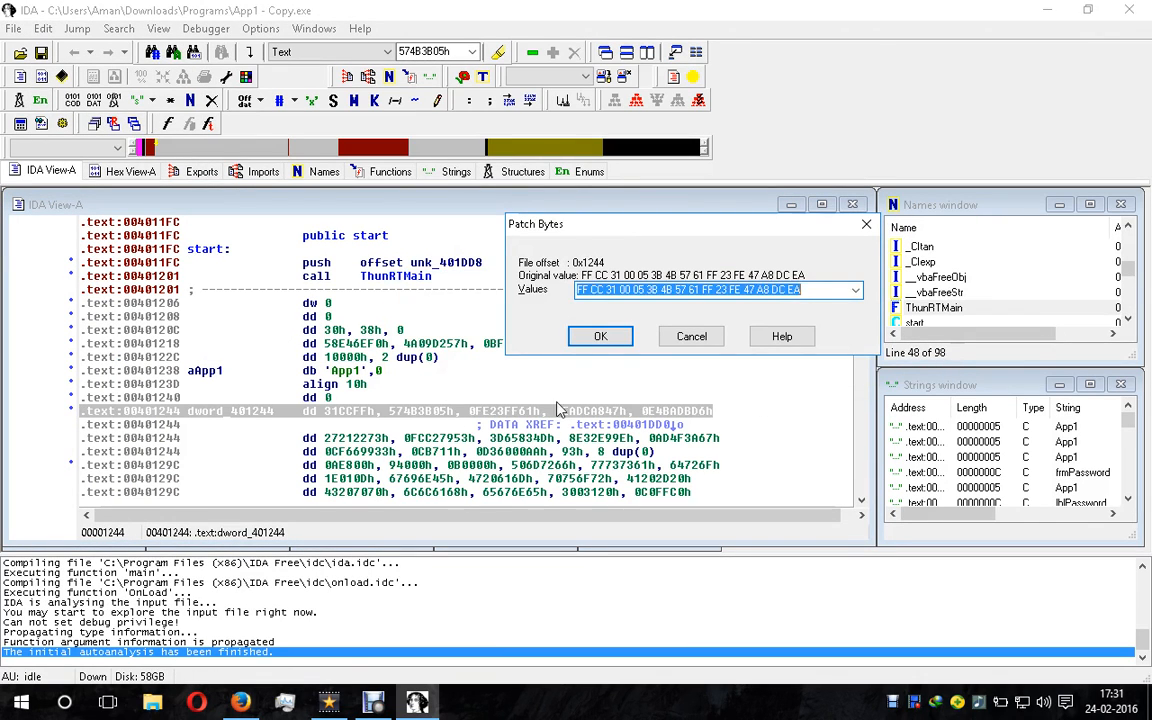
mouse_move(490, 404)
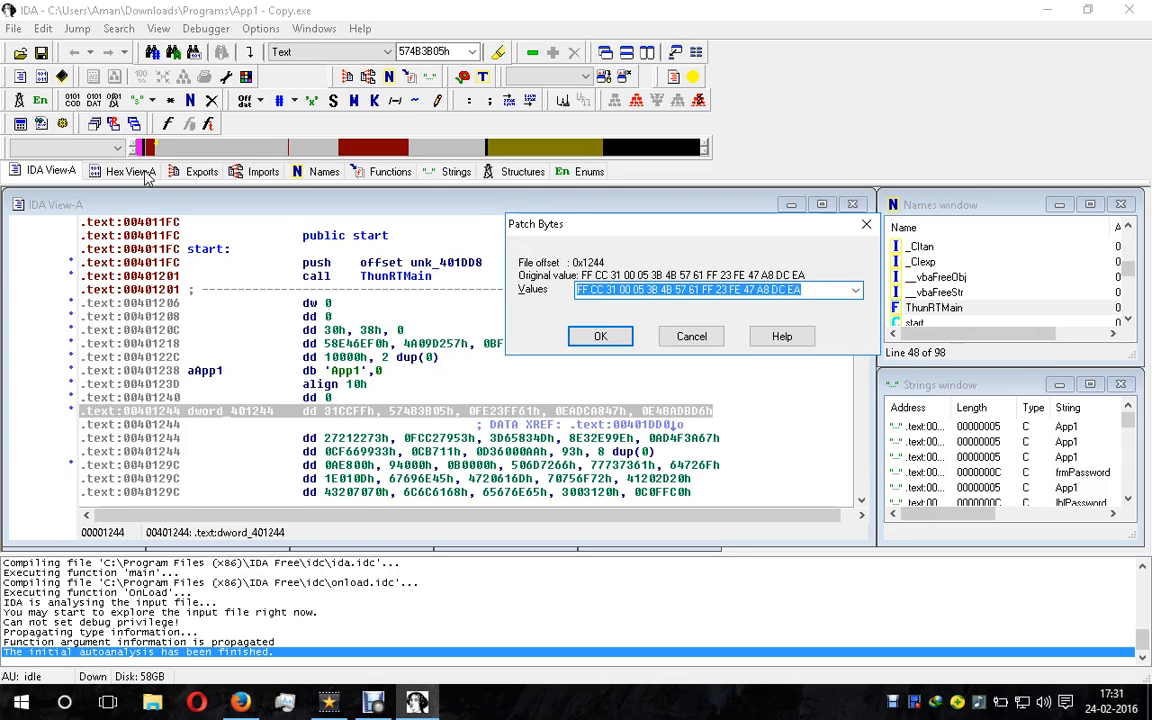
mouse_move(616, 312)
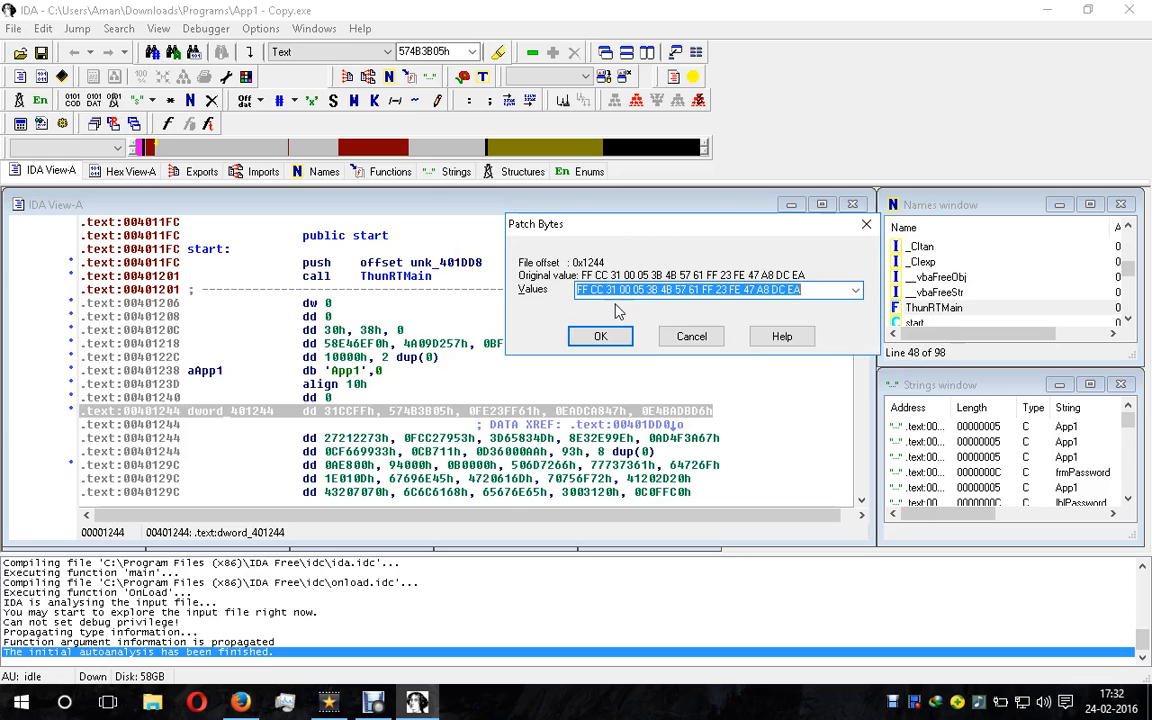
click(600, 336)
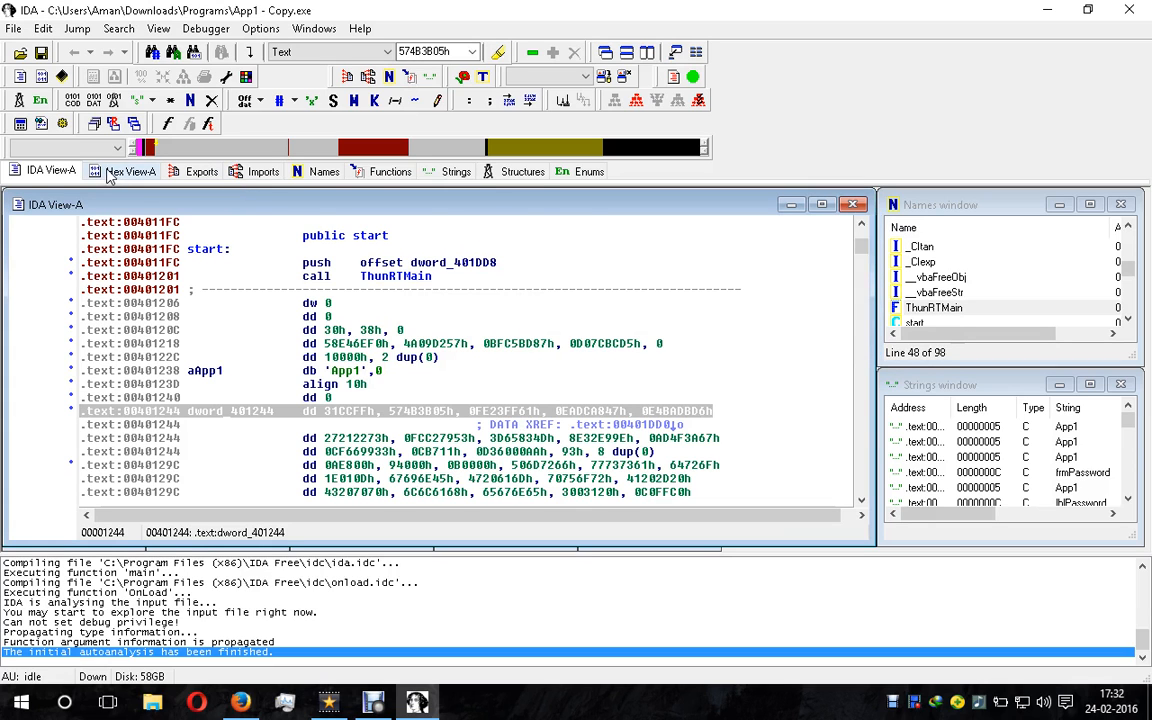
- Show dword_401244 in Hex View-A and reach Edit > Patch program for byte patching
click(132, 172)
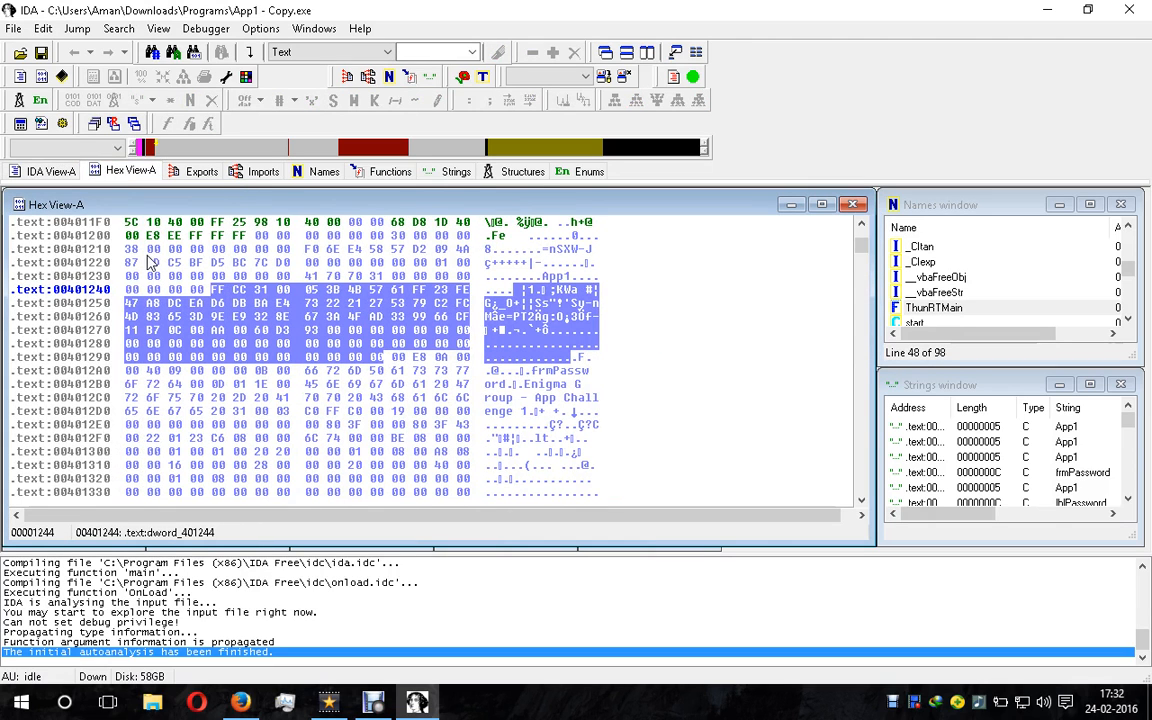
click(50, 172)
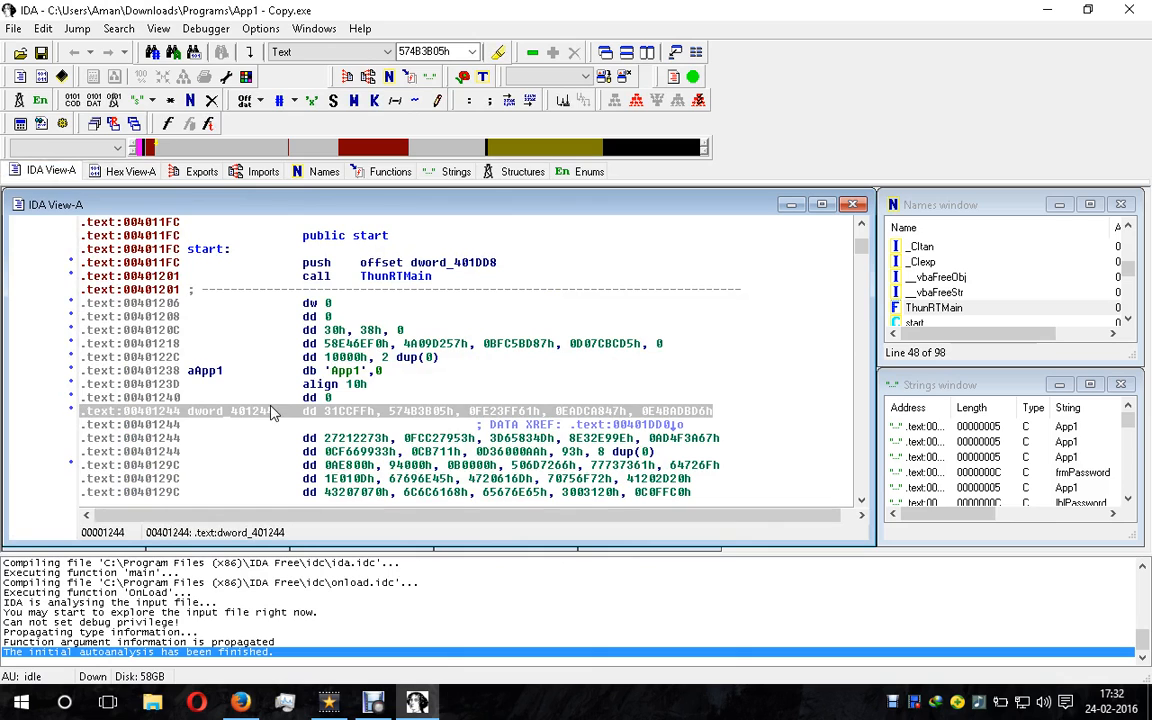
mouse_move(118, 188)
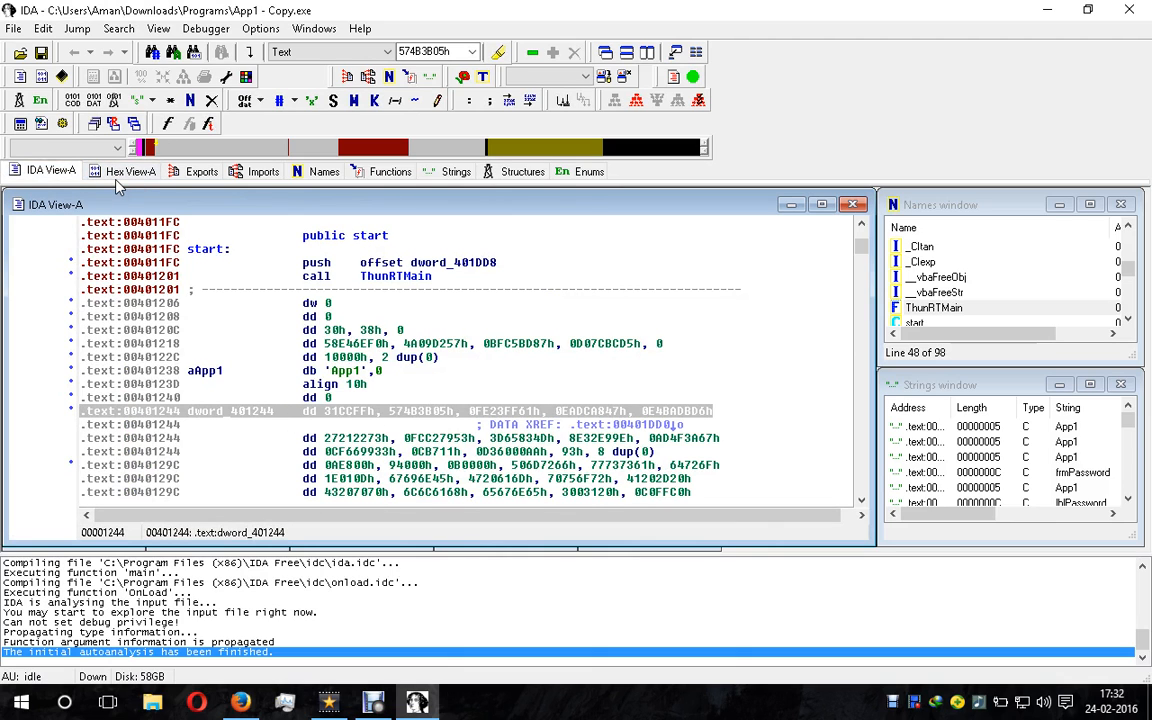
click(130, 172)
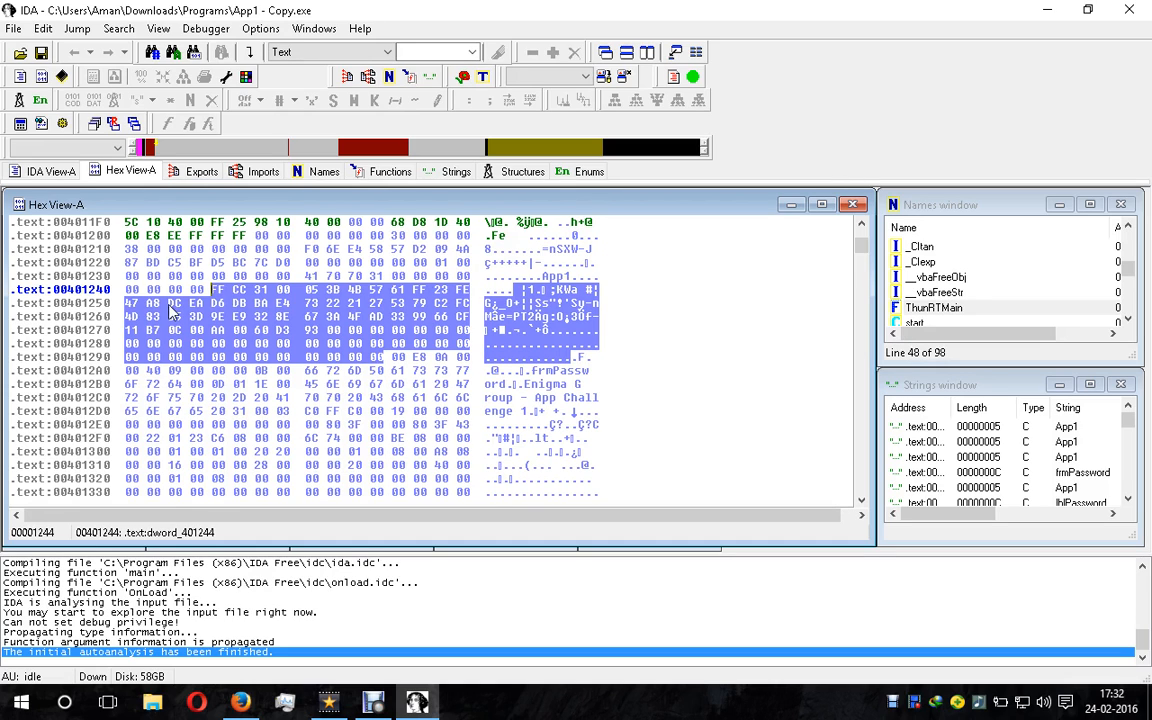
click(44, 28)
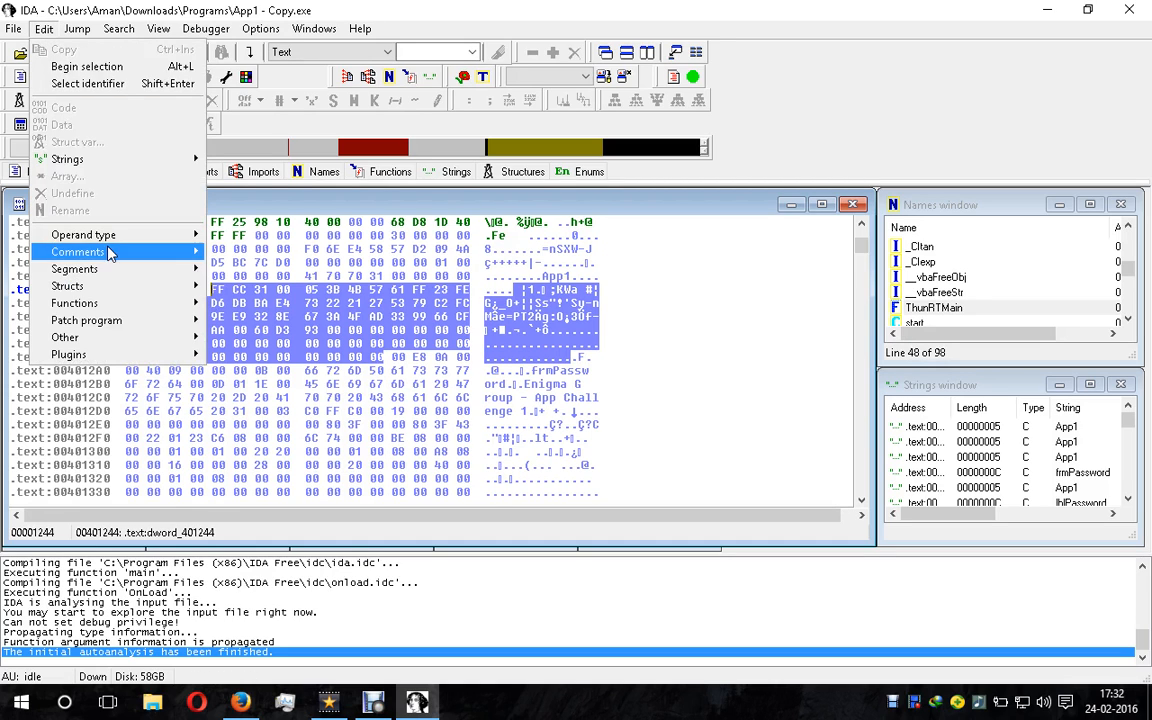
click(86, 320)
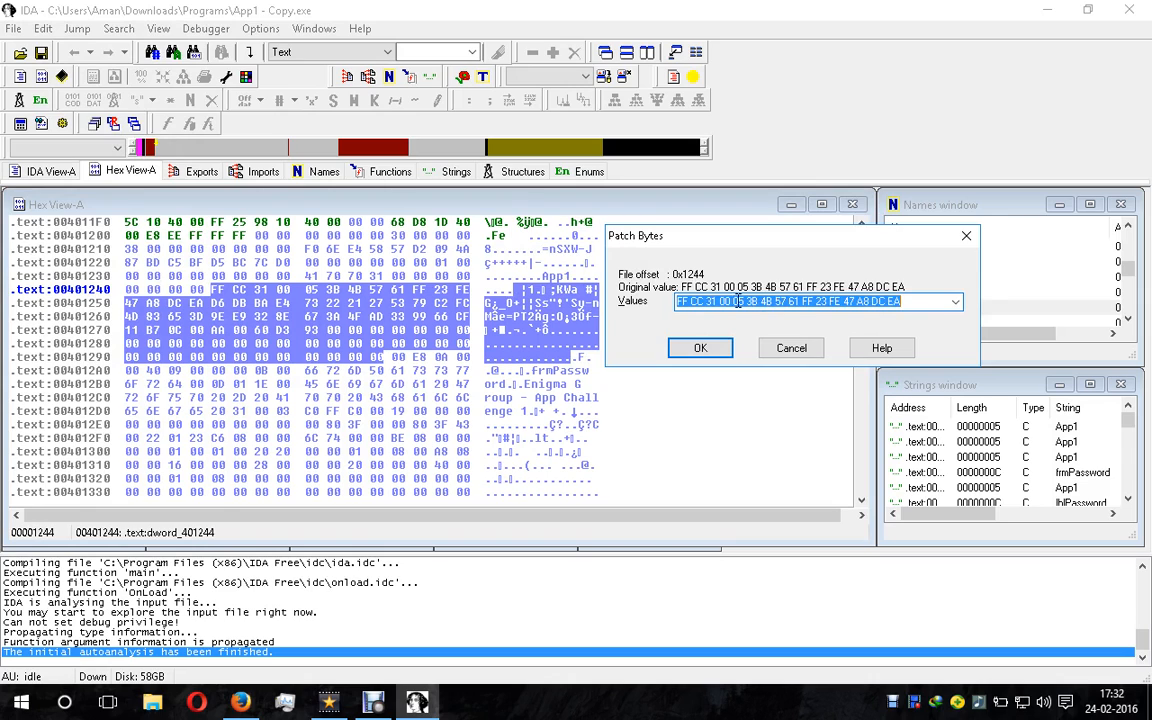
mouse_move(864, 370)
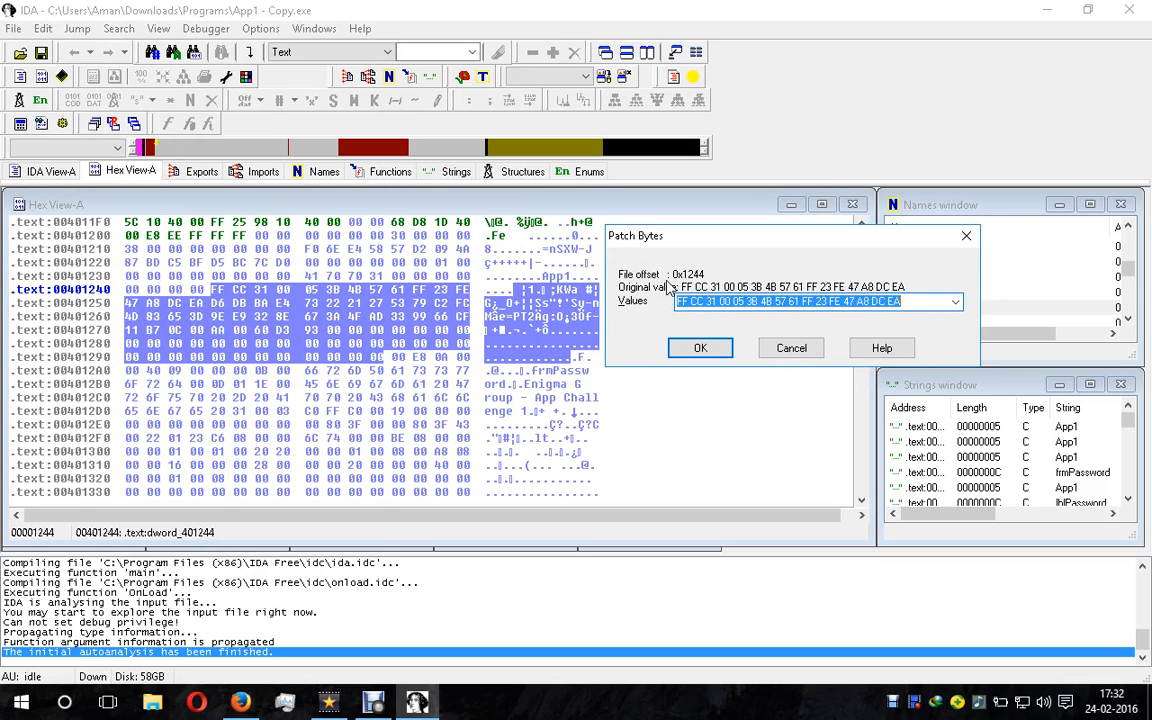
mouse_move(760, 342)
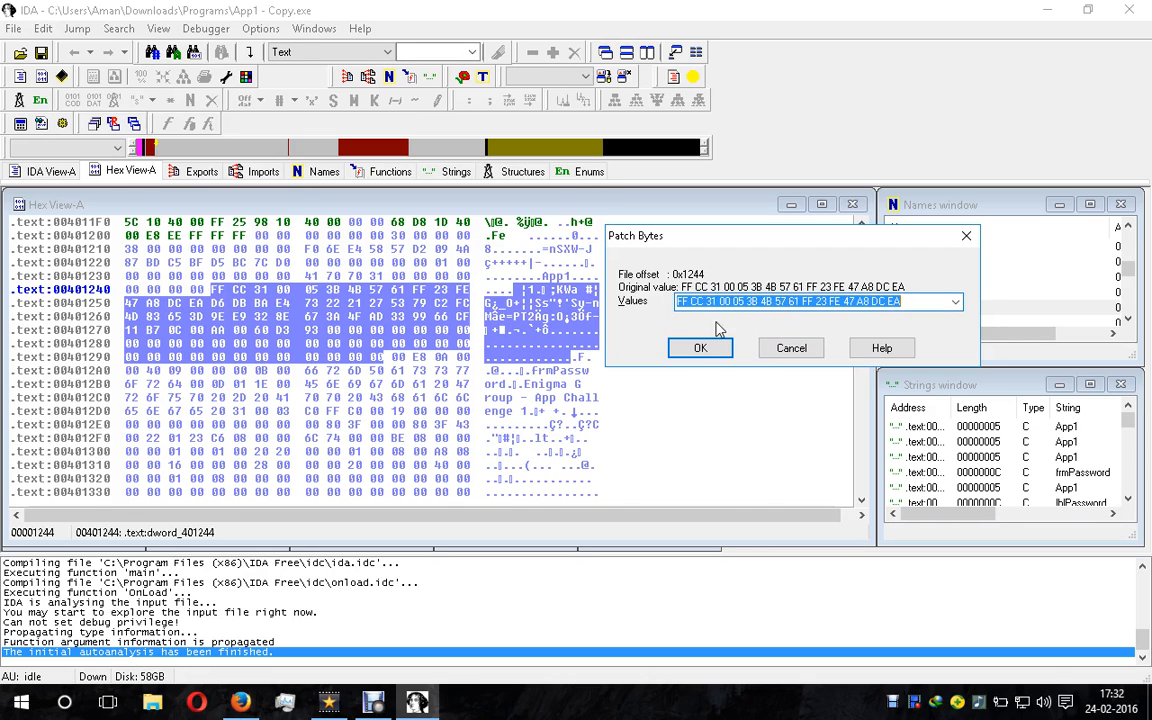
- Overwrite the Values field with '12 a1 4' and apply so the bytes begin 12 A1 4F
click(816, 300)
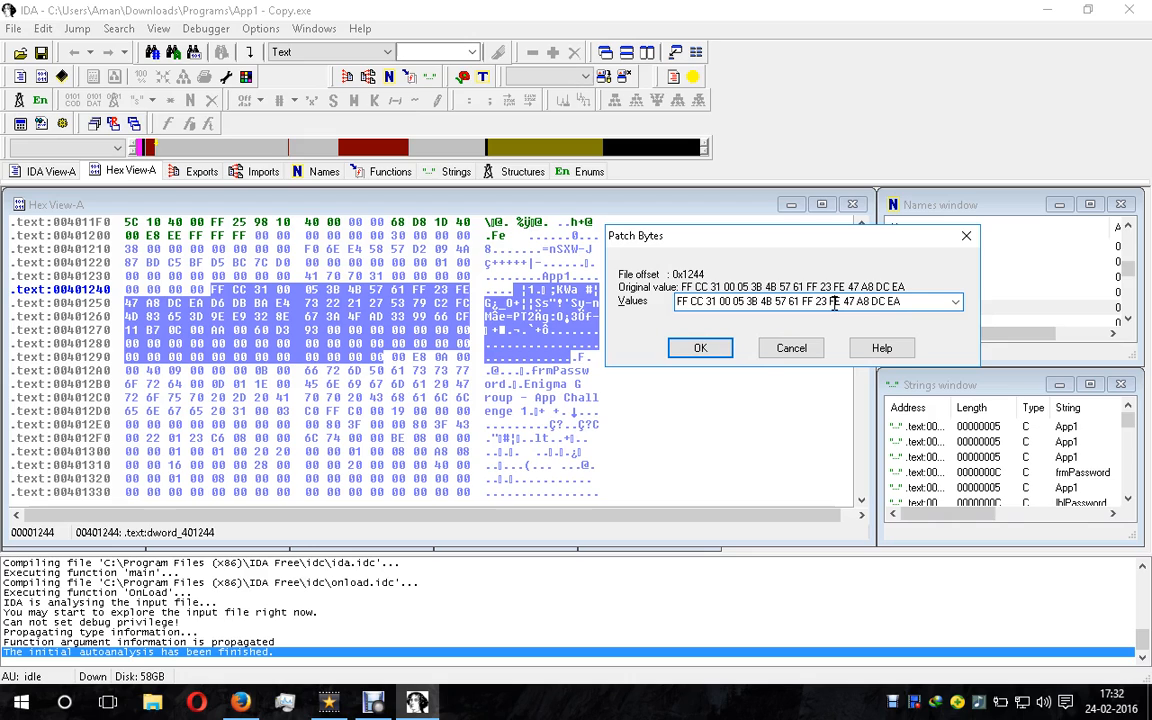
click(816, 300)
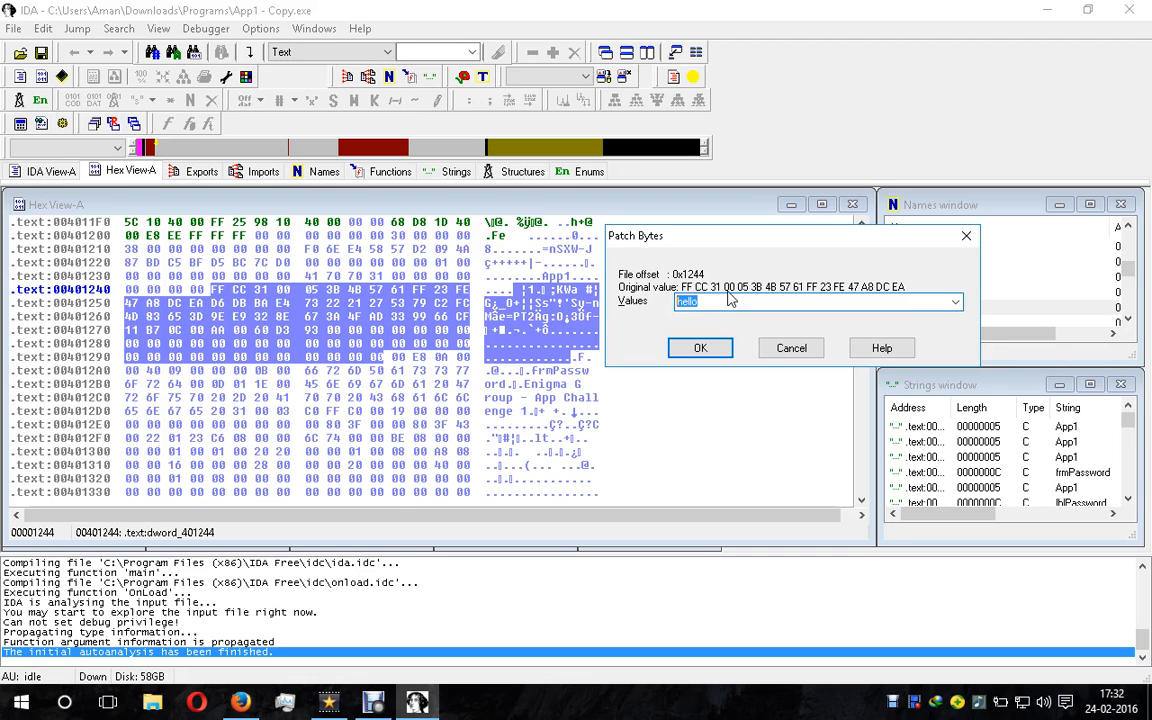
text(12 a1)
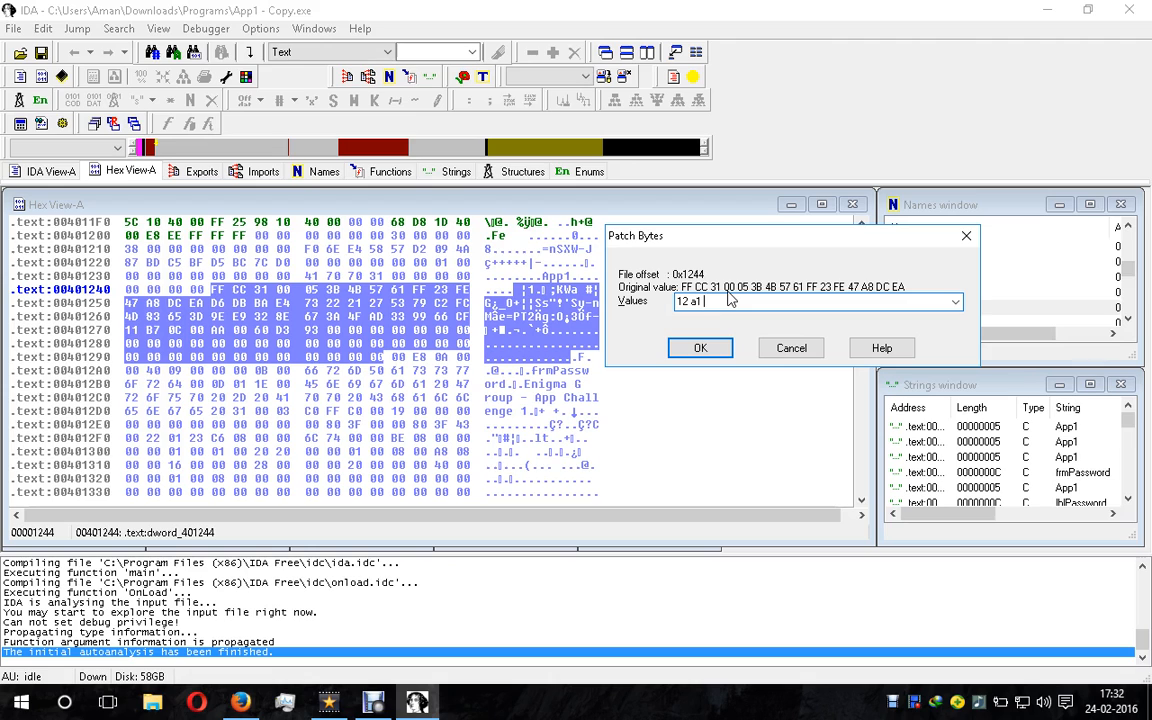
text(4)
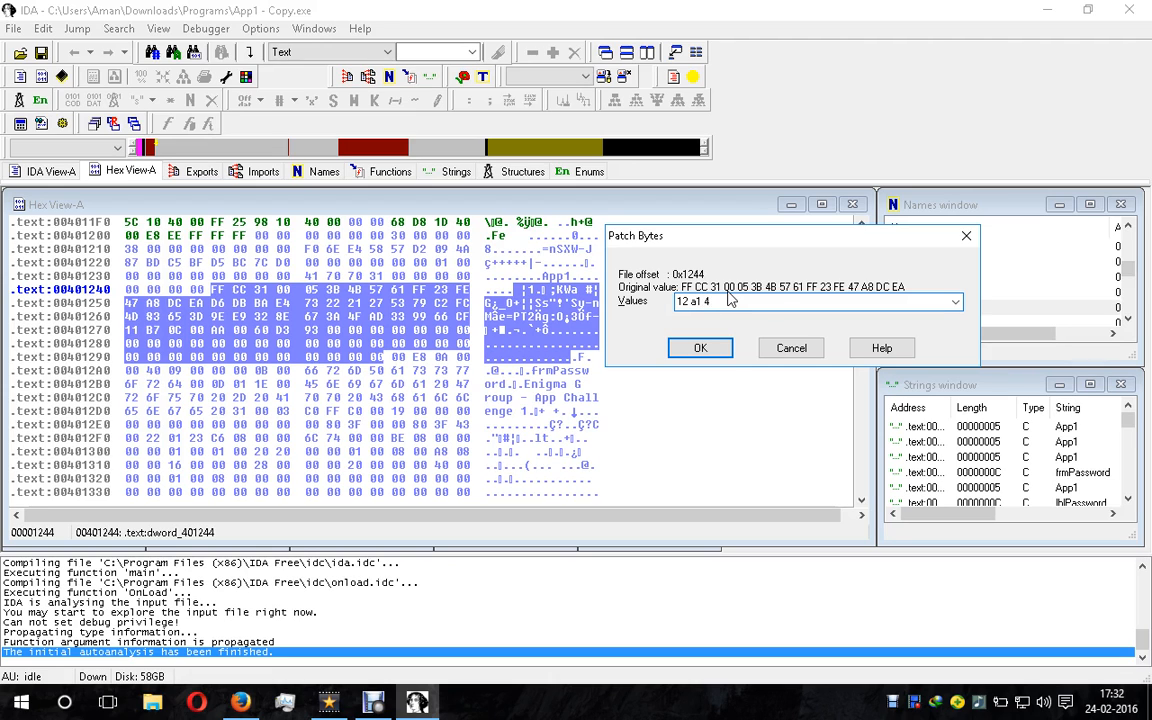
click(700, 348)
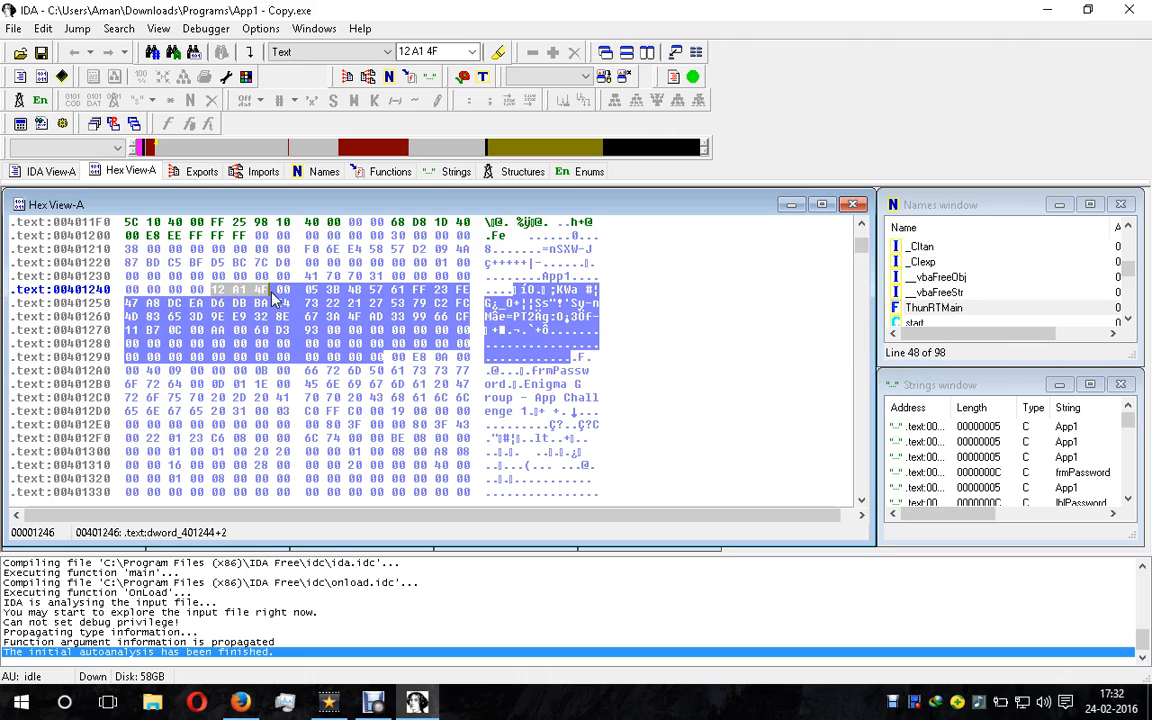
mouse_move(304, 338)
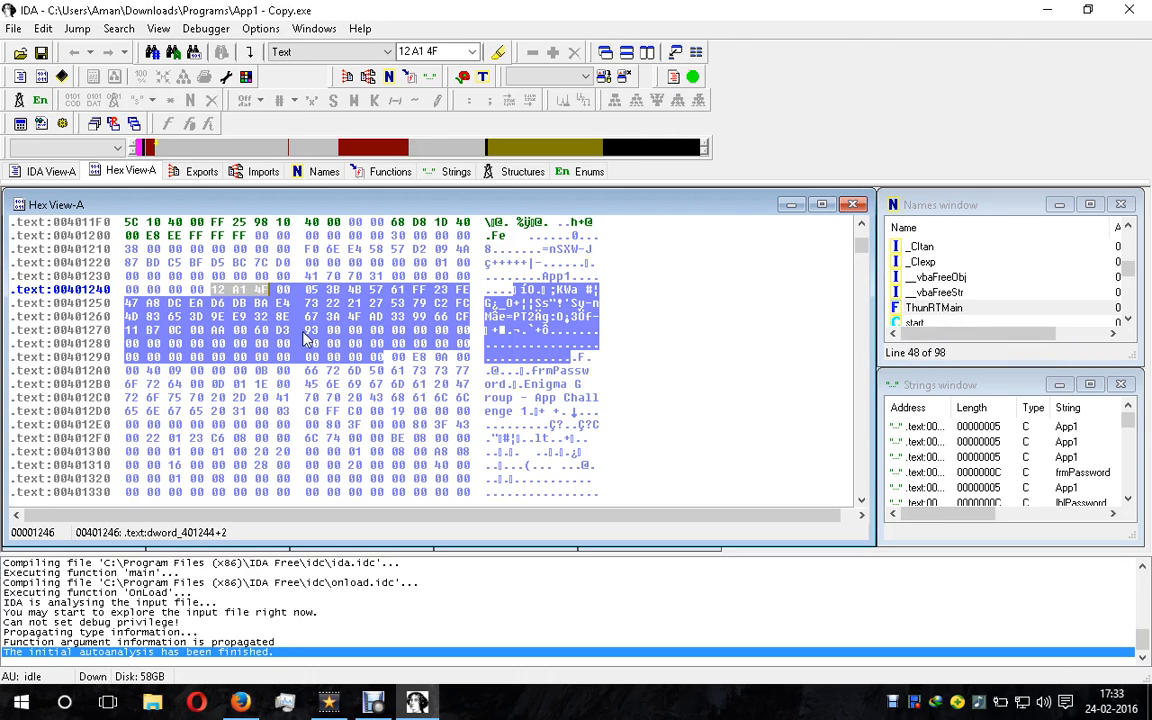